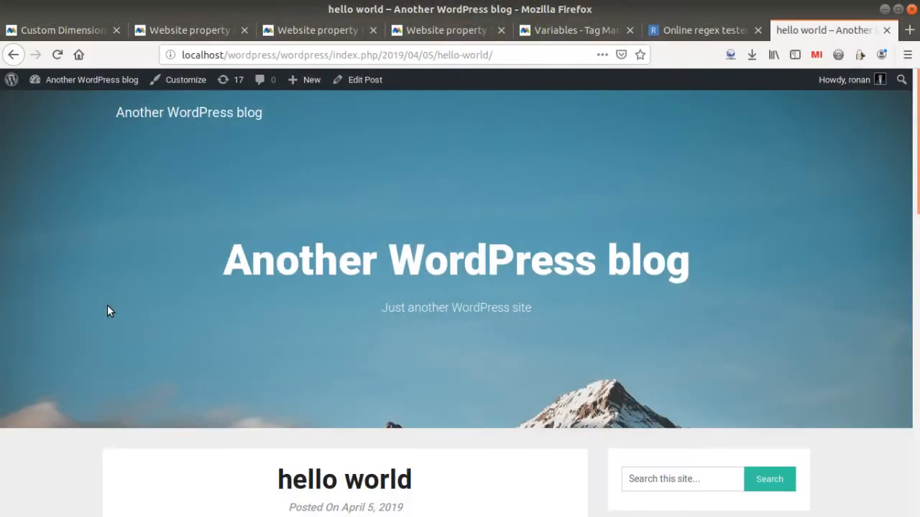
pyautogui.moveTo(318, 301)
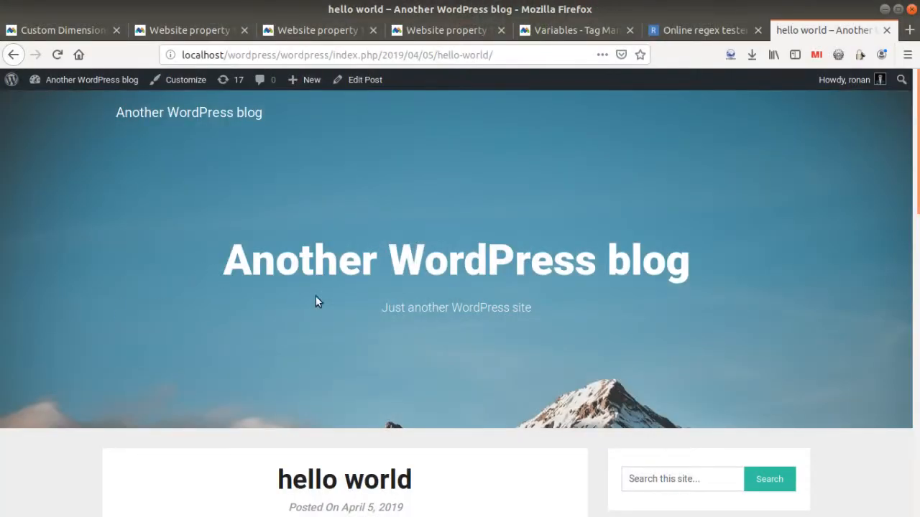
# - Scroll the hello world post down to its Related Posts with English and Français
pyautogui.scroll(-3)
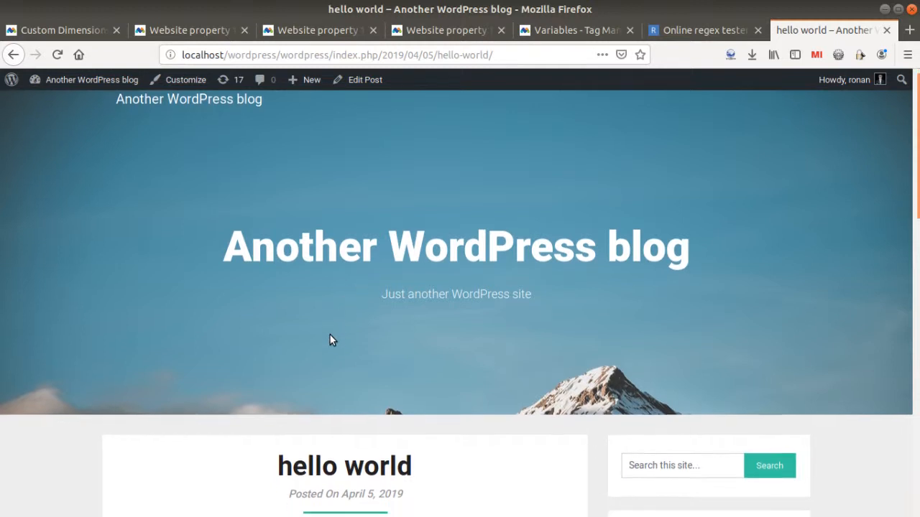
pyautogui.scroll(-3)
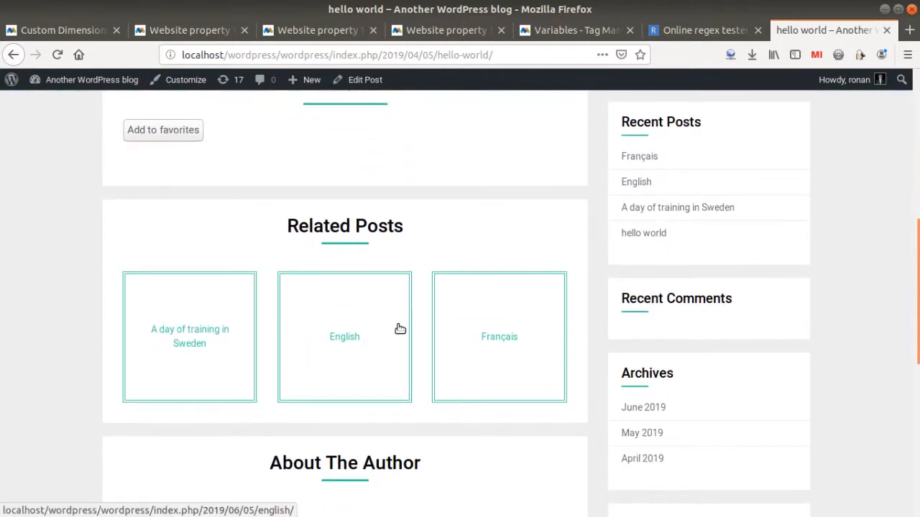
pyautogui.moveTo(314, 320)
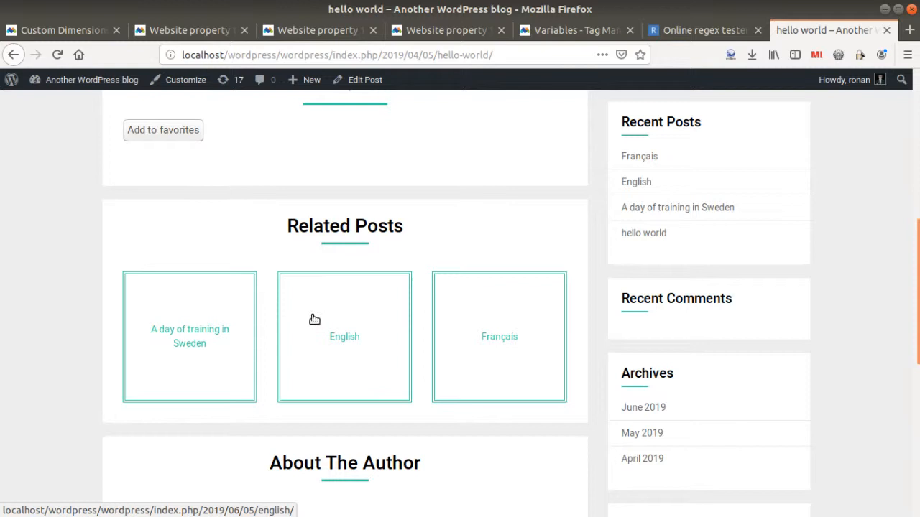
pyautogui.moveTo(382, 338)
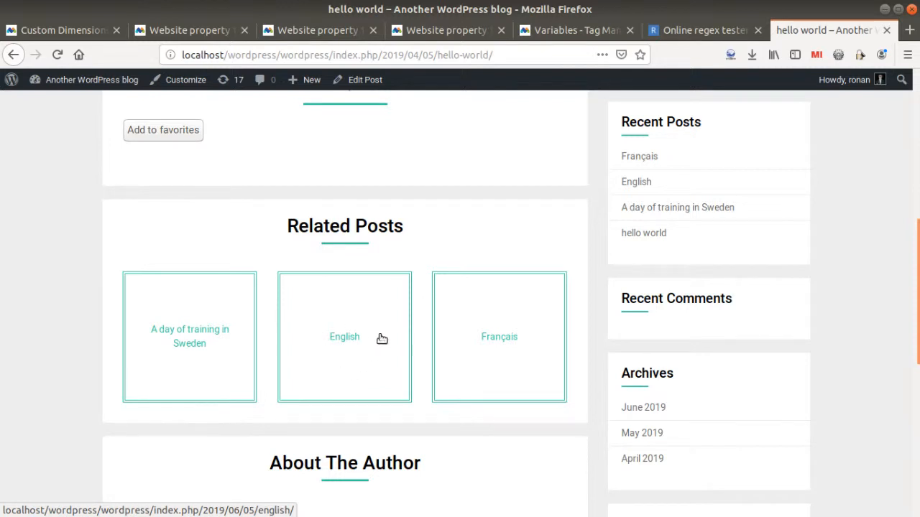
pyautogui.moveTo(336, 366)
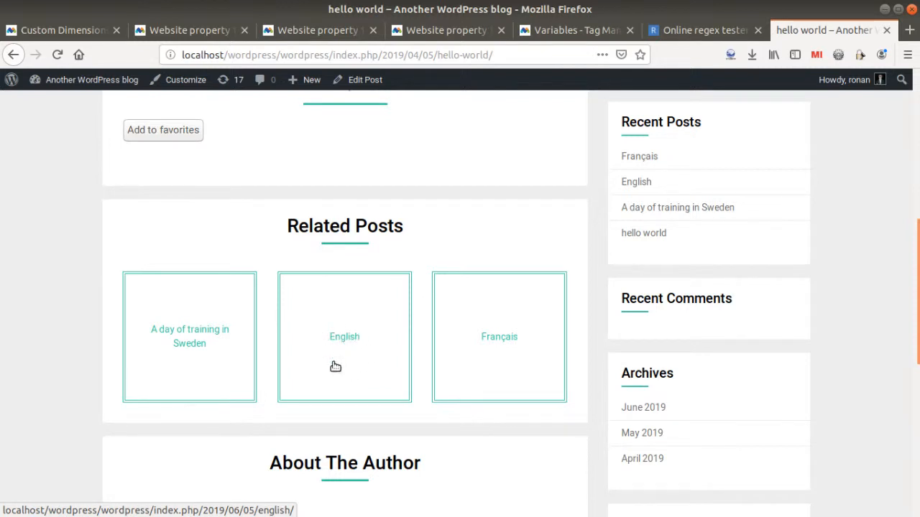
pyautogui.moveTo(345, 370)
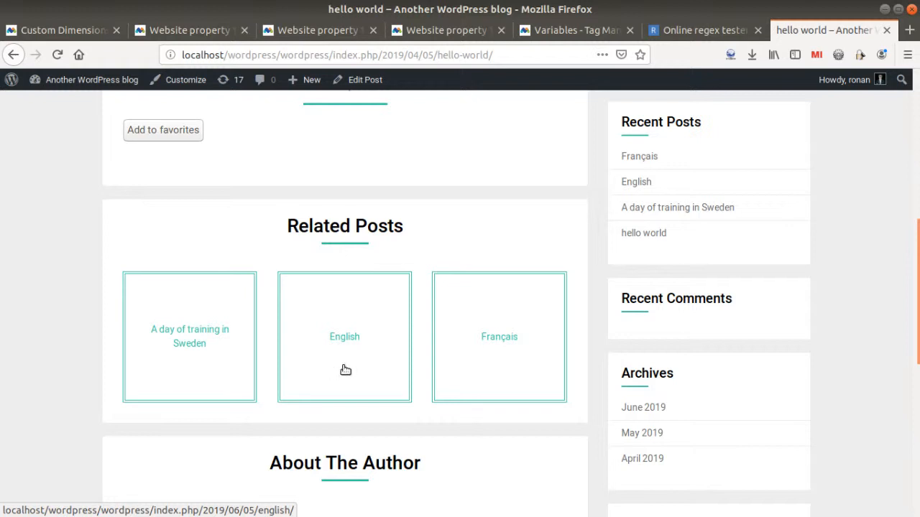
pyautogui.moveTo(352, 365)
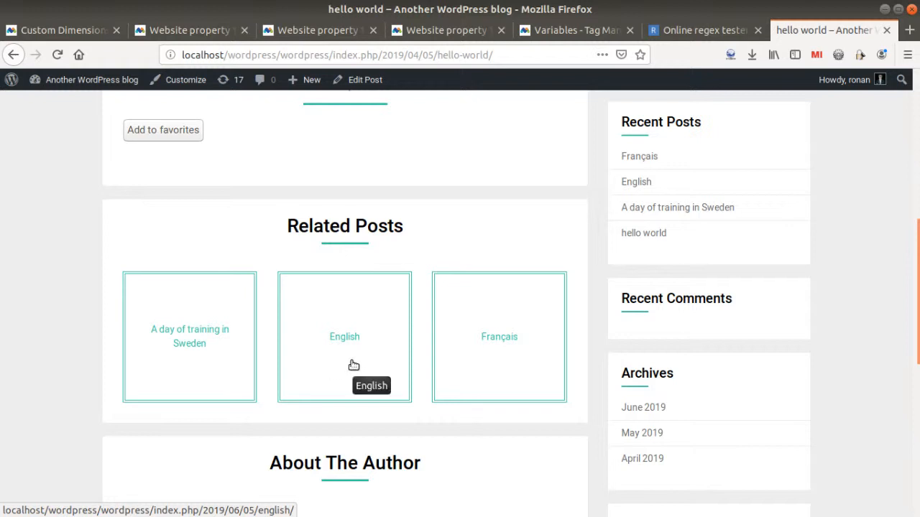
pyautogui.moveTo(487, 345)
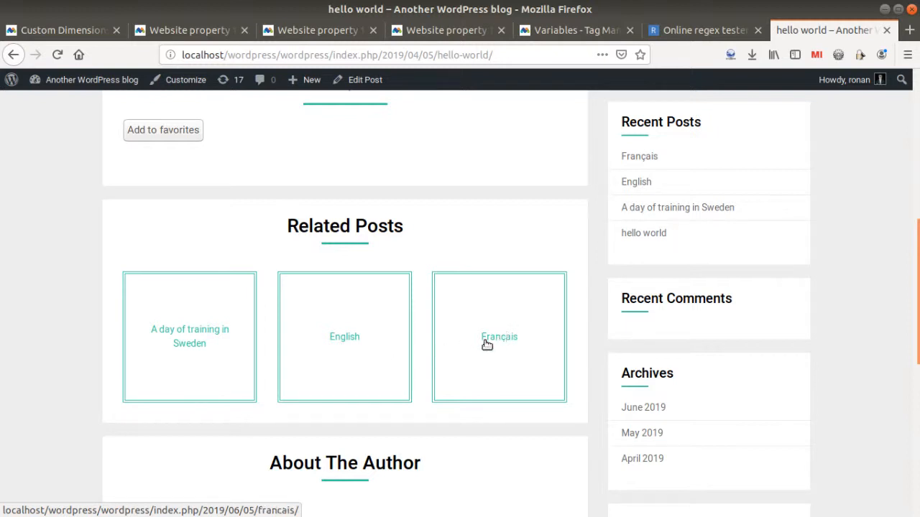
pyautogui.moveTo(517, 335)
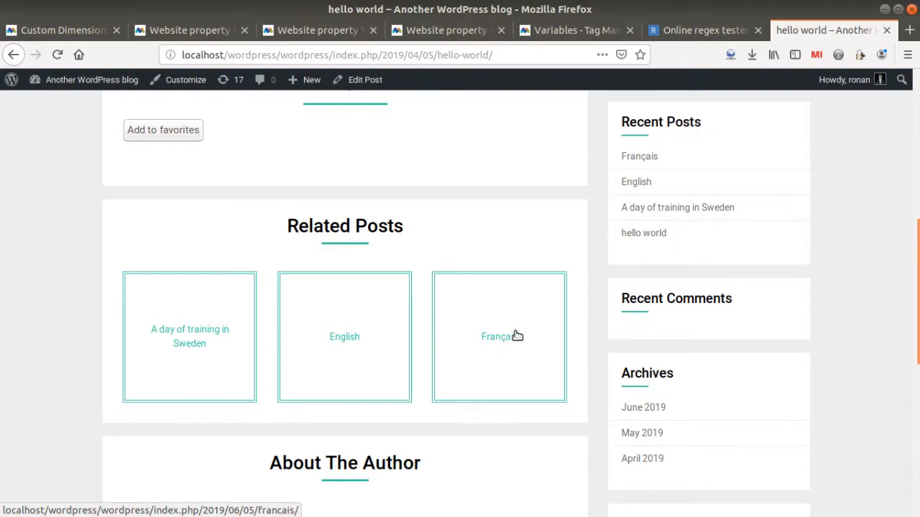
pyautogui.moveTo(514, 343)
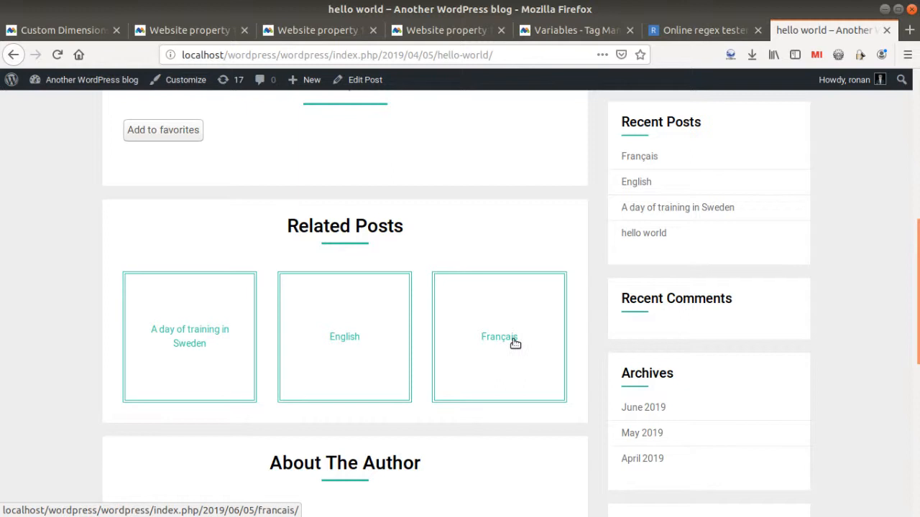
pyautogui.moveTo(490, 349)
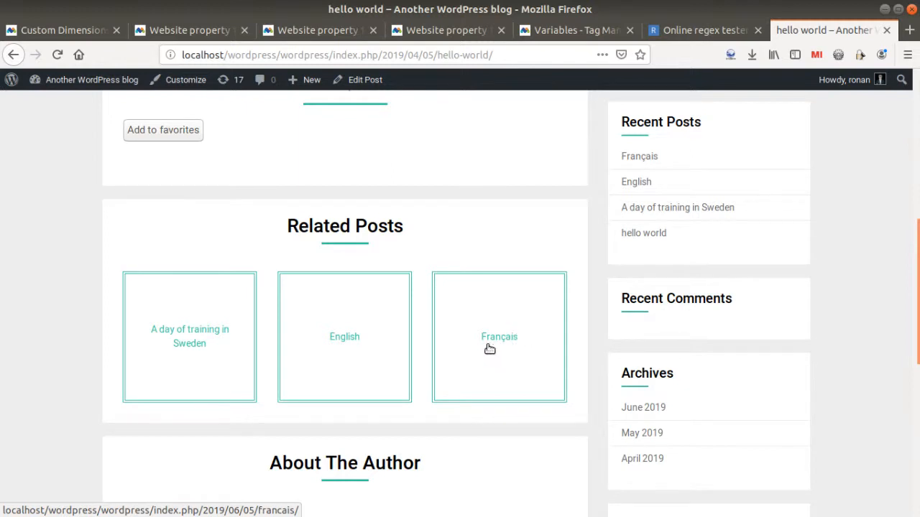
pyautogui.moveTo(439, 336)
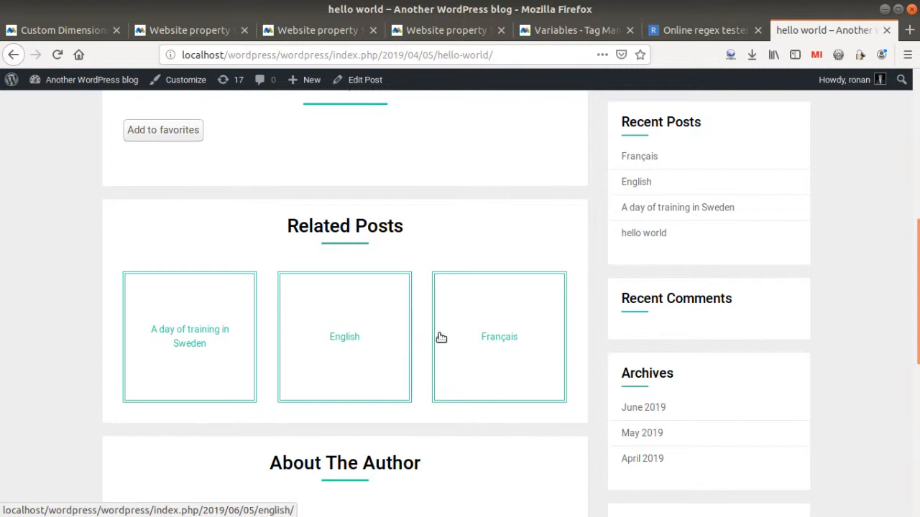
pyautogui.moveTo(424, 335)
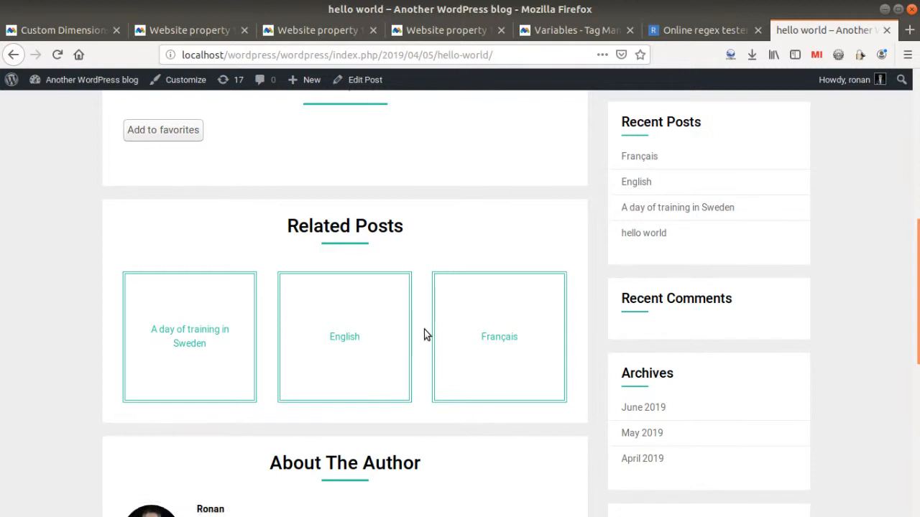
pyautogui.moveTo(393, 335)
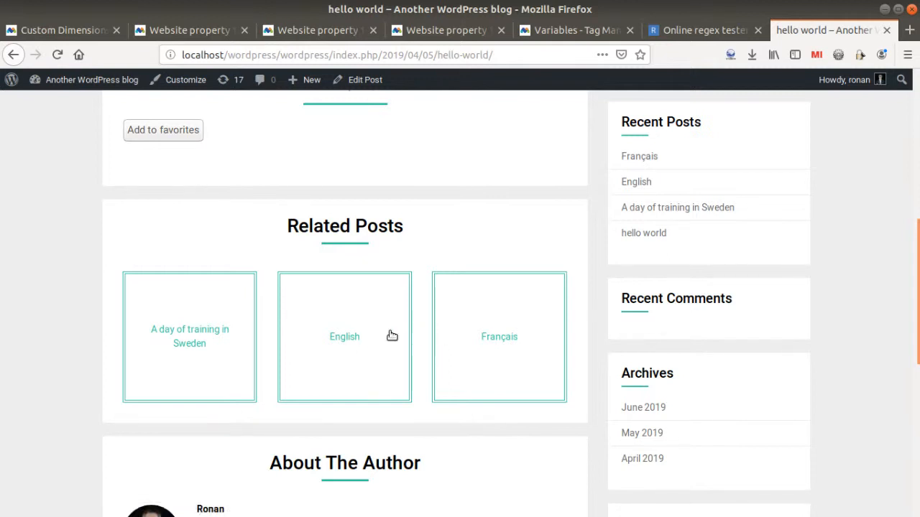
pyautogui.moveTo(391, 332)
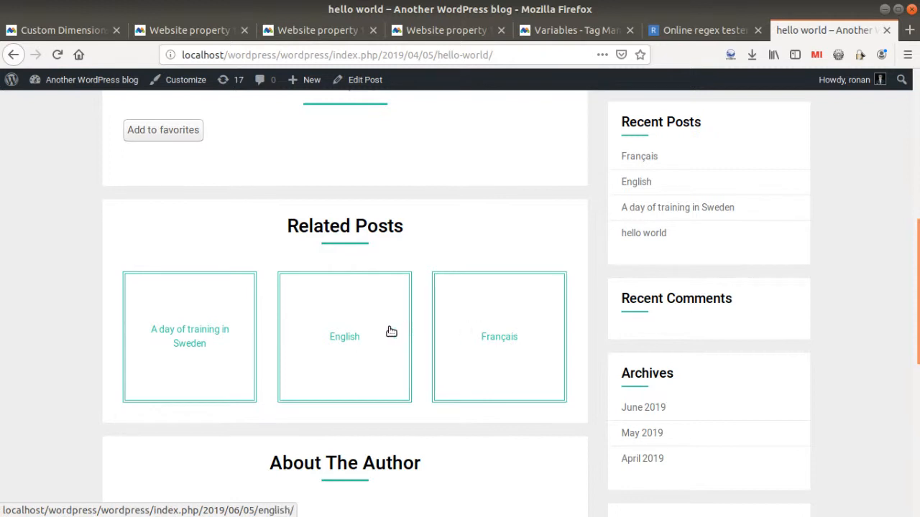
pyautogui.moveTo(394, 316)
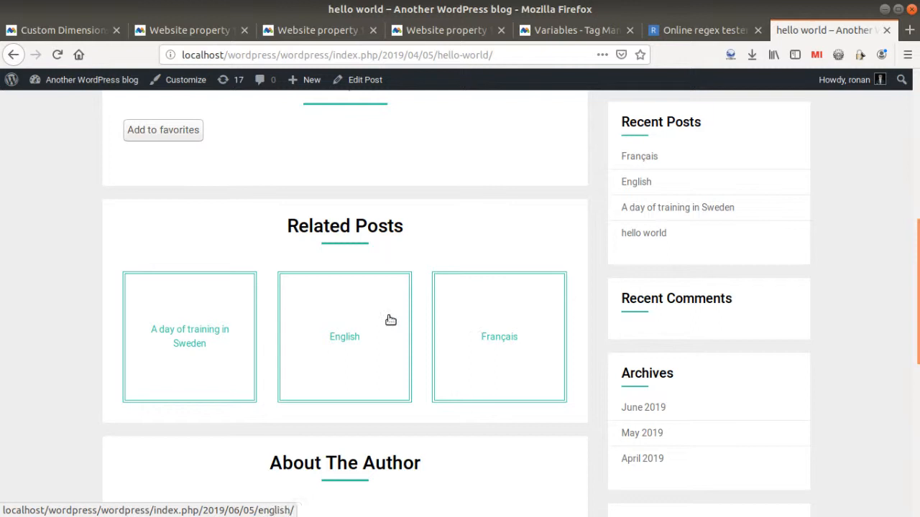
pyautogui.moveTo(390, 320)
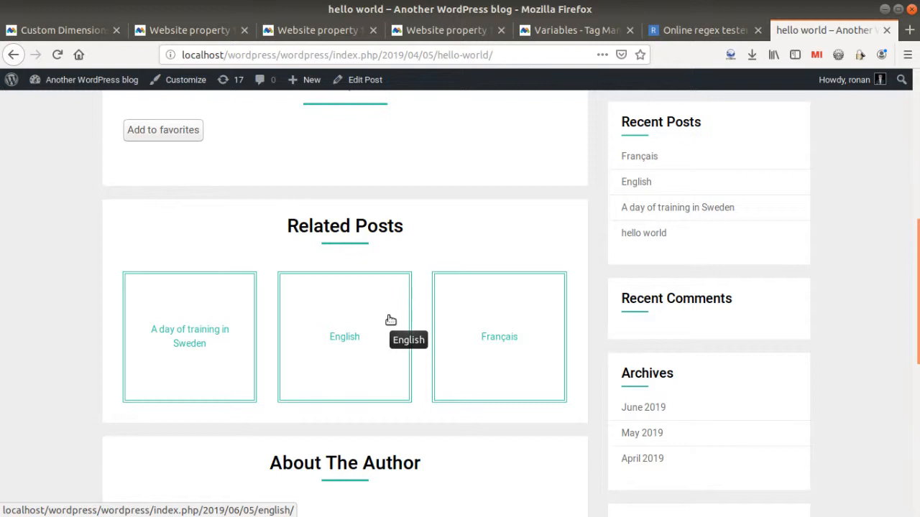
pyautogui.moveTo(389, 320)
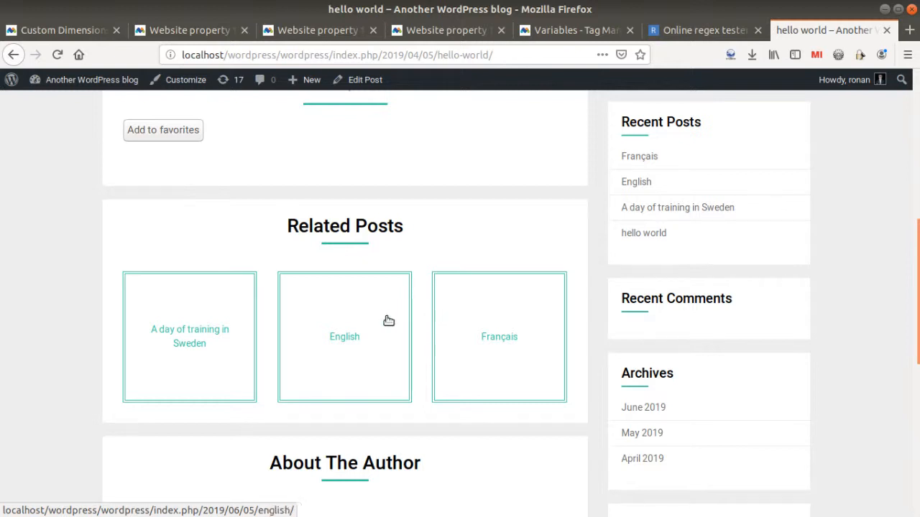
pyautogui.moveTo(433, 319)
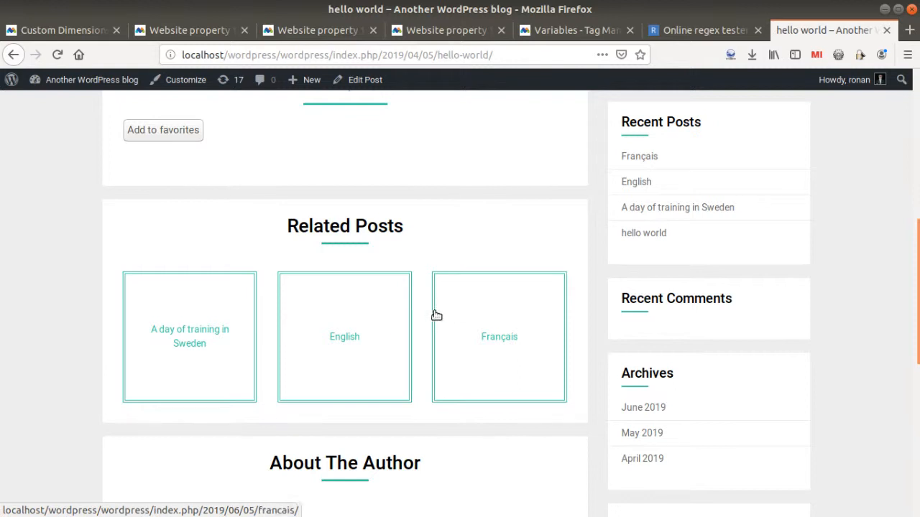
pyautogui.moveTo(408, 312)
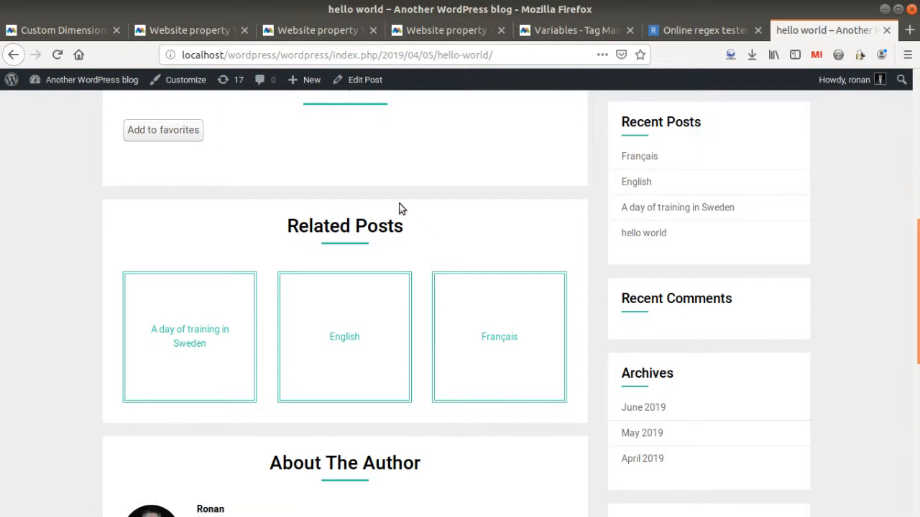
pyautogui.moveTo(336, 217)
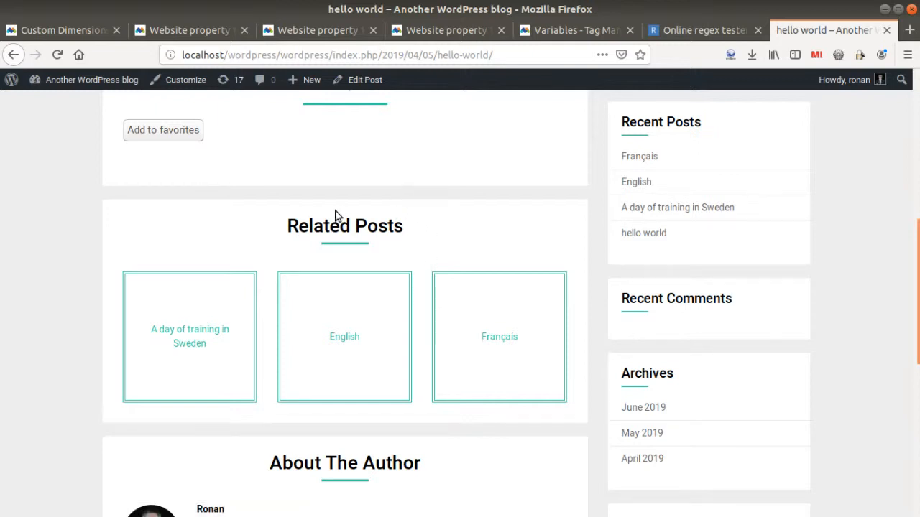
pyautogui.moveTo(341, 219)
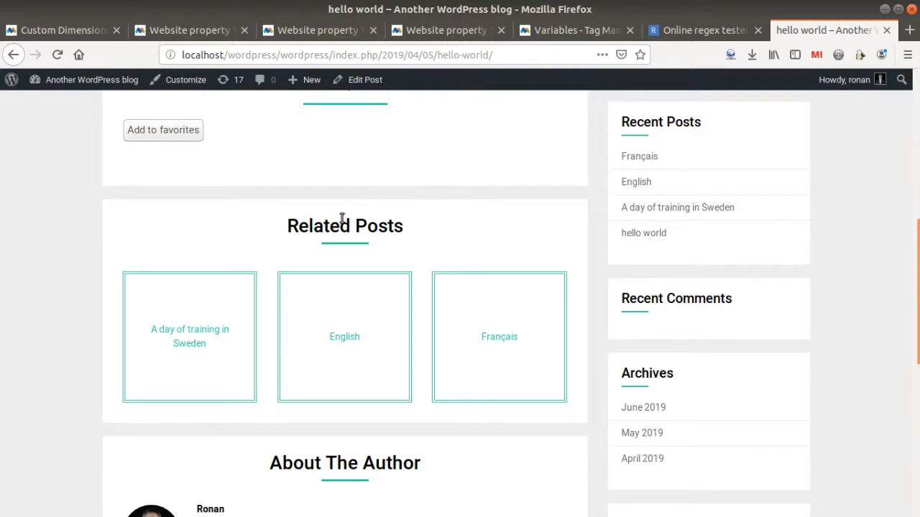
pyautogui.moveTo(372, 243)
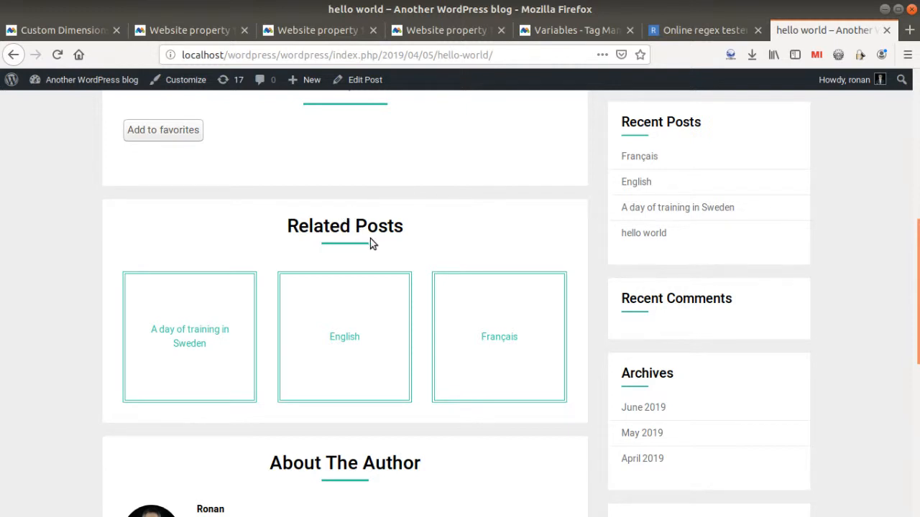
# - Open Matomo's Administration general settings in a new tab, keeping the blog report open
pyautogui.scroll(3)
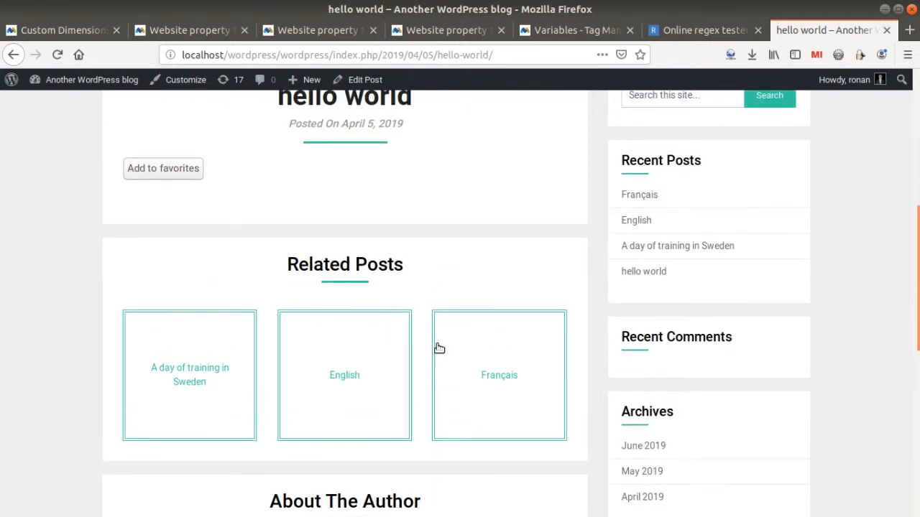
pyautogui.moveTo(251, 74)
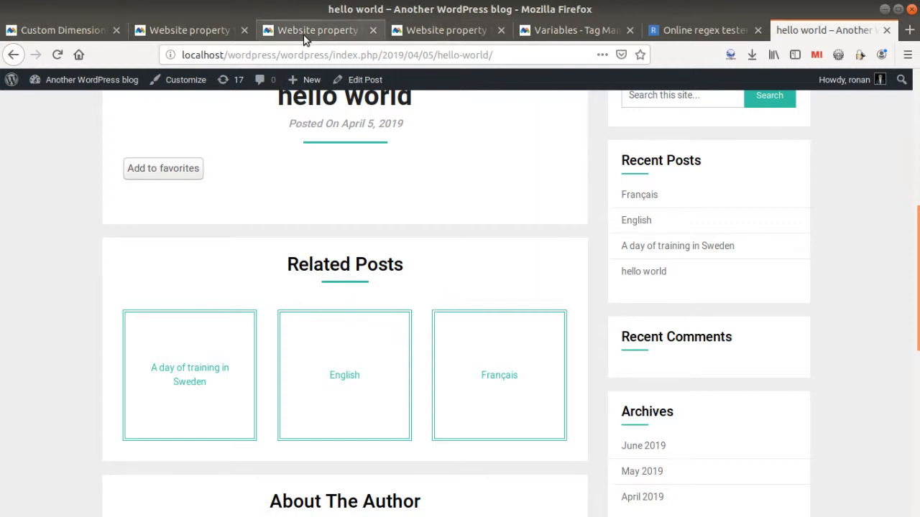
pyautogui.click(191, 30)
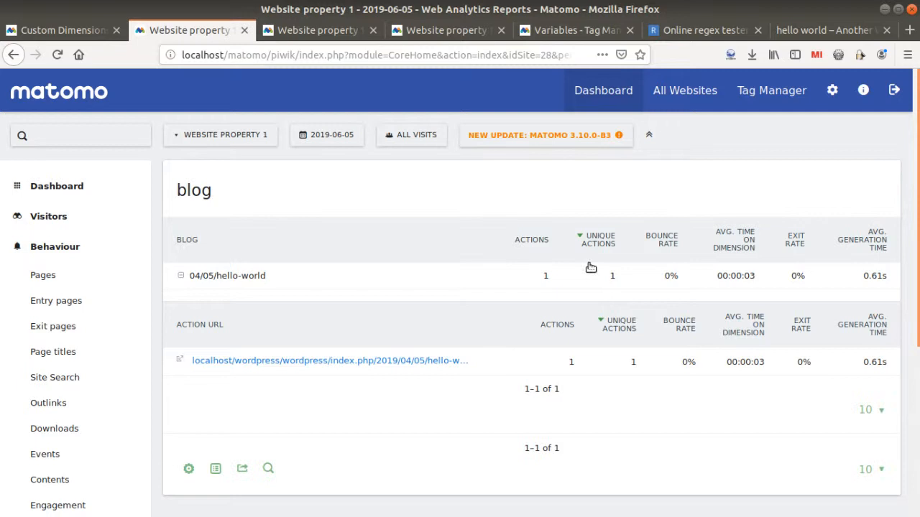
pyautogui.rightClick(831, 90)
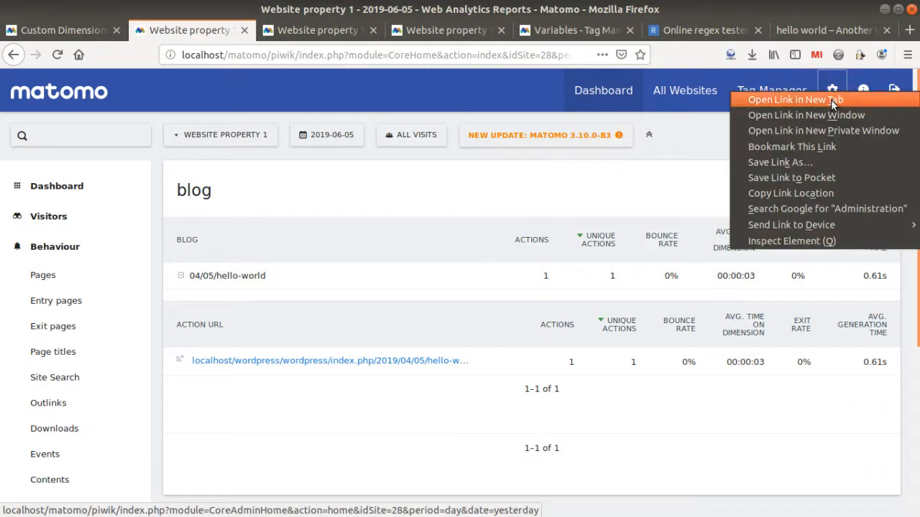
pyautogui.click(795, 100)
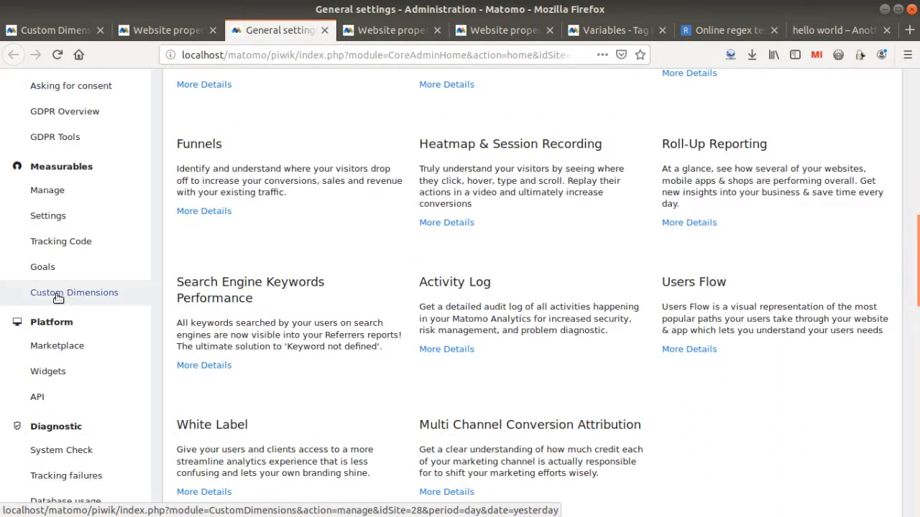
# - Go to Custom Dimensions and view the Action Dimensions table listing blog and language
pyautogui.click(74, 293)
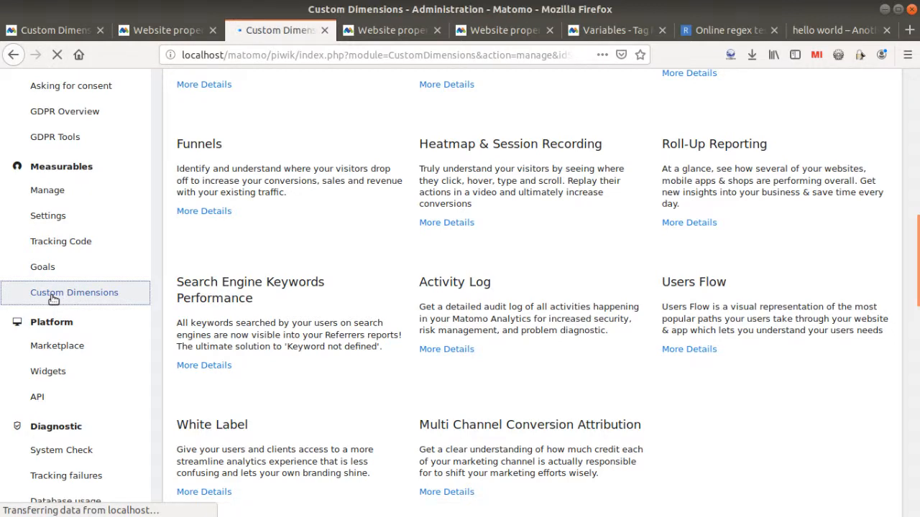
pyautogui.click(74, 293)
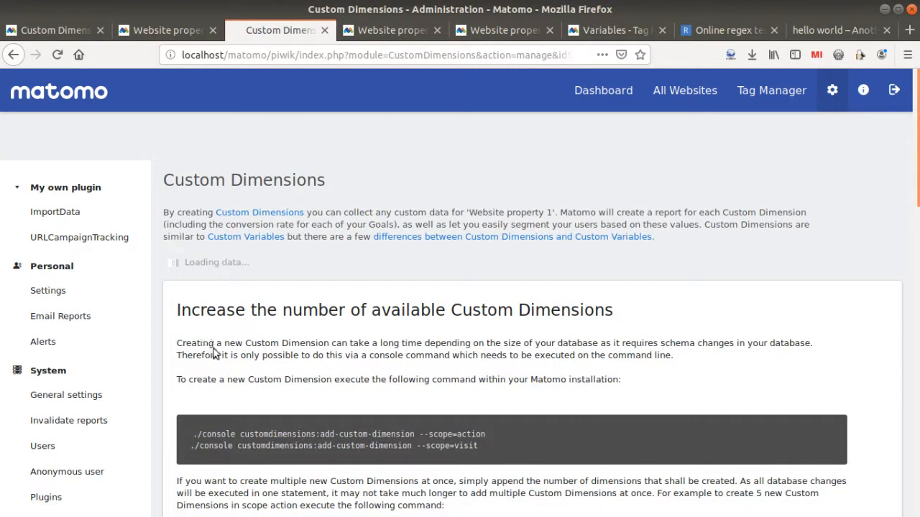
pyautogui.scroll(-3)
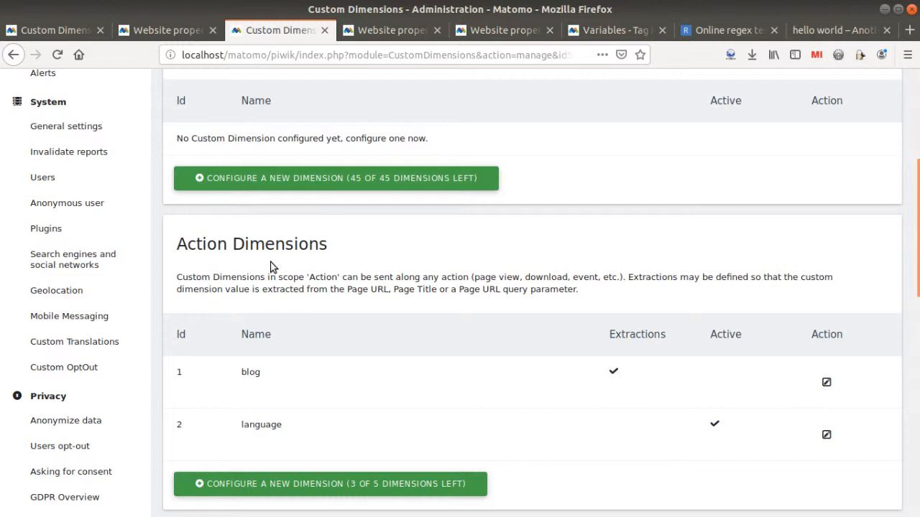
pyautogui.doubleClick(251, 244)
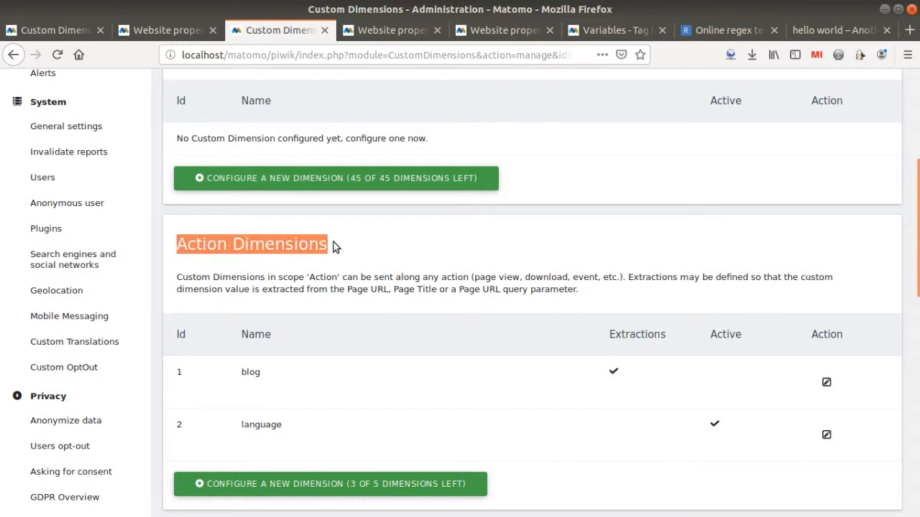
pyautogui.moveTo(322, 419)
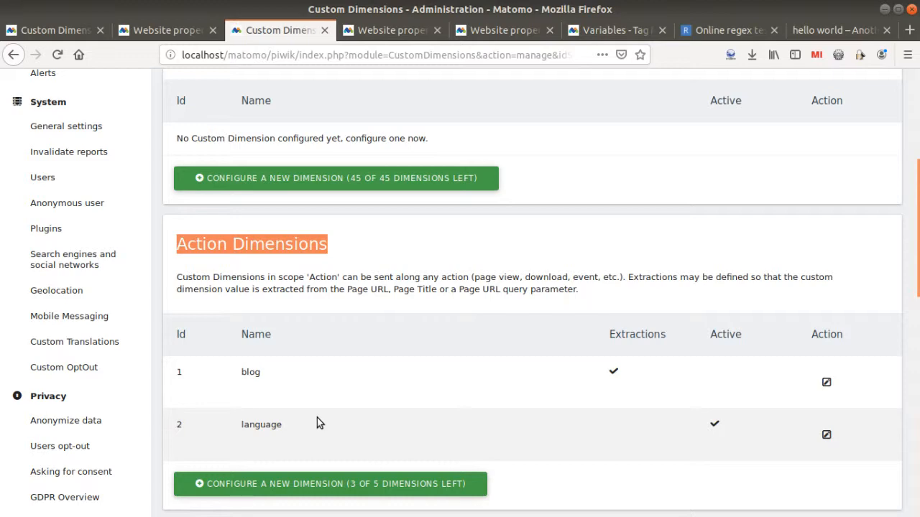
pyautogui.scroll(-3)
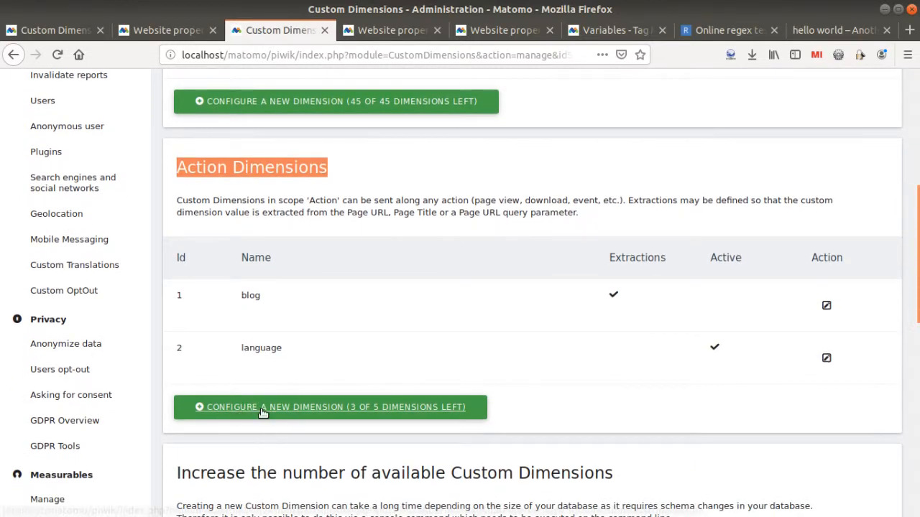
# - Start configuring a new action dimension, then cancel it
pyautogui.click(330, 407)
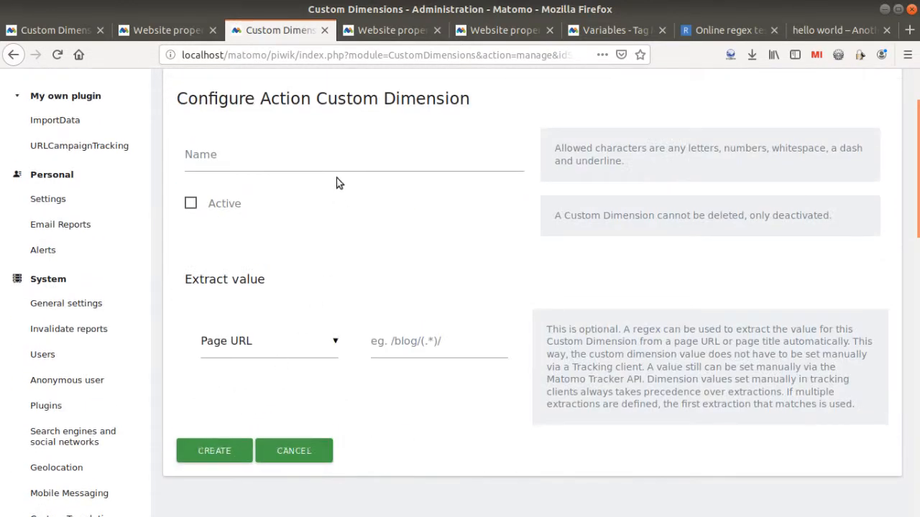
pyautogui.click(352, 165)
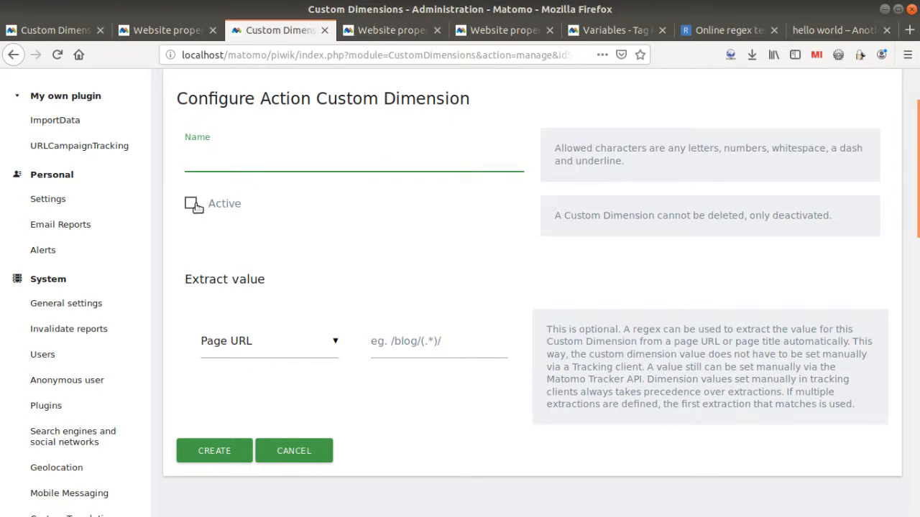
pyautogui.click(293, 450)
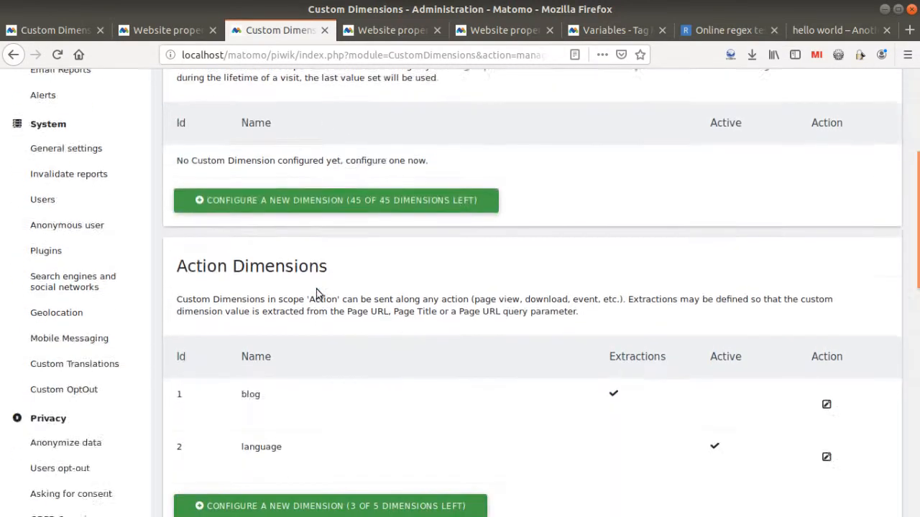
pyautogui.scroll(-3)
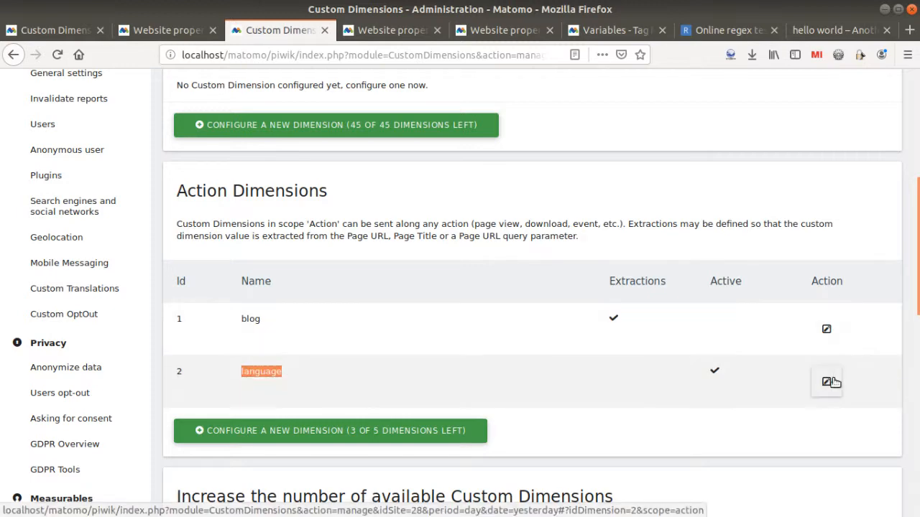
# - Open the language action dimension's settings and review its manual tracking code examples
pyautogui.click(827, 381)
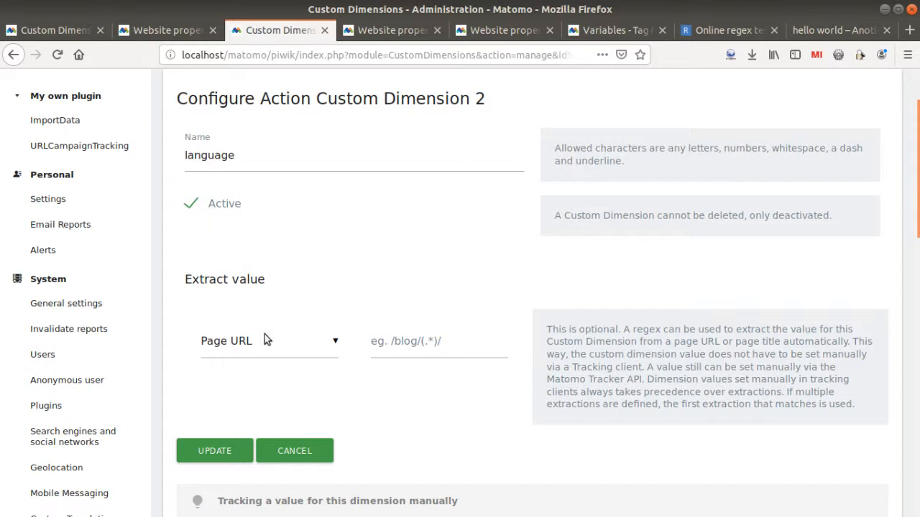
pyautogui.click(215, 451)
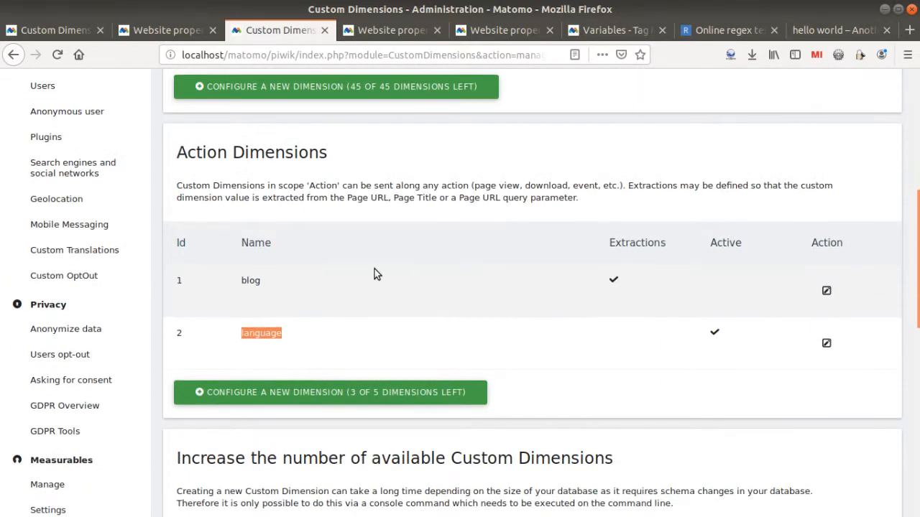
pyautogui.click(826, 342)
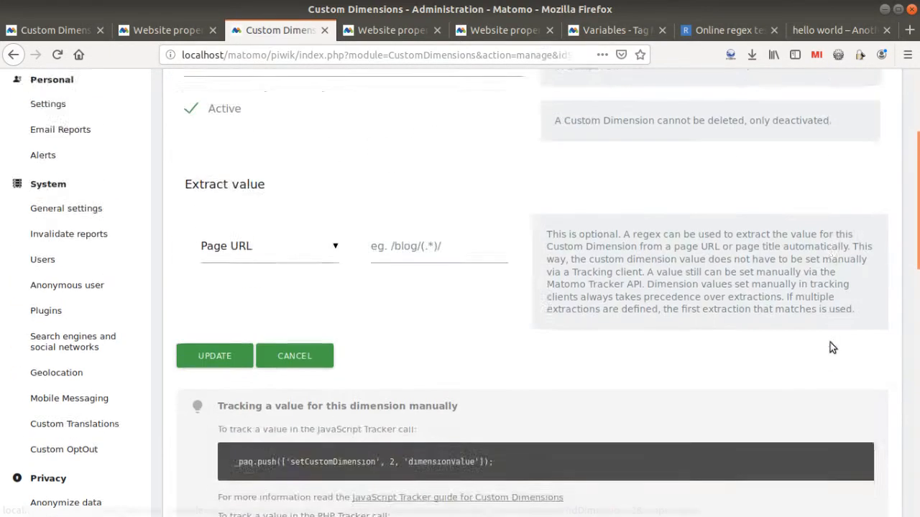
pyautogui.scroll(-3)
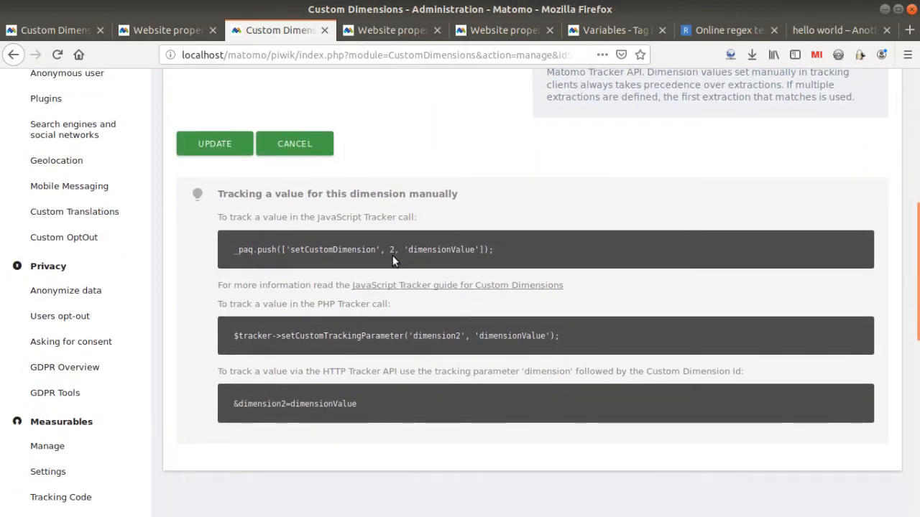
pyautogui.moveTo(411, 220)
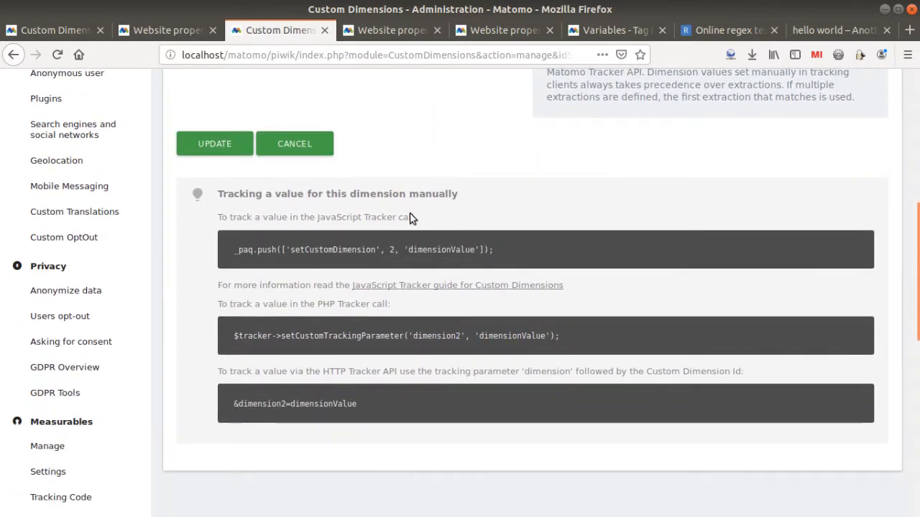
pyautogui.scroll(3)
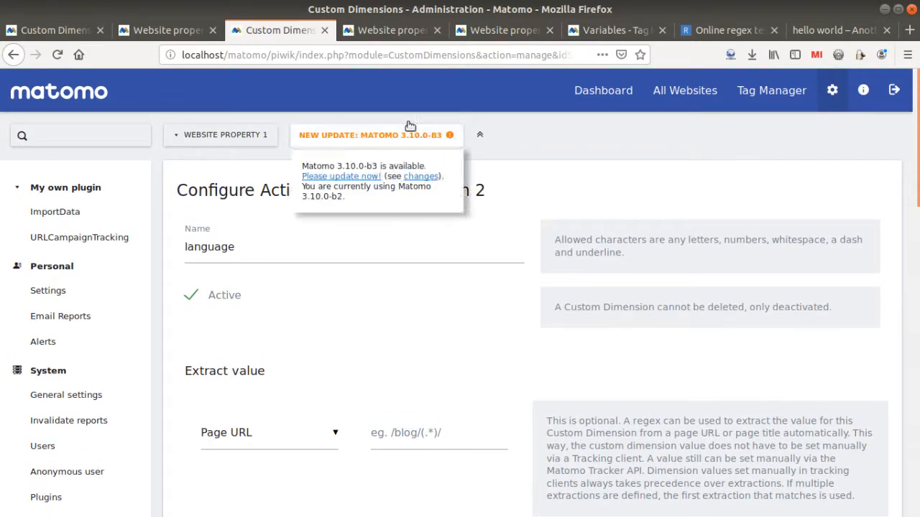
# - Visit the English related post, then load the blog home page listing Français and English
pyautogui.click(834, 30)
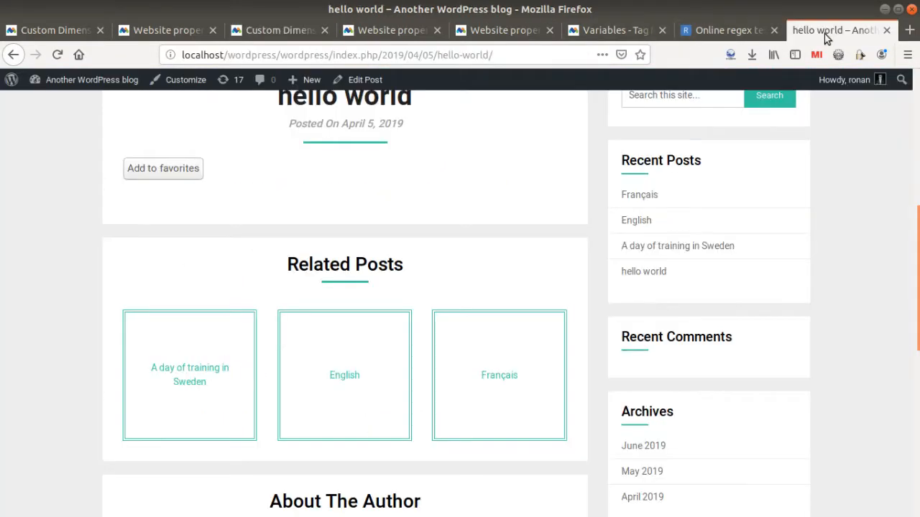
pyautogui.scroll(3)
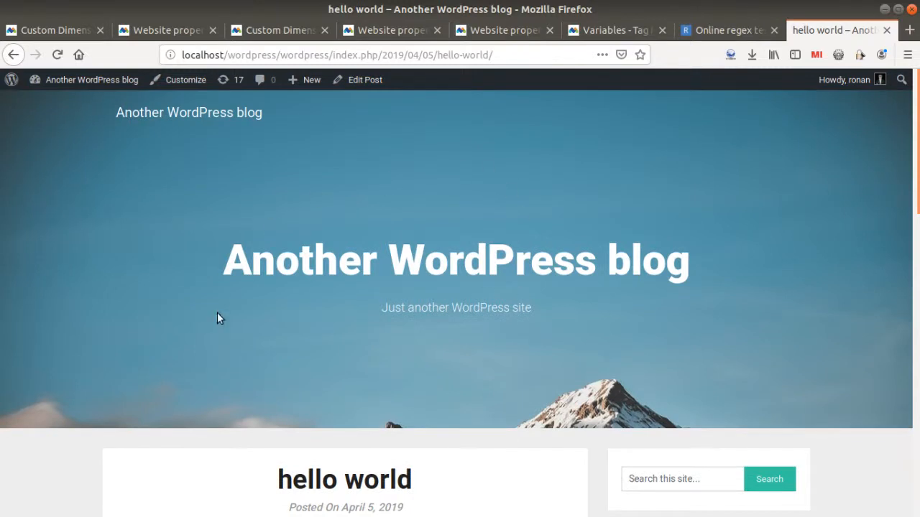
pyautogui.moveTo(326, 376)
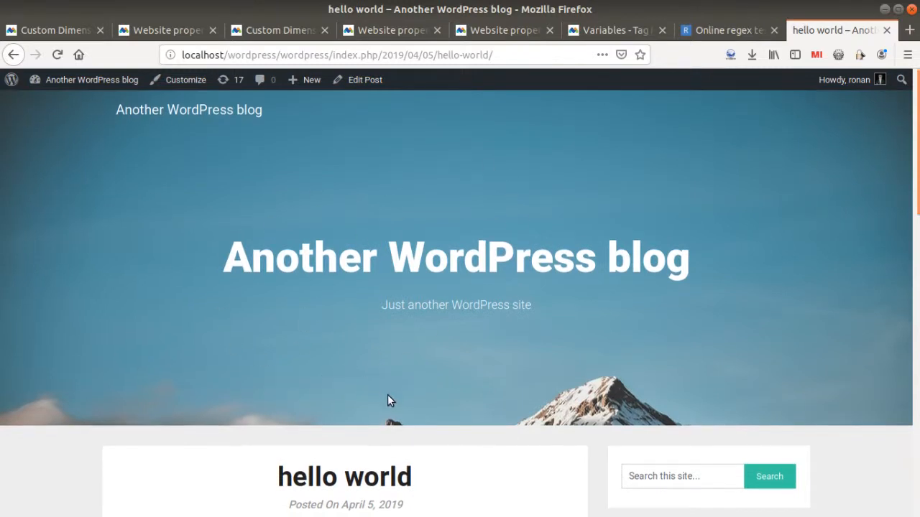
pyautogui.scroll(-3)
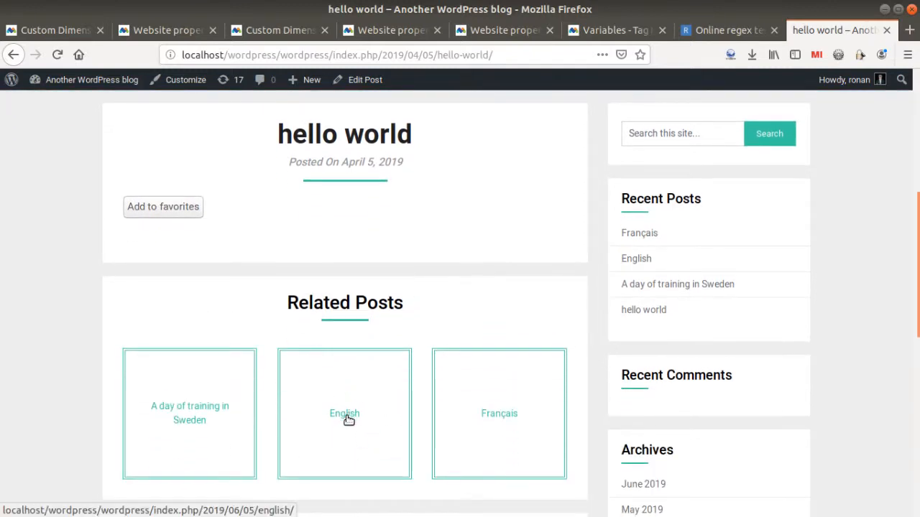
pyautogui.click(344, 413)
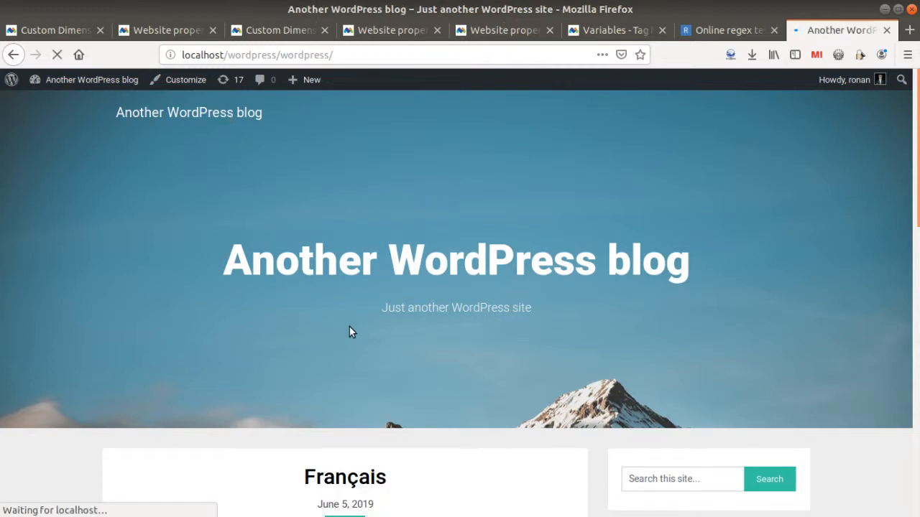
pyautogui.moveTo(263, 300)
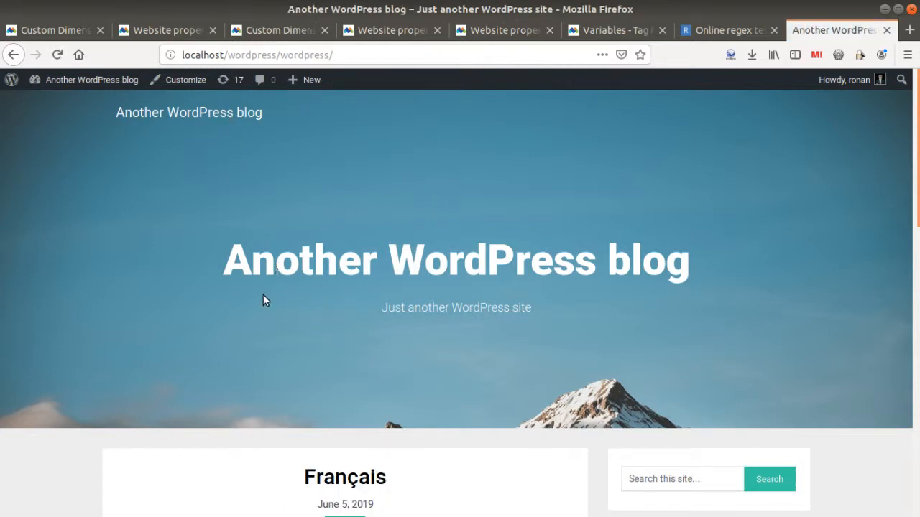
pyautogui.moveTo(234, 267)
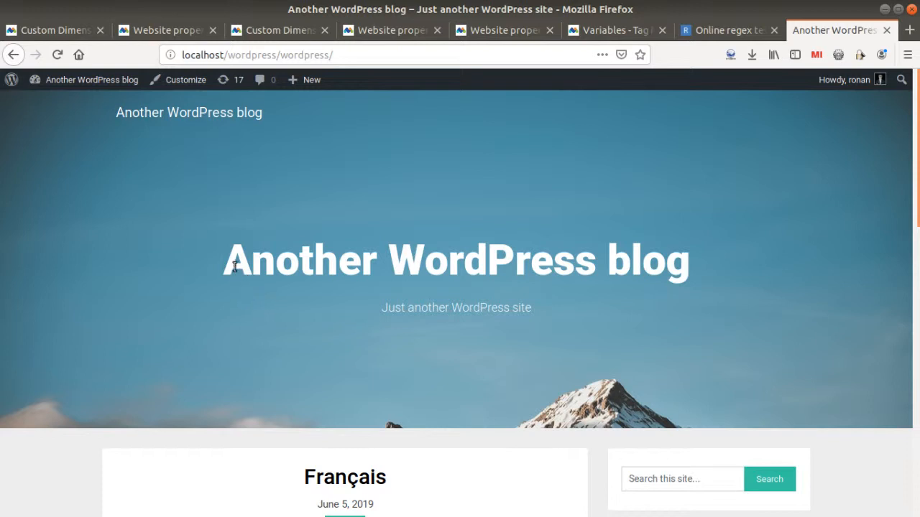
pyautogui.click(241, 55)
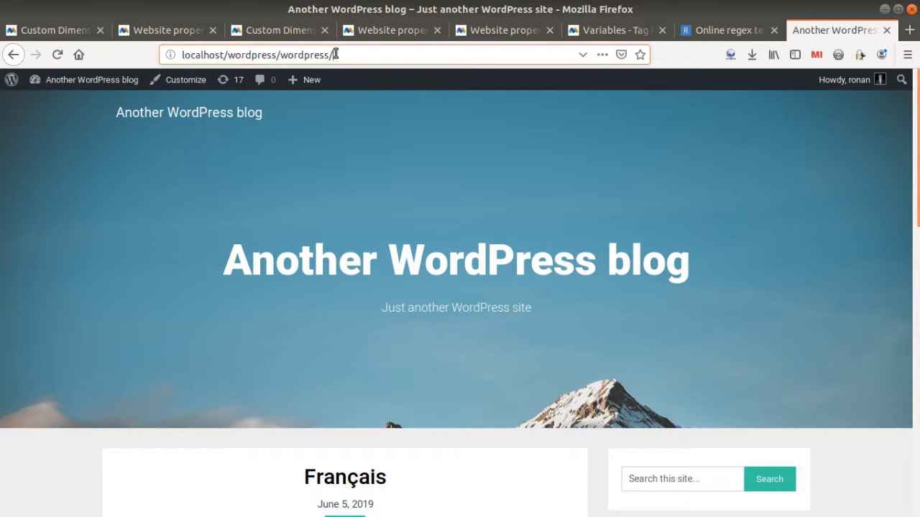
pyautogui.moveTo(381, 57)
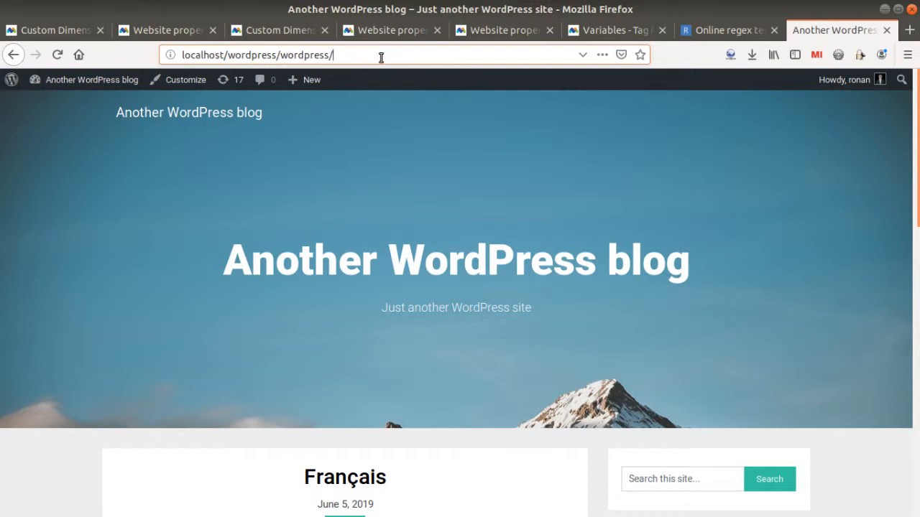
pyautogui.scroll(-3)
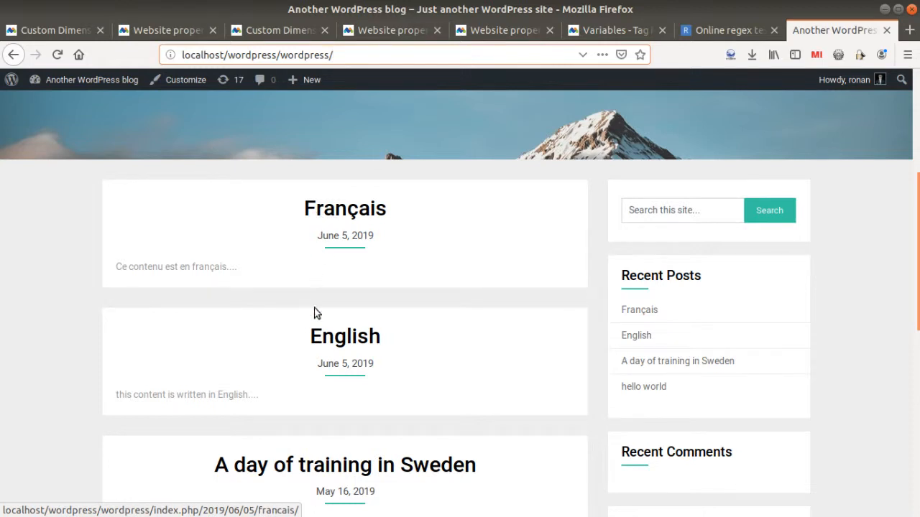
pyautogui.moveTo(340, 197)
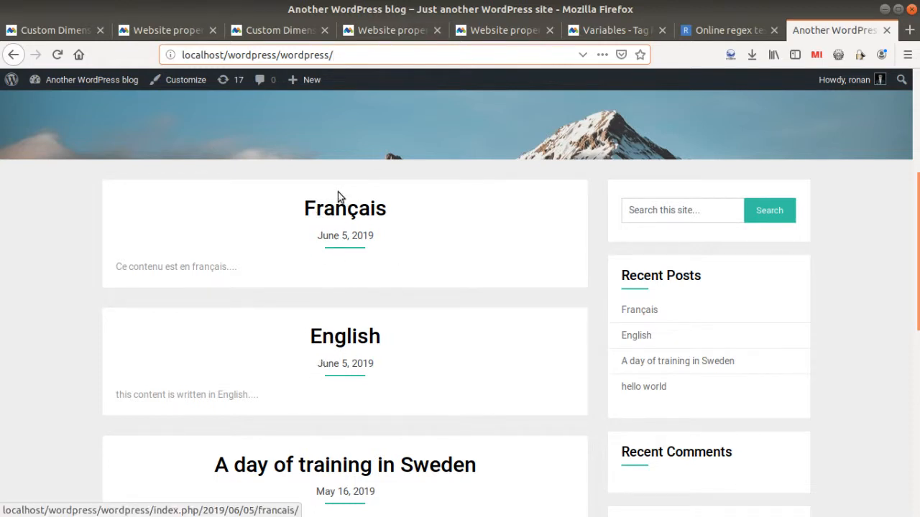
pyautogui.moveTo(441, 292)
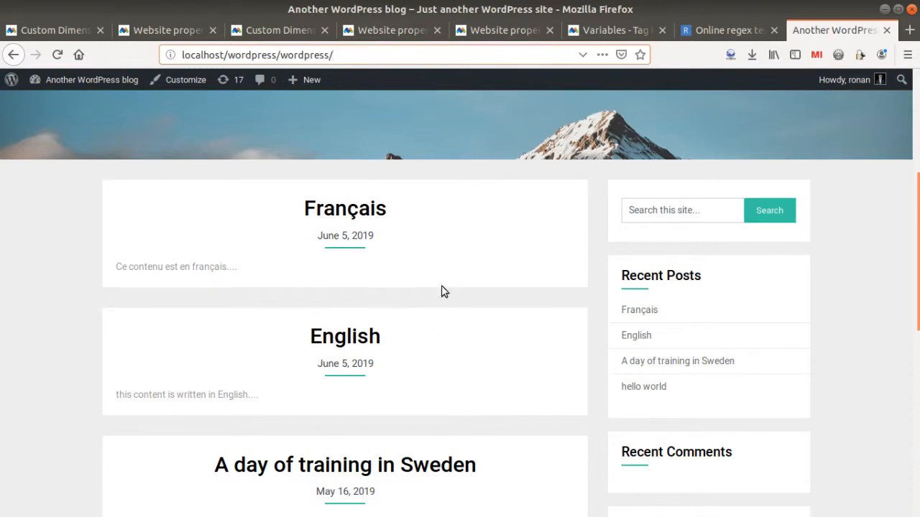
# - Show the Tag Manager's Manage Tags list with Matomo Analytics and language pages tags
pyautogui.click(614, 31)
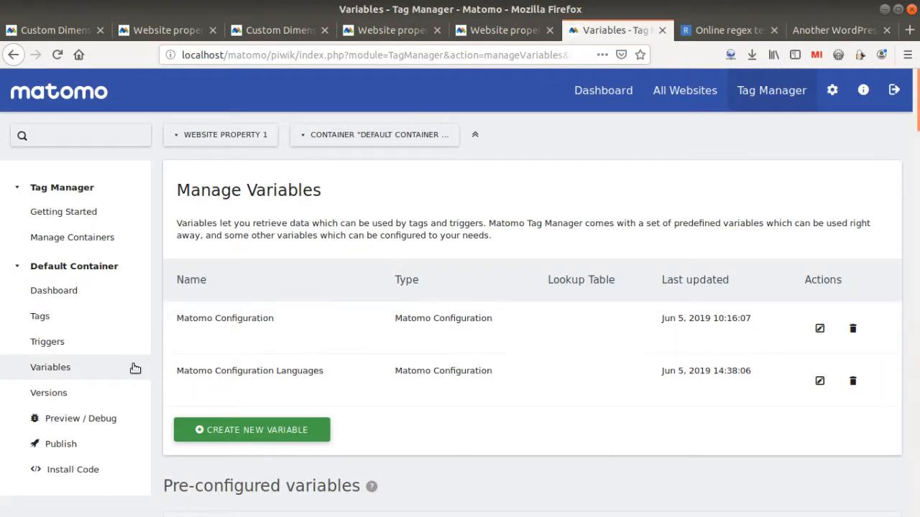
pyautogui.click(39, 316)
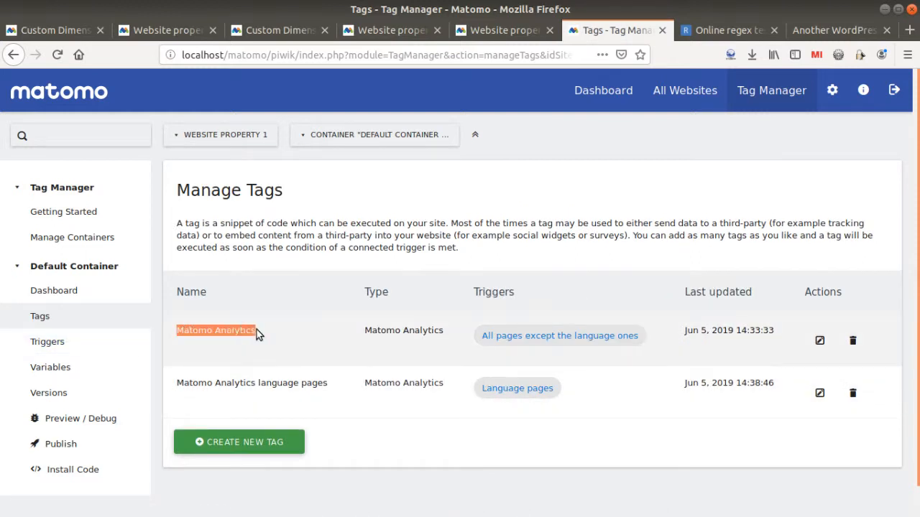
pyautogui.moveTo(247, 348)
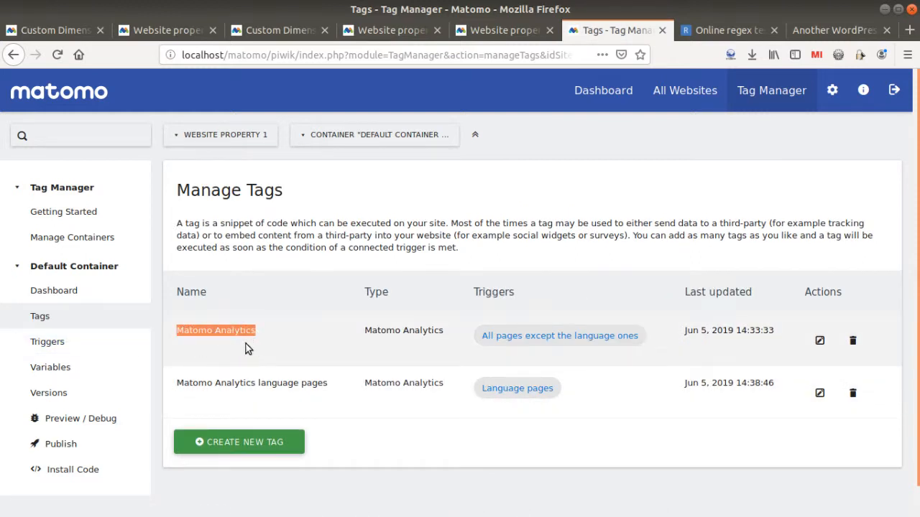
pyautogui.moveTo(180, 324)
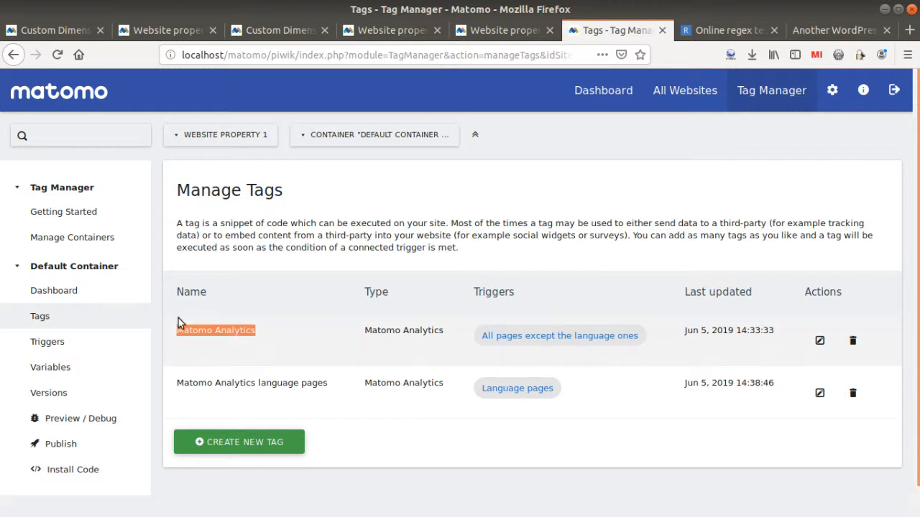
pyautogui.moveTo(226, 350)
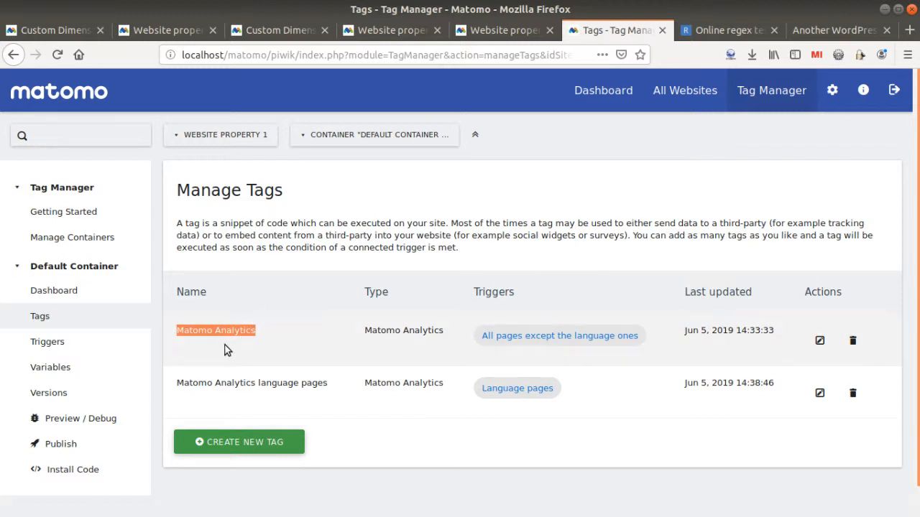
pyautogui.moveTo(485, 345)
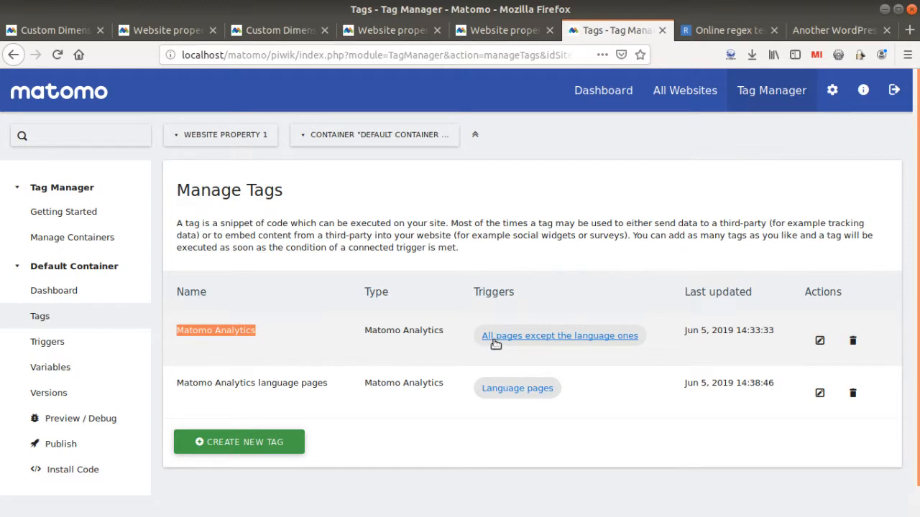
# - Inspect the 'All pages except the language ones' trigger's .*(english/|francais/)$ URL condition
pyautogui.click(559, 335)
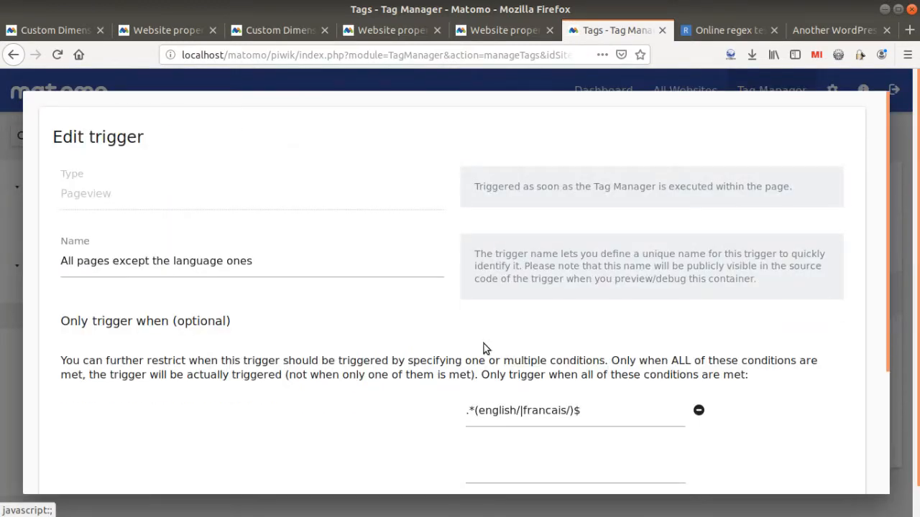
pyautogui.scroll(-3)
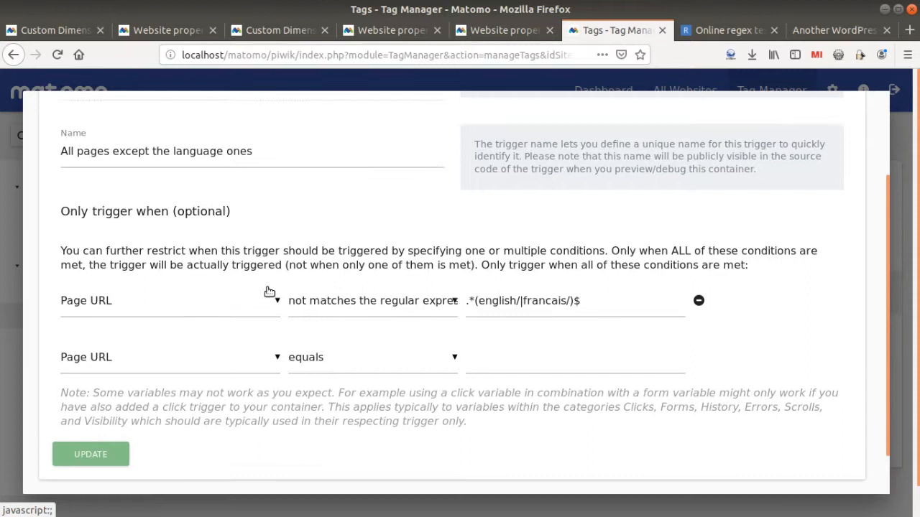
pyautogui.scroll(3)
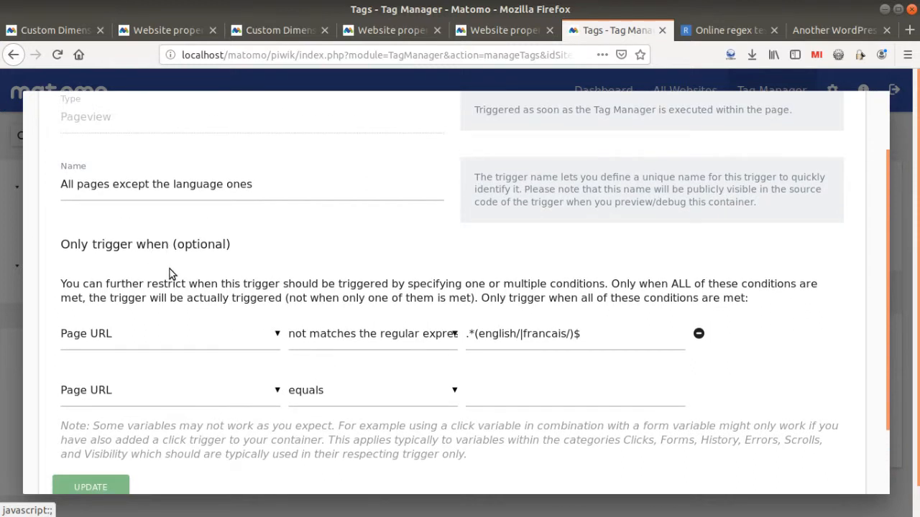
pyautogui.moveTo(137, 337)
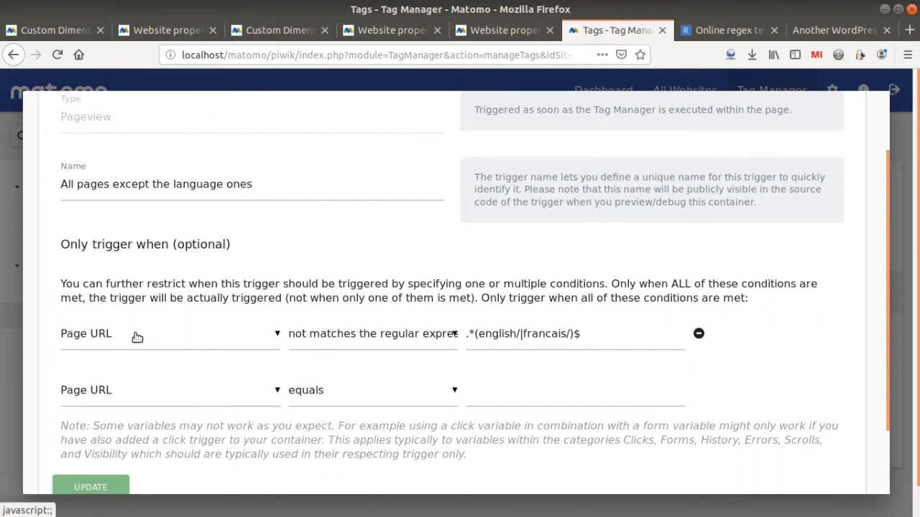
pyautogui.moveTo(264, 280)
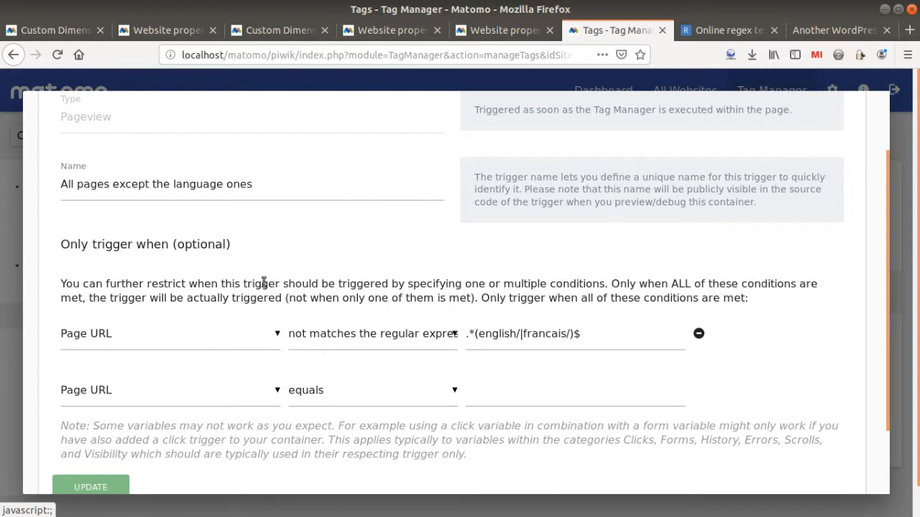
pyautogui.moveTo(503, 341)
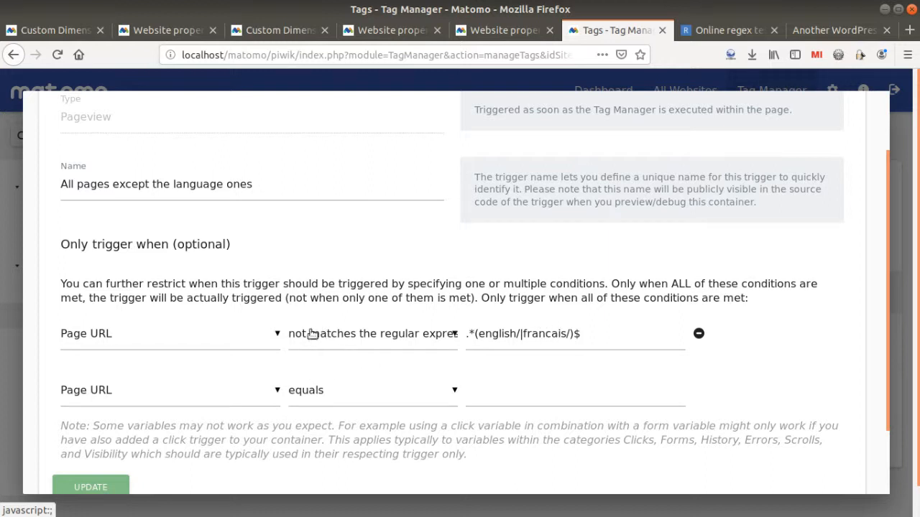
pyautogui.moveTo(328, 350)
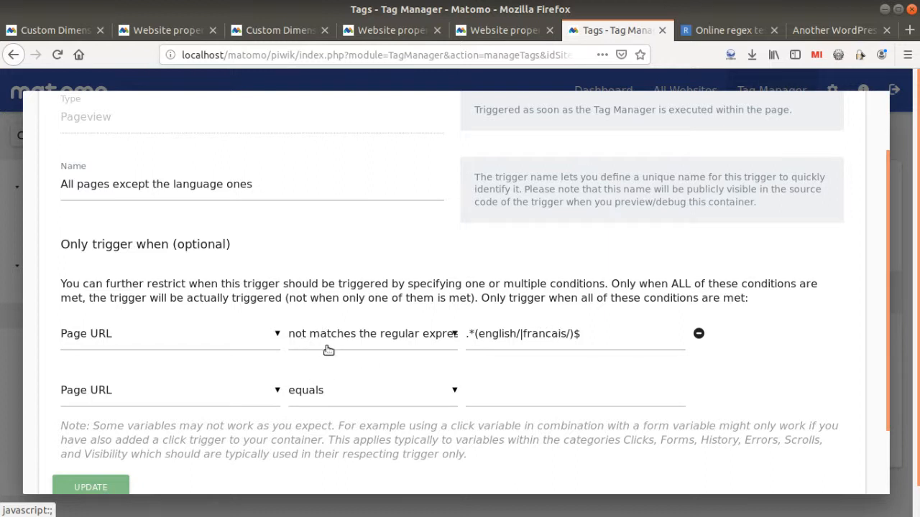
pyautogui.moveTo(292, 341)
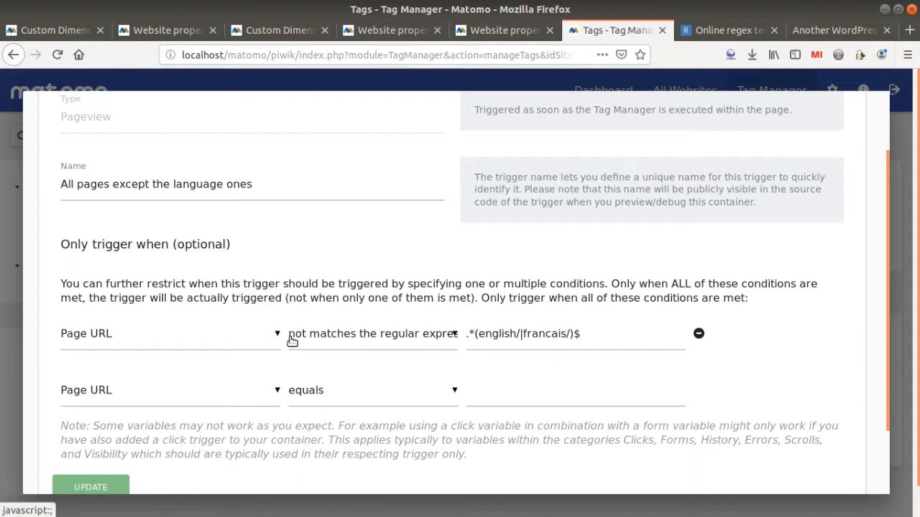
pyautogui.moveTo(487, 338)
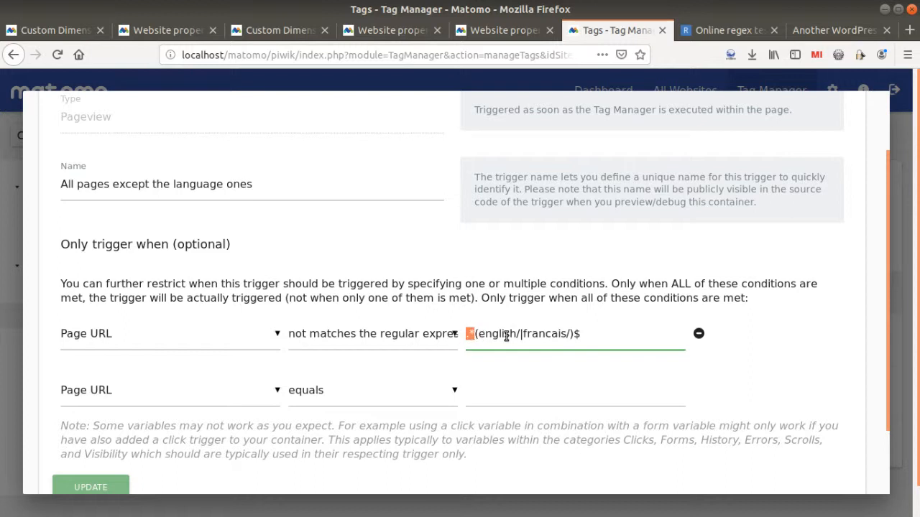
pyautogui.moveTo(553, 332)
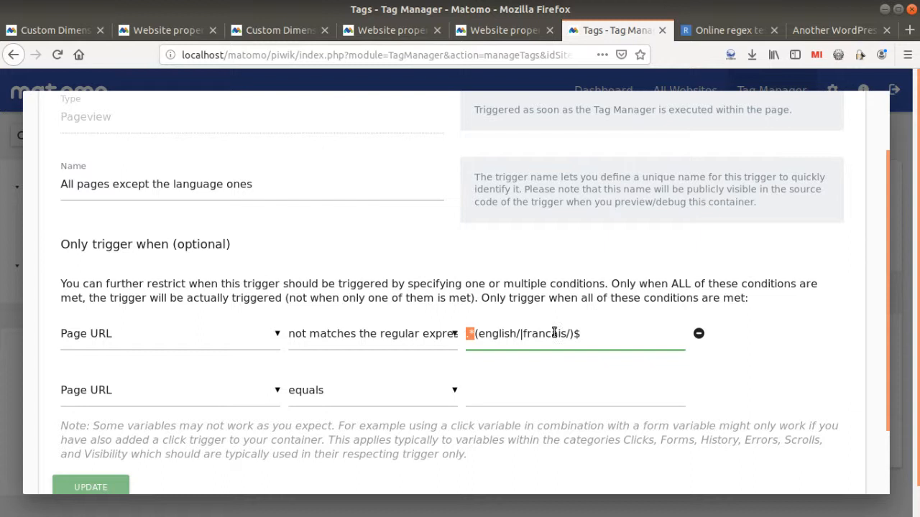
pyautogui.write('.*')
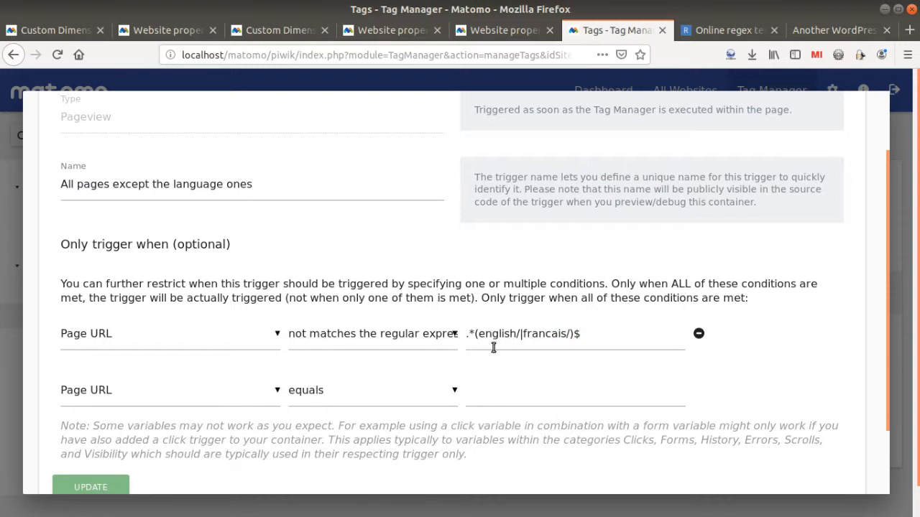
pyautogui.click(573, 334)
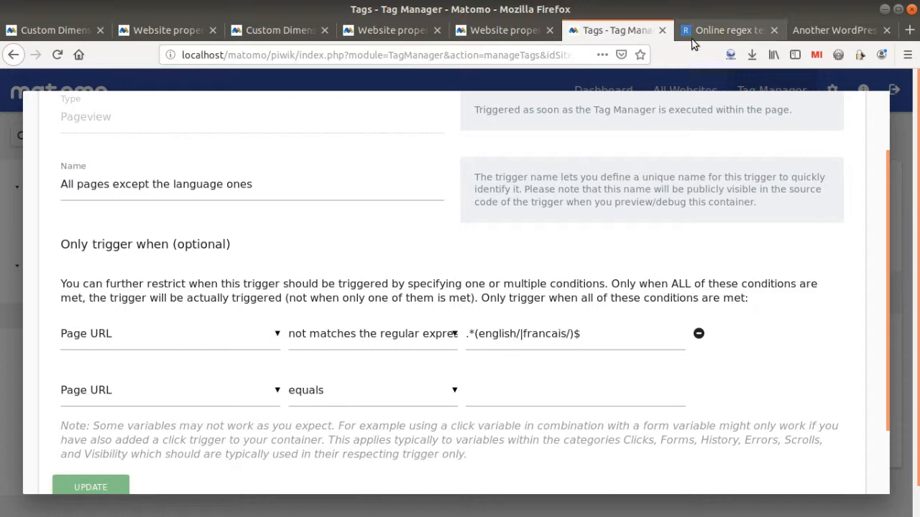
# - Confirm in regex101 the pattern matches english/ and francais/ URLs, then cancel the trigger
pyautogui.click(727, 29)
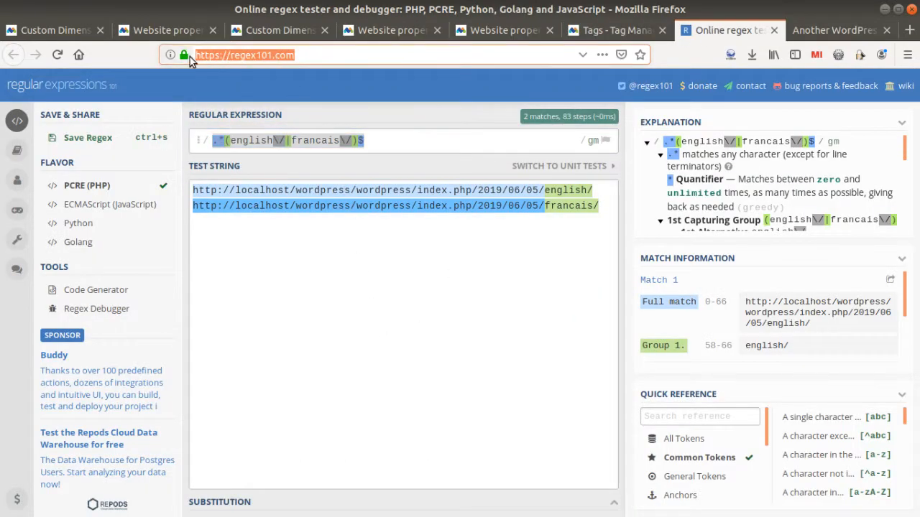
pyautogui.click(380, 140)
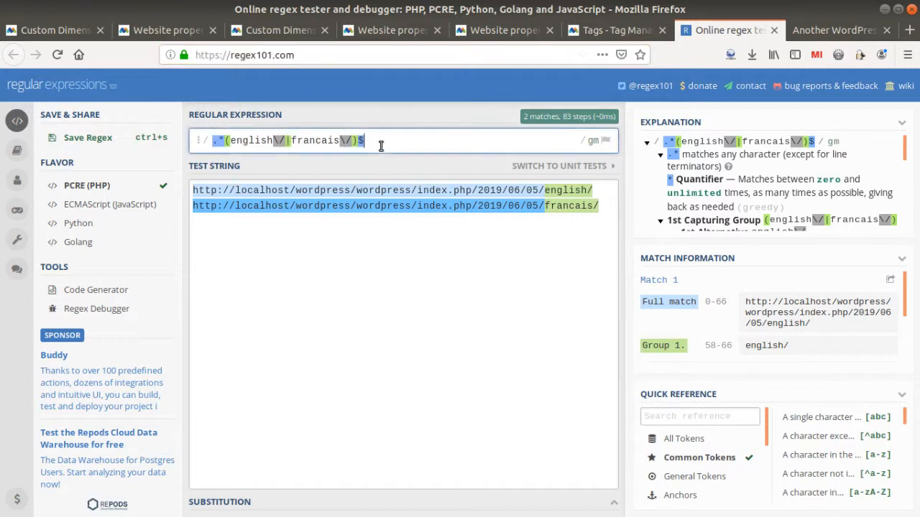
pyautogui.moveTo(313, 116)
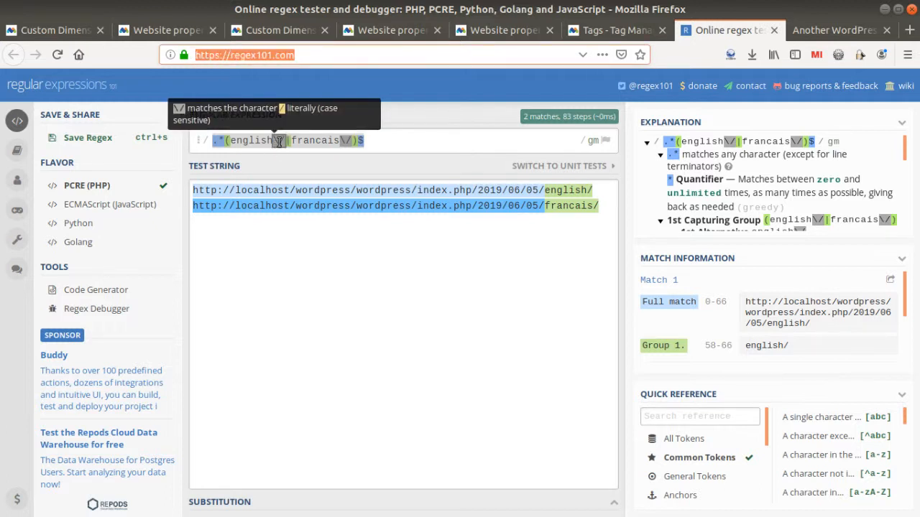
pyautogui.moveTo(324, 206)
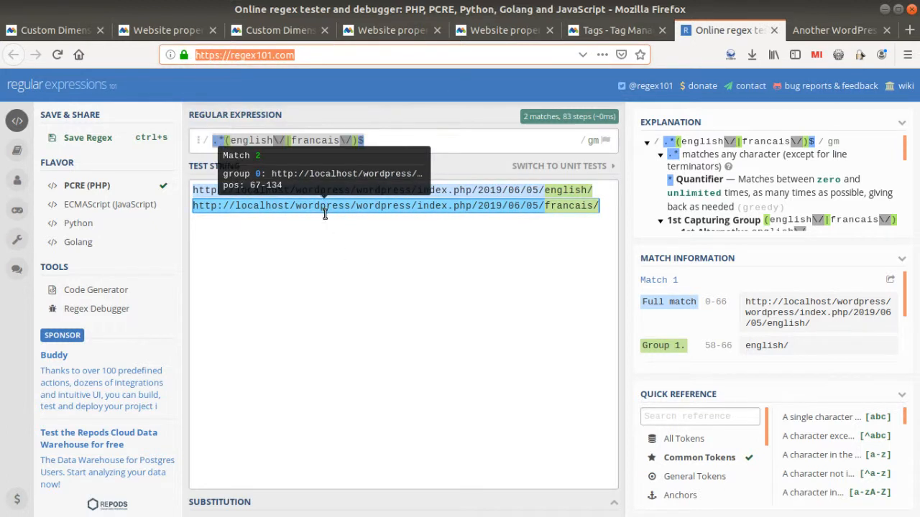
pyautogui.moveTo(417, 190)
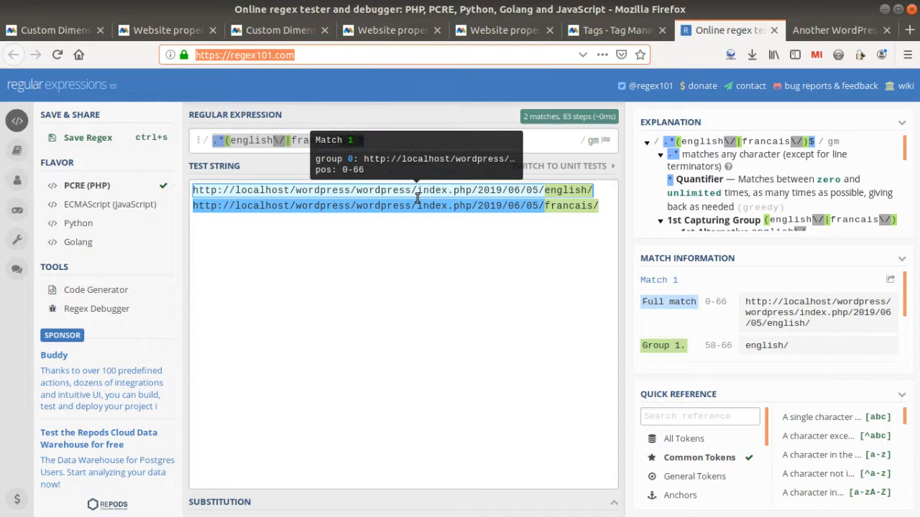
pyautogui.moveTo(467, 206)
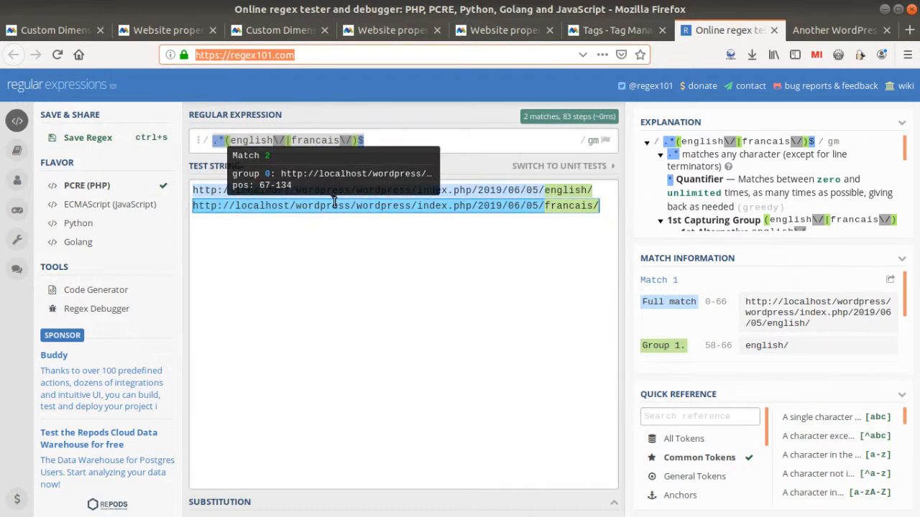
pyautogui.click(503, 29)
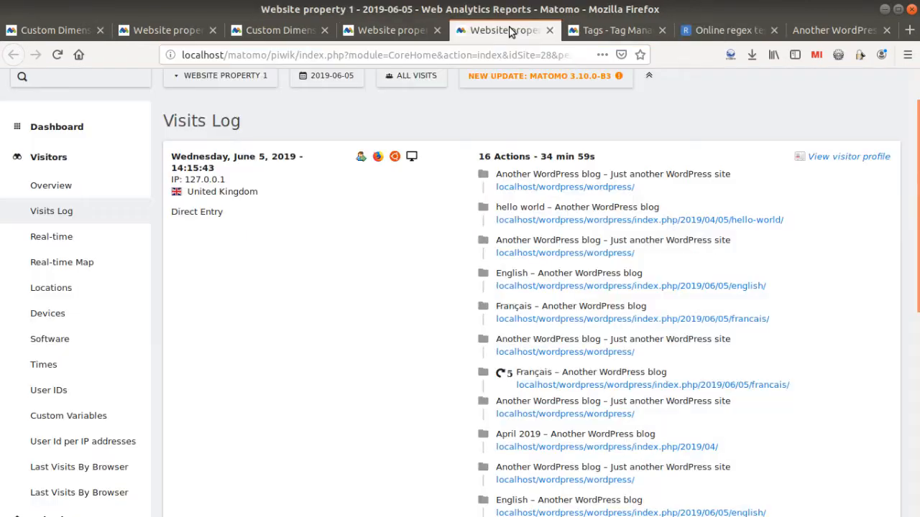
pyautogui.click(614, 31)
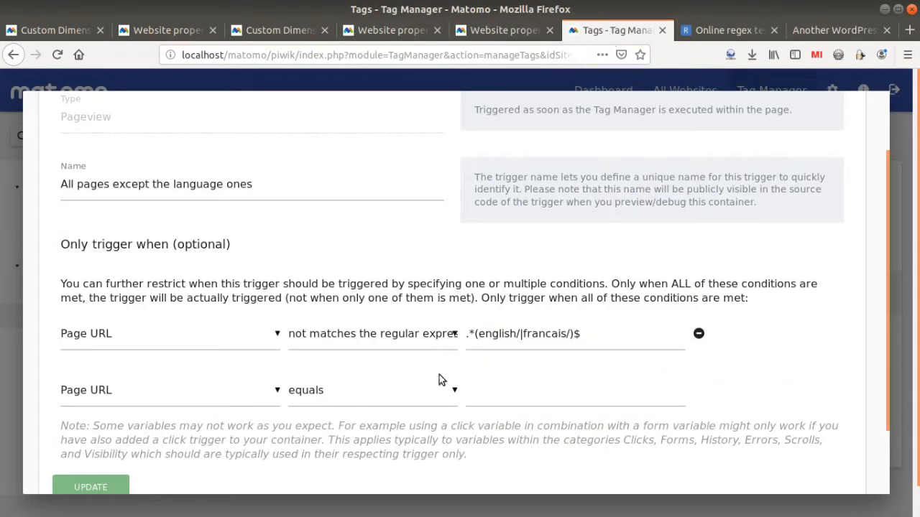
pyautogui.moveTo(276, 247)
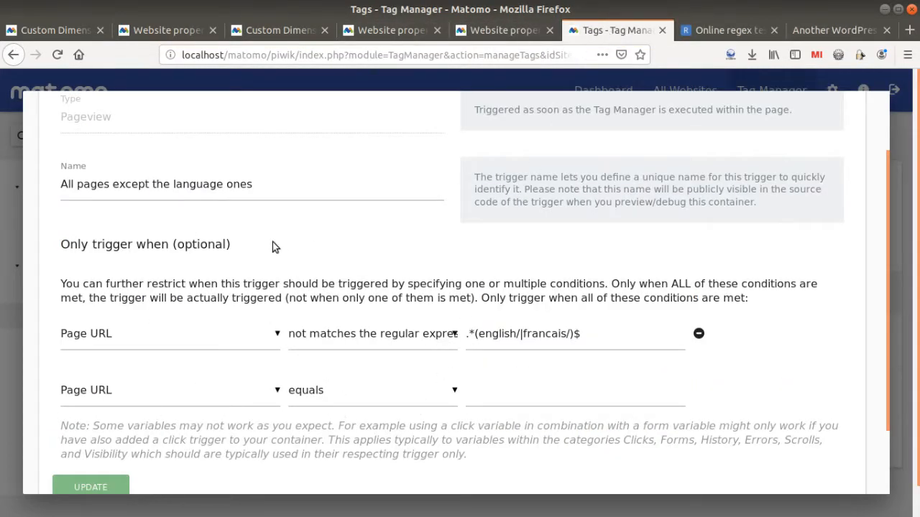
pyautogui.scroll(-3)
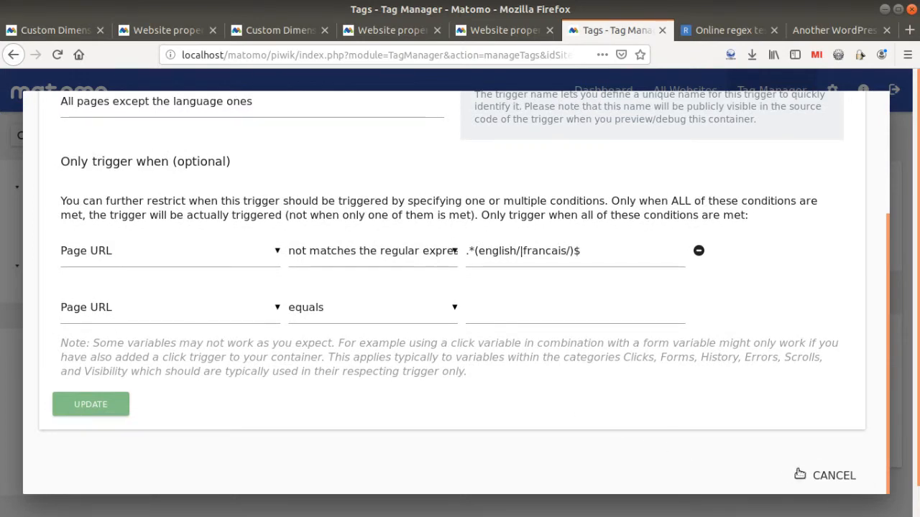
pyautogui.click(91, 404)
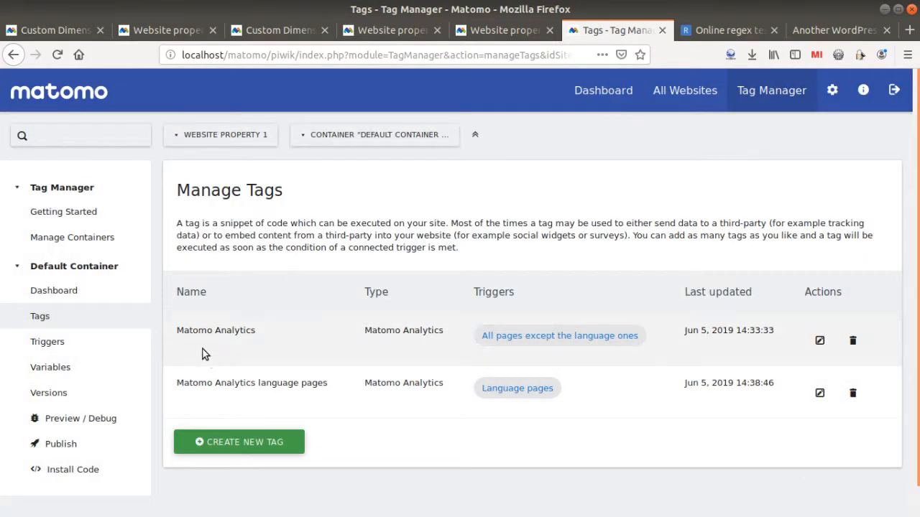
pyautogui.moveTo(179, 386)
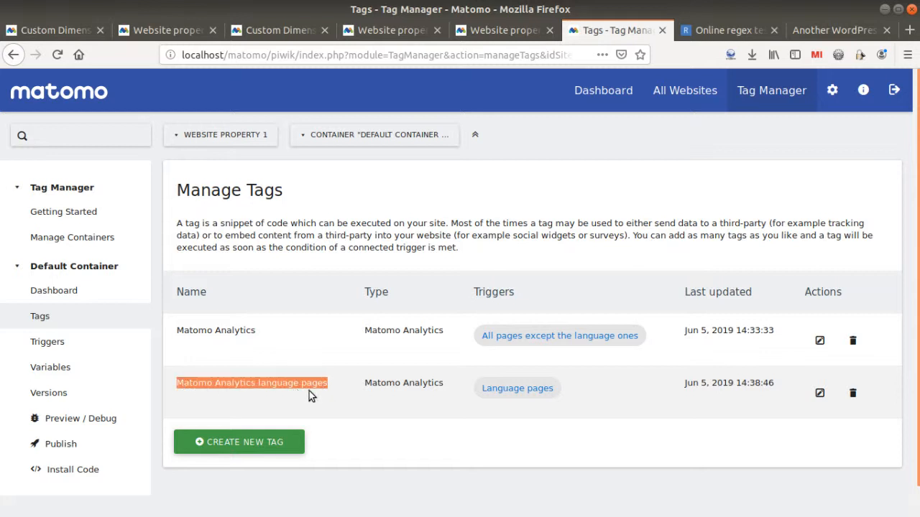
pyautogui.moveTo(800, 396)
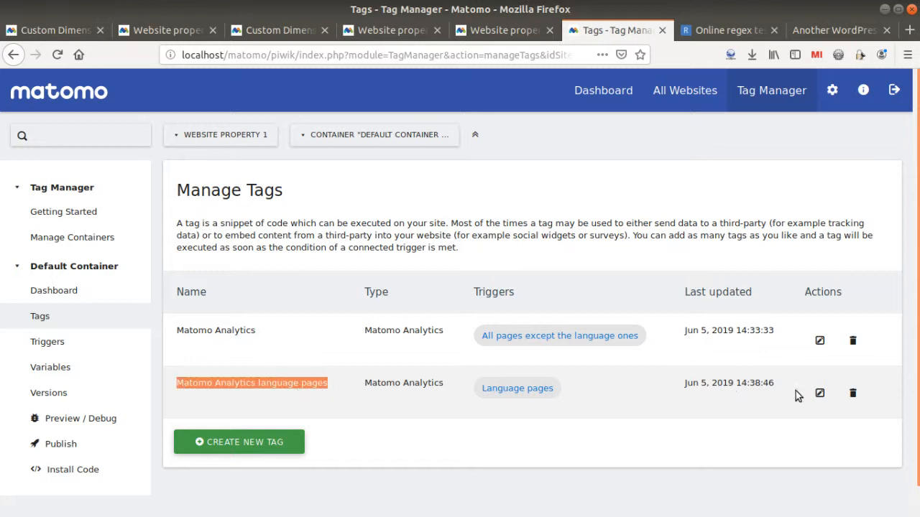
# - Open the 'Matomo Analytics language pages' tag and check it uses Matomo Configuration Languages
pyautogui.click(819, 393)
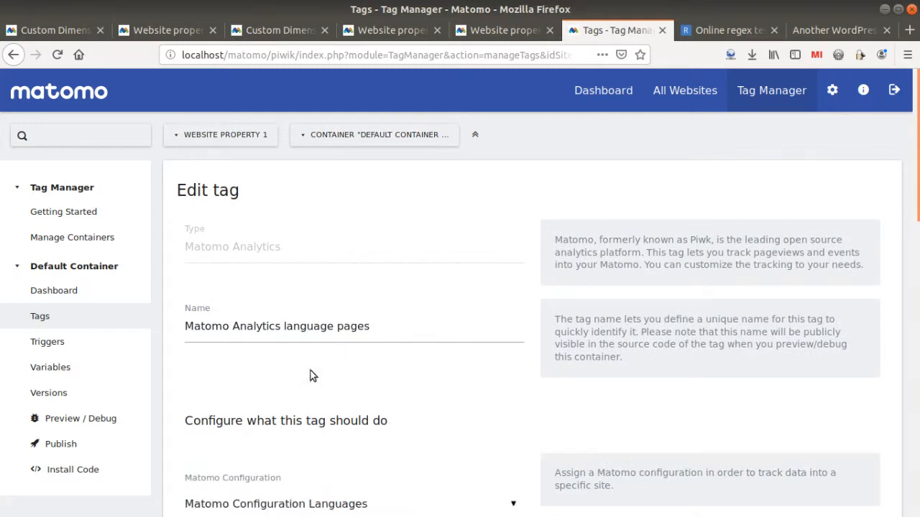
pyautogui.scroll(-3)
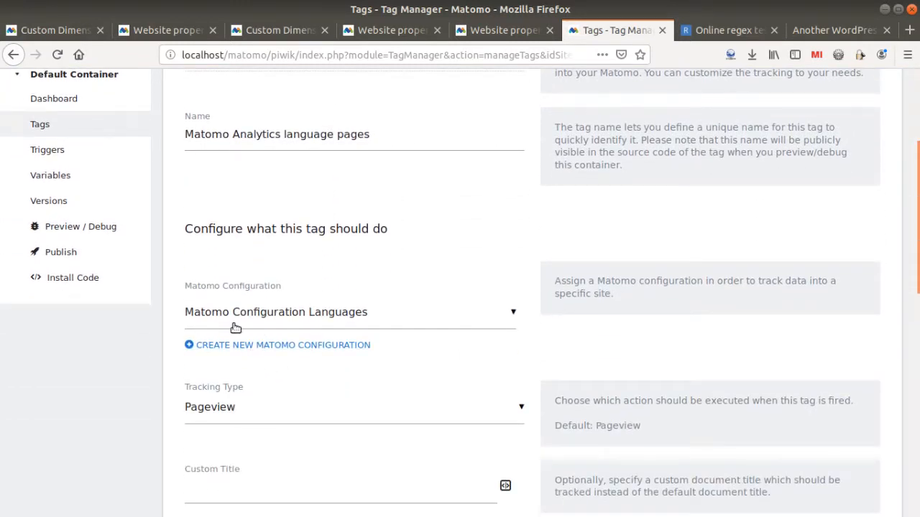
pyautogui.moveTo(254, 323)
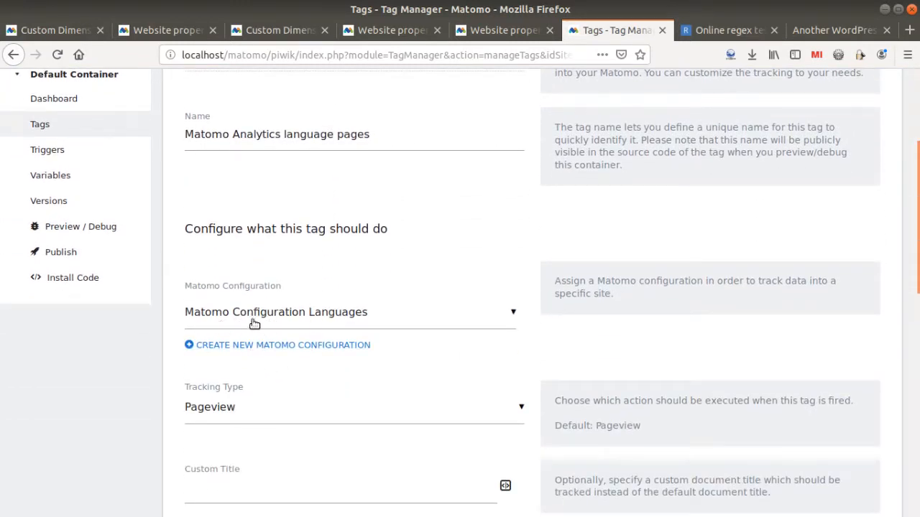
pyautogui.scroll(3)
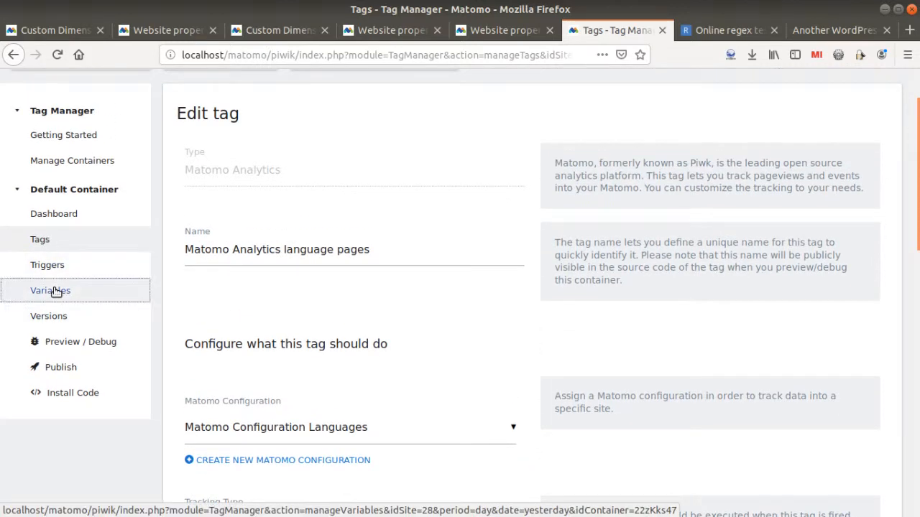
# - Open the Matomo Configuration Languages variable and inspect custom dimension index 2 ('all languages')
pyautogui.click(50, 290)
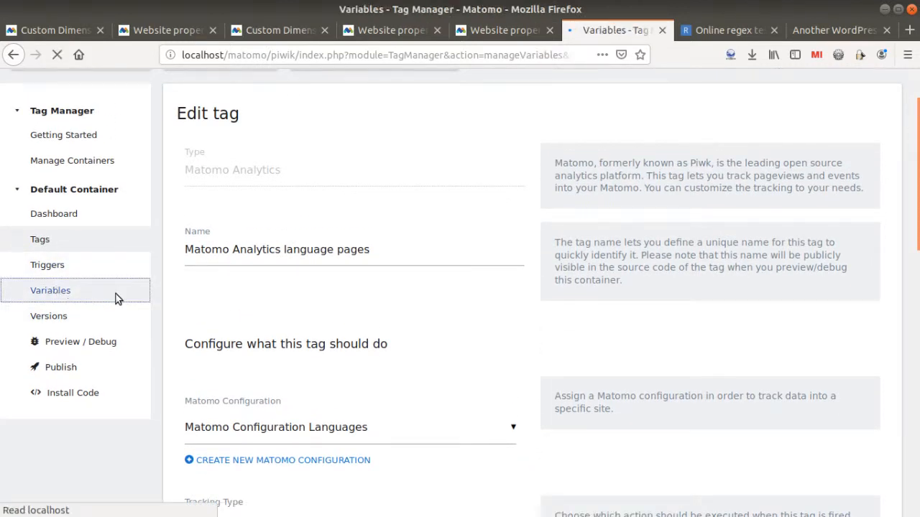
pyautogui.click(51, 291)
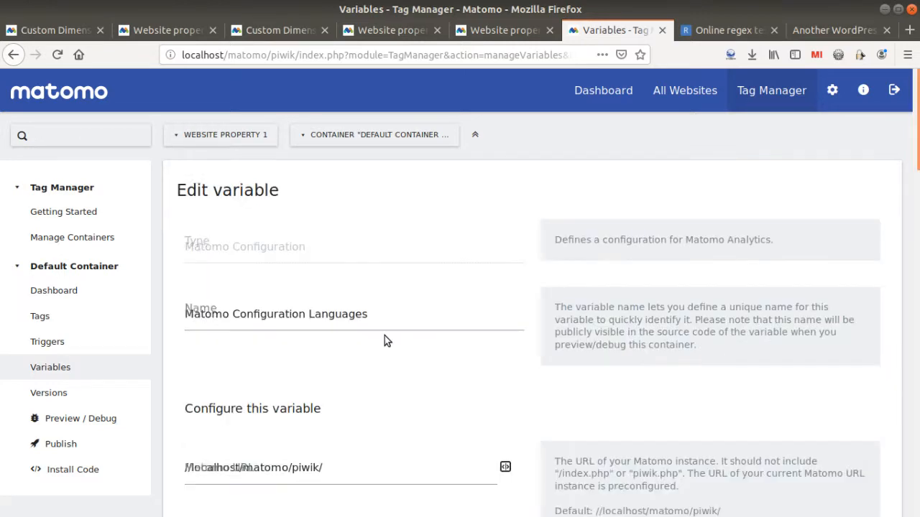
pyautogui.scroll(-3)
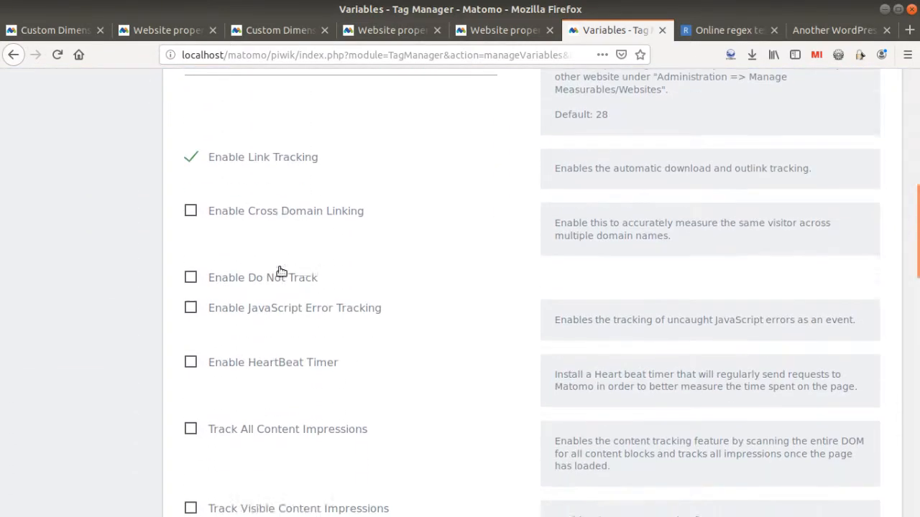
pyautogui.scroll(-3)
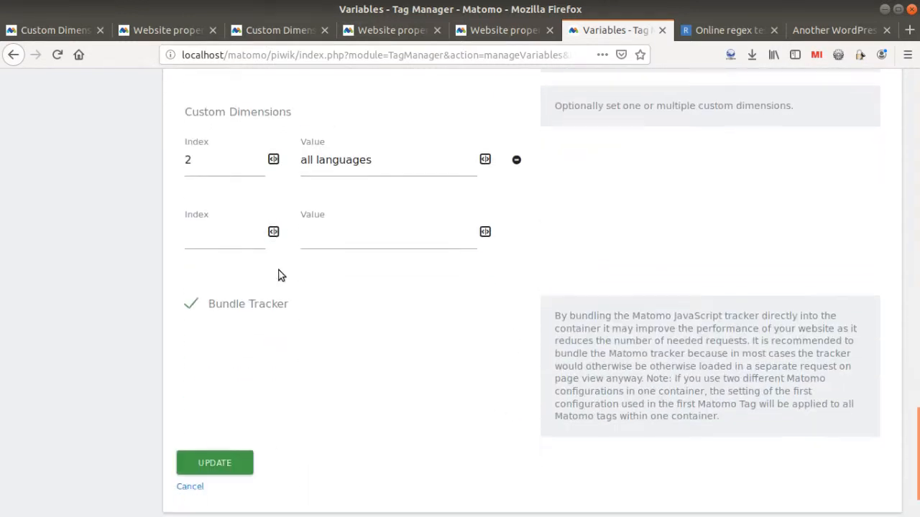
pyautogui.scroll(3)
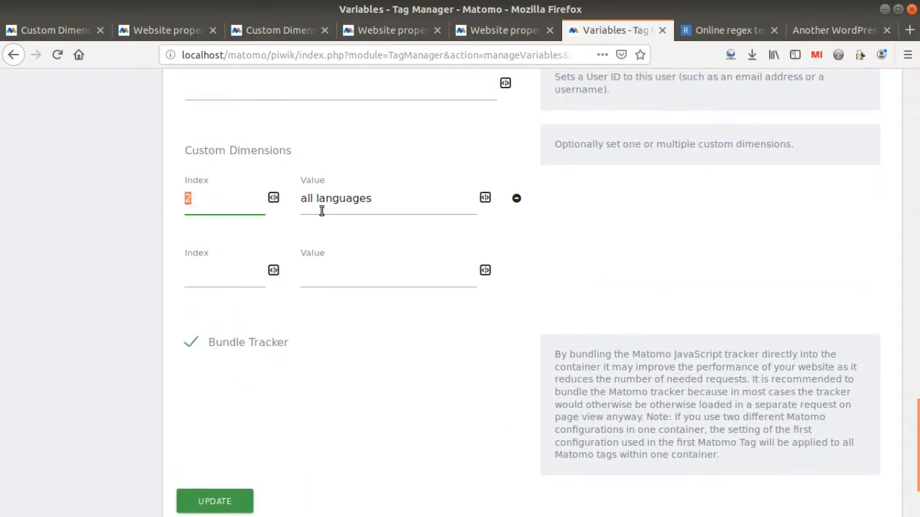
pyautogui.tripleClick(336, 198)
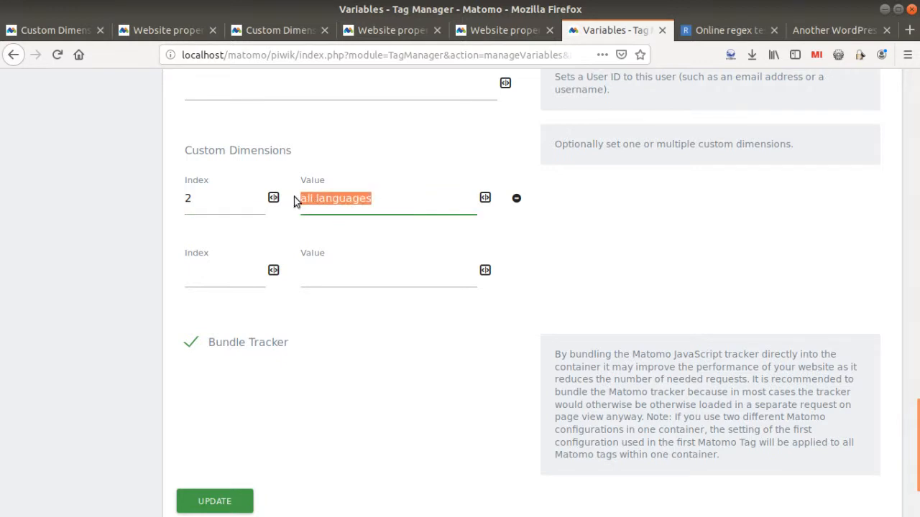
# - Return to the container's tags list
pyautogui.scroll(3)
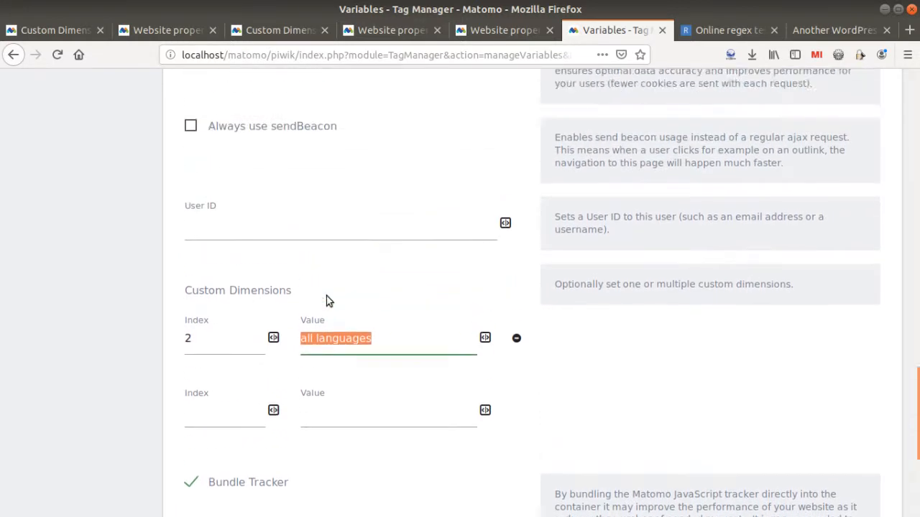
pyautogui.scroll(3)
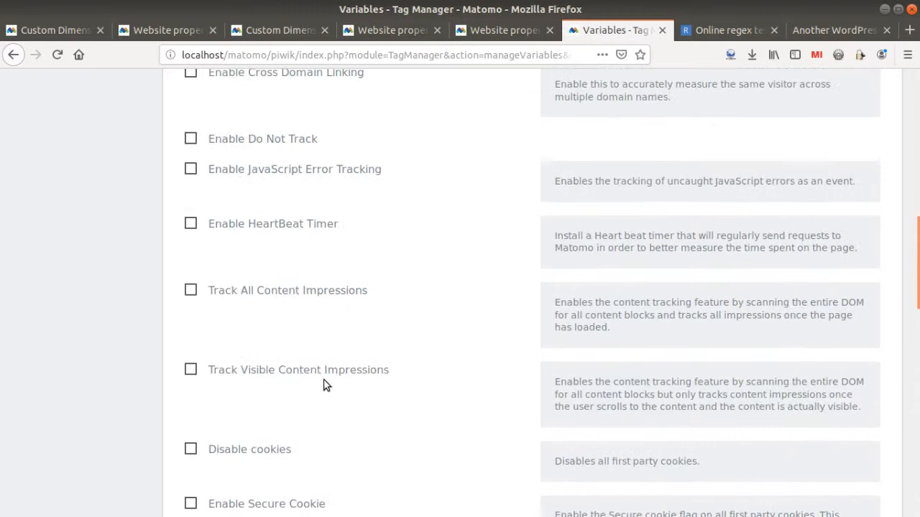
pyautogui.scroll(3)
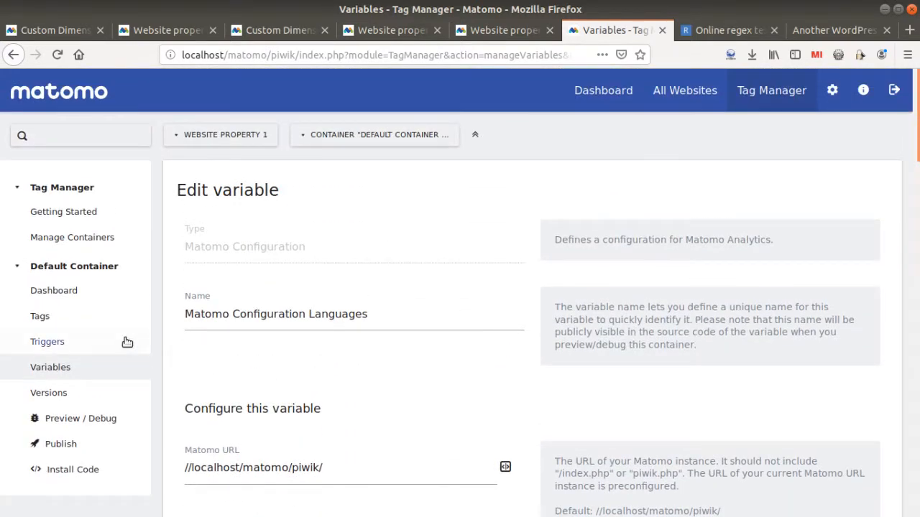
pyautogui.moveTo(47, 342)
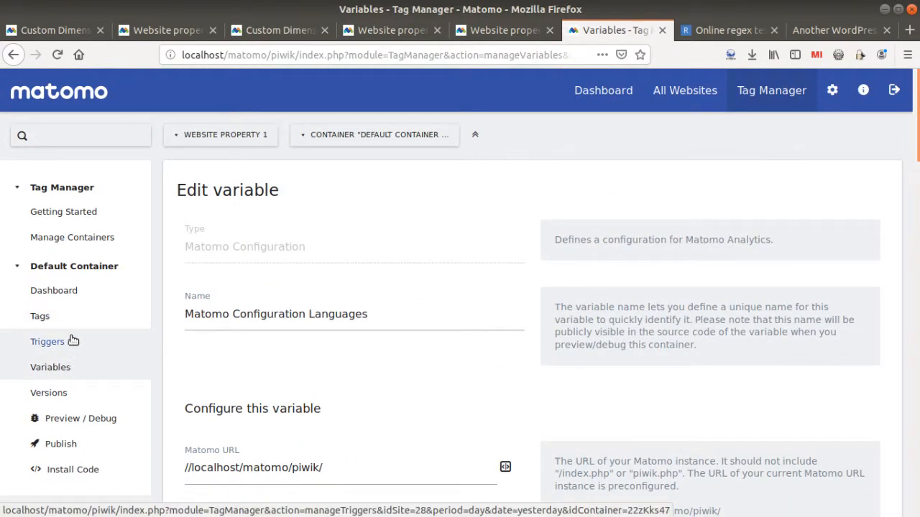
pyautogui.moveTo(79, 320)
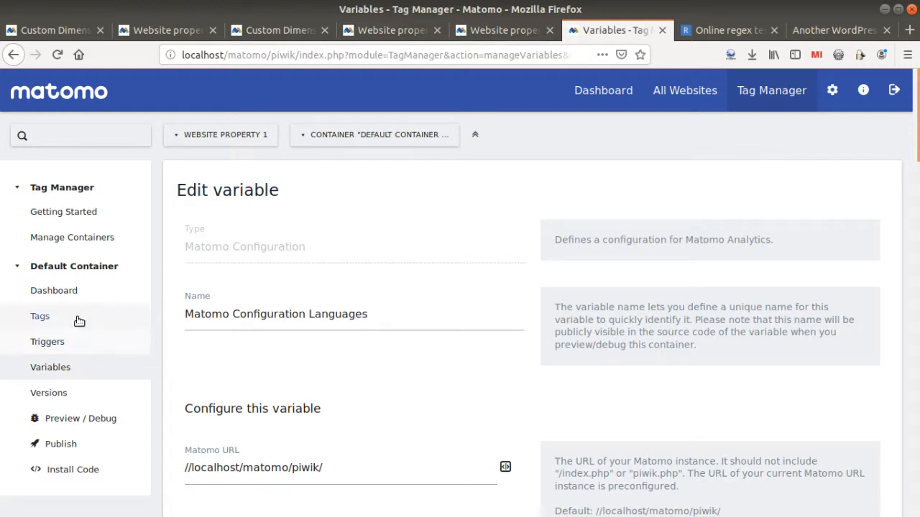
pyautogui.click(39, 316)
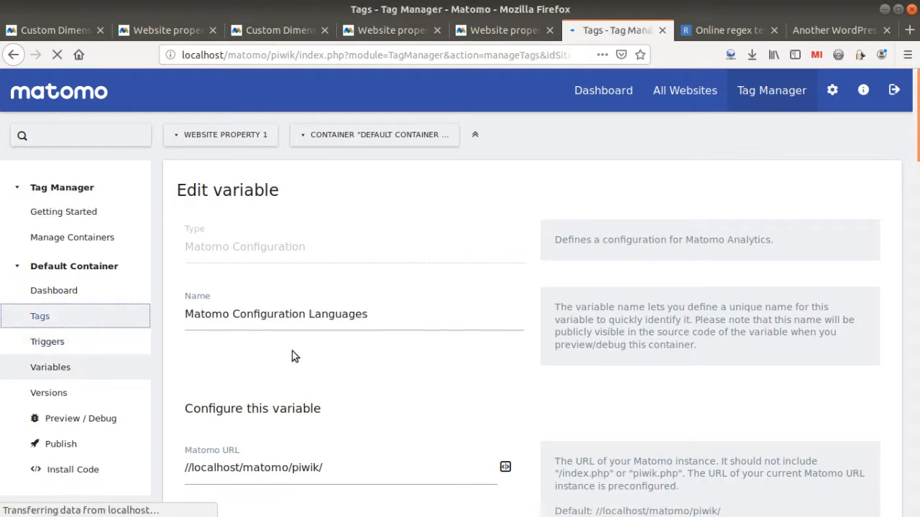
# - Open the 'Language pages' trigger from the 'Matomo Analytics language pages' tag for editing
pyautogui.click(39, 315)
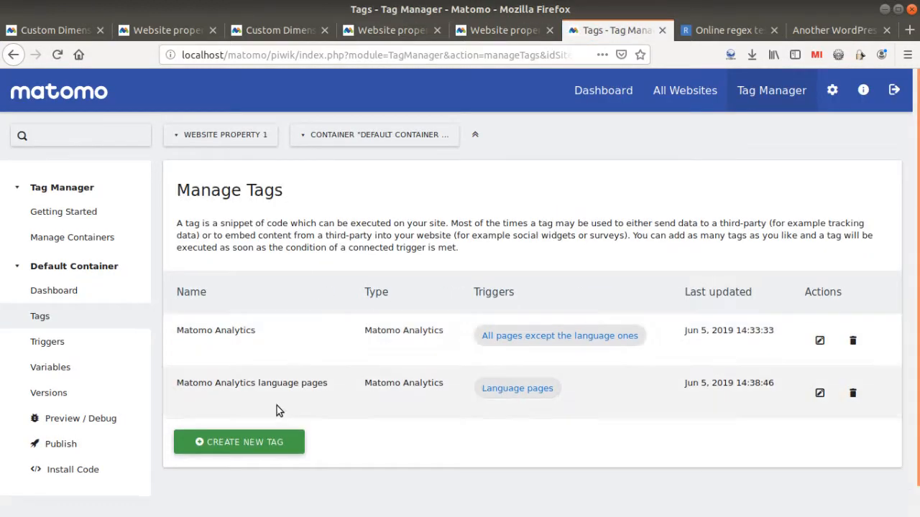
pyautogui.doubleClick(252, 382)
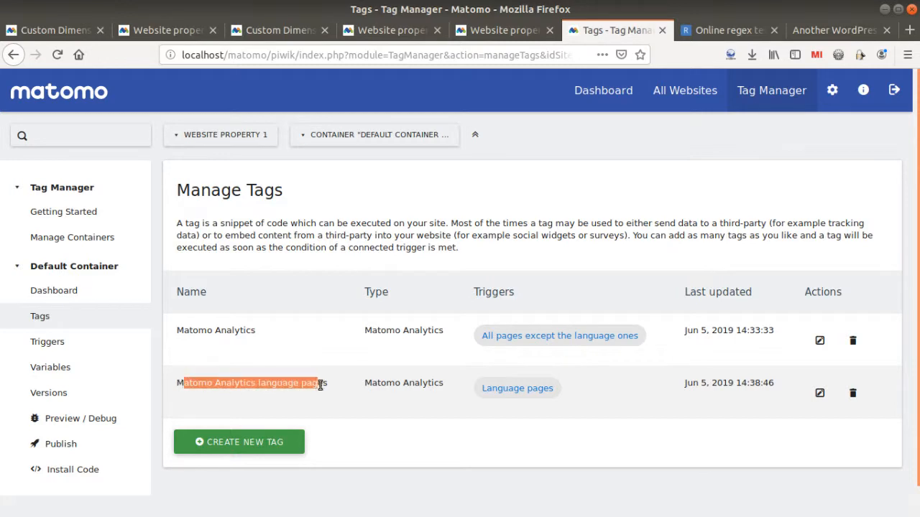
pyautogui.click(819, 393)
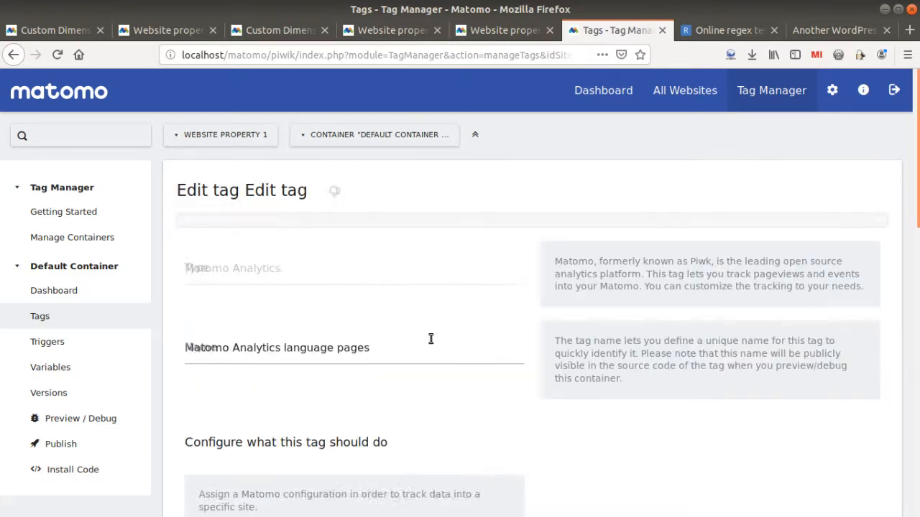
pyautogui.scroll(-3)
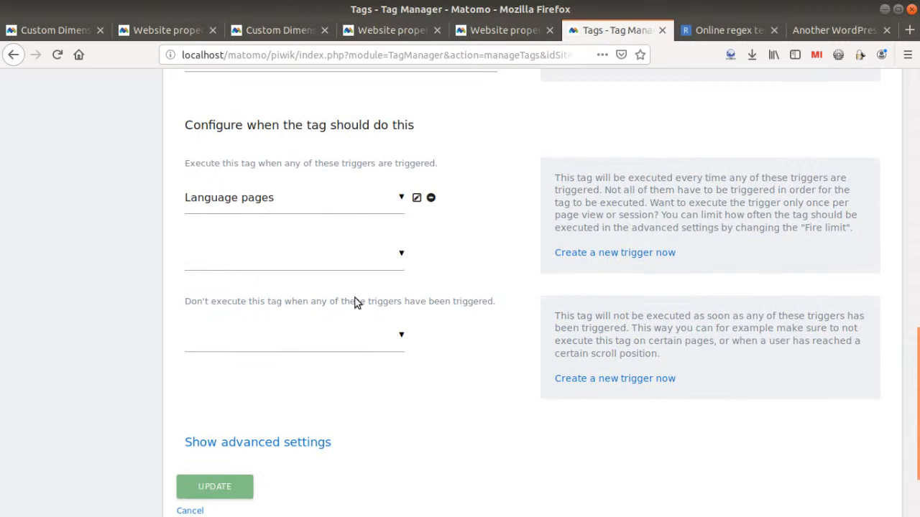
pyautogui.moveTo(421, 209)
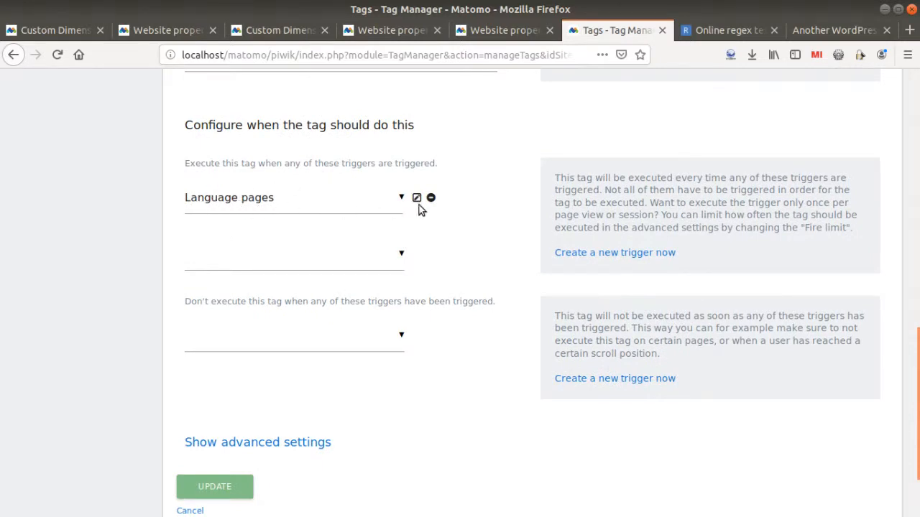
pyautogui.click(417, 198)
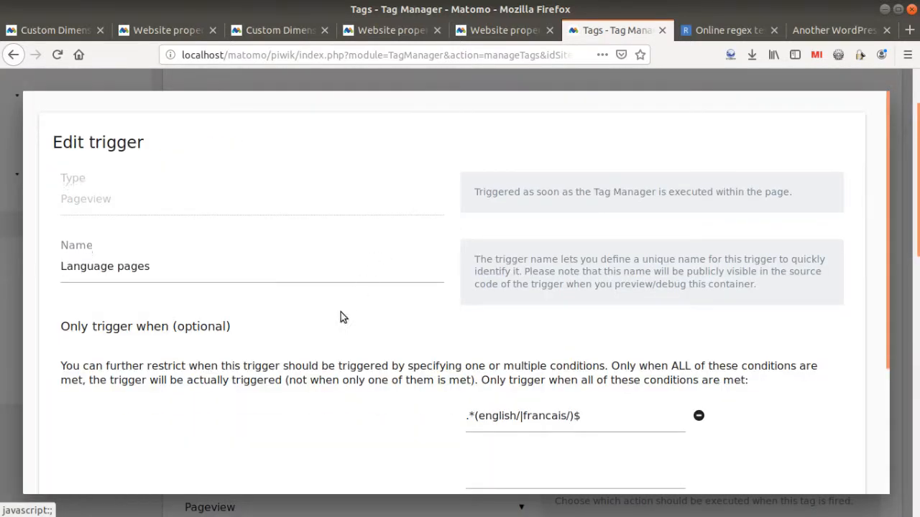
# - Check the trigger's Page URL condition matches .*(english/|francais/)$ and return to the tag editor
pyautogui.scroll(-3)
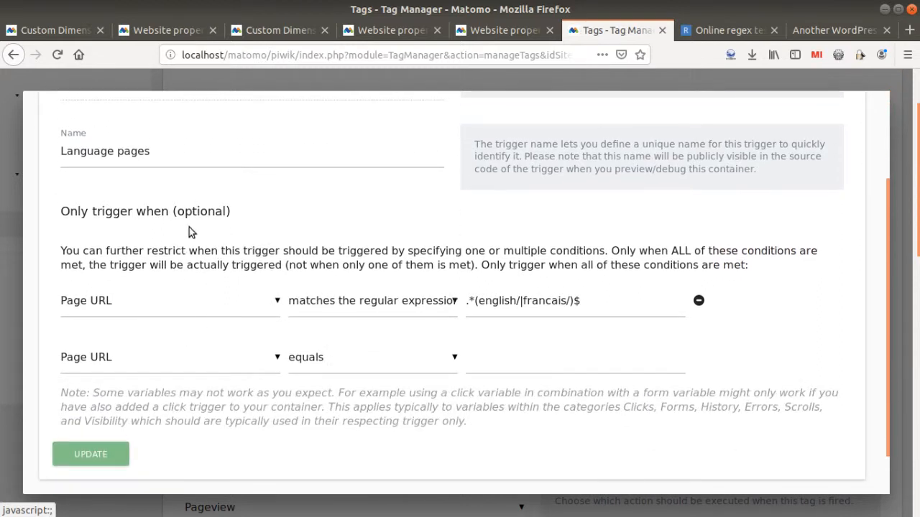
pyautogui.moveTo(343, 312)
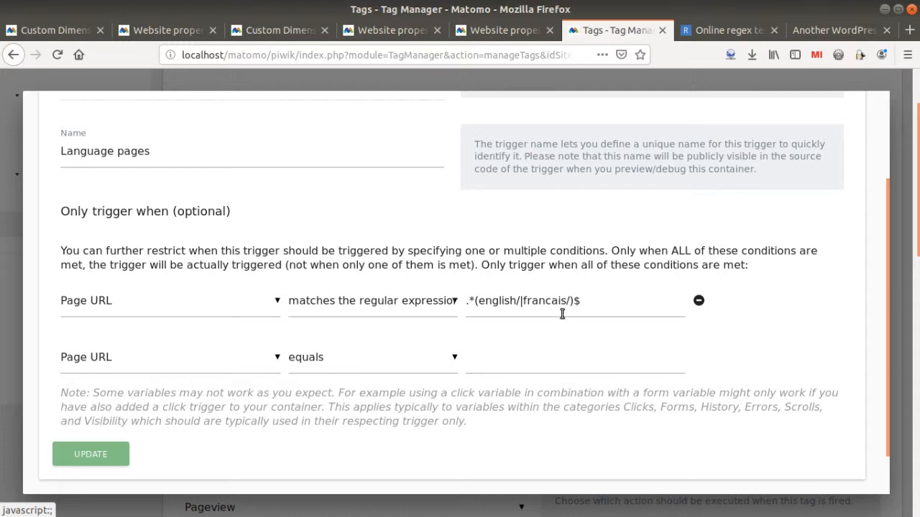
pyautogui.scroll(3)
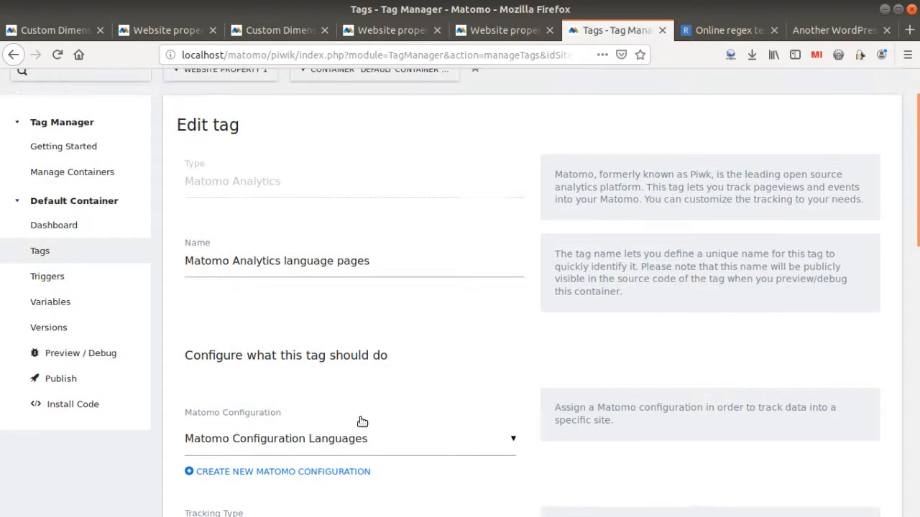
# - Enable and then disable Tag Manager preview/debug mode, then bring up the WordPress blog
pyautogui.scroll(3)
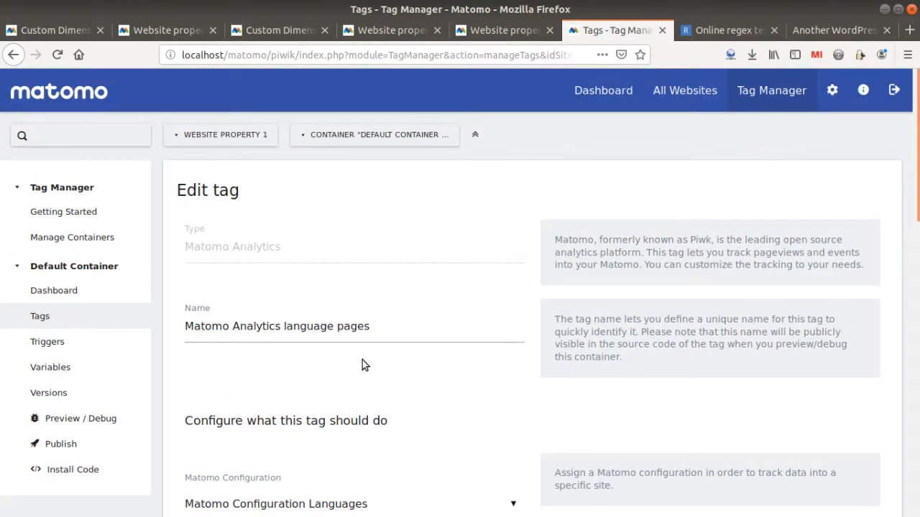
pyautogui.moveTo(280, 405)
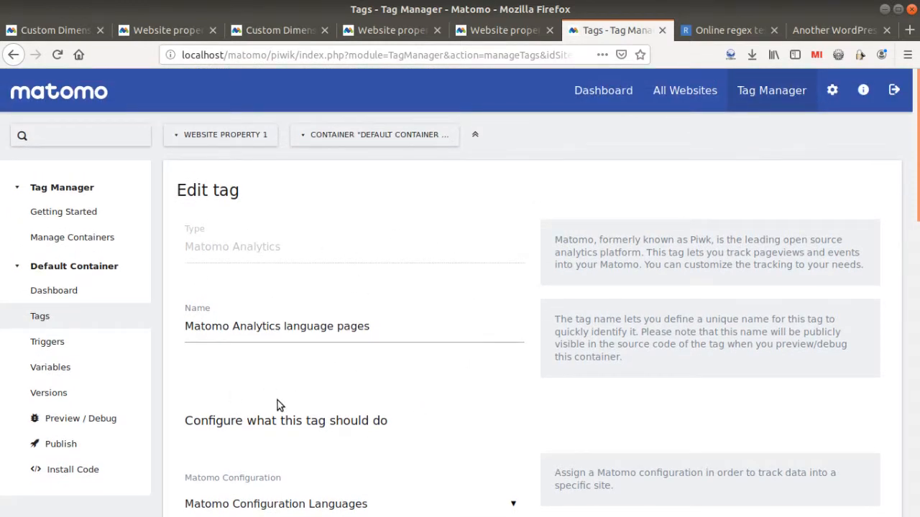
pyautogui.moveTo(179, 454)
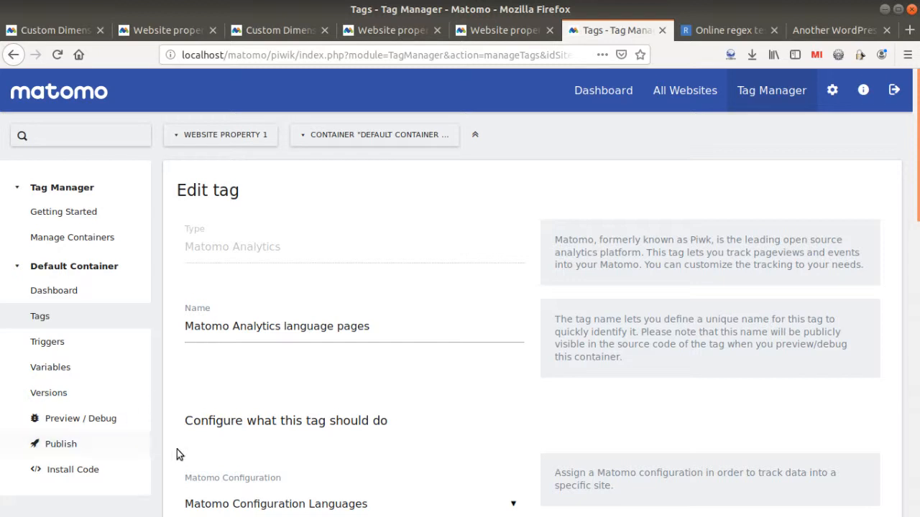
pyautogui.moveTo(385, 307)
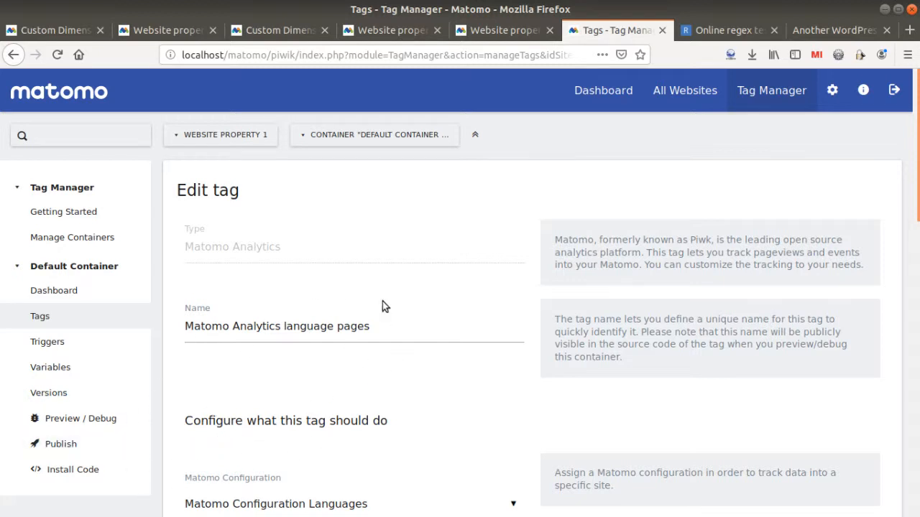
pyautogui.moveTo(81, 418)
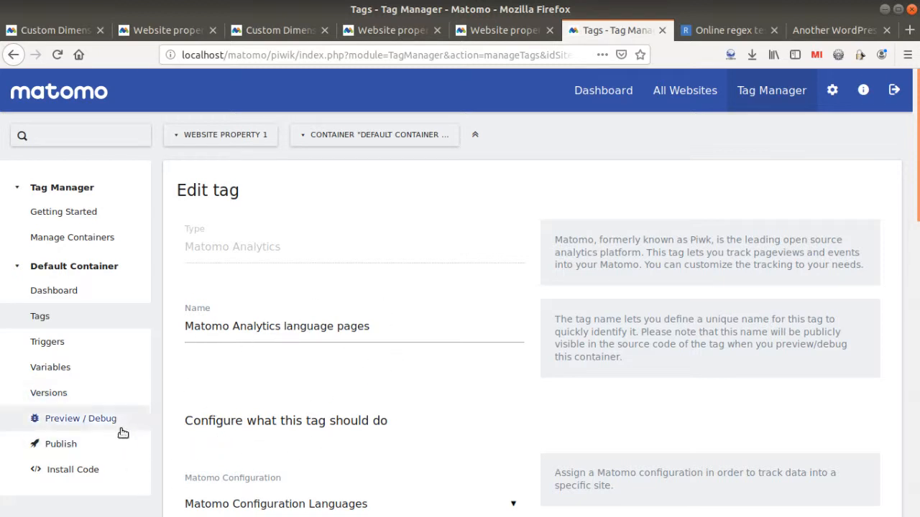
pyautogui.click(81, 418)
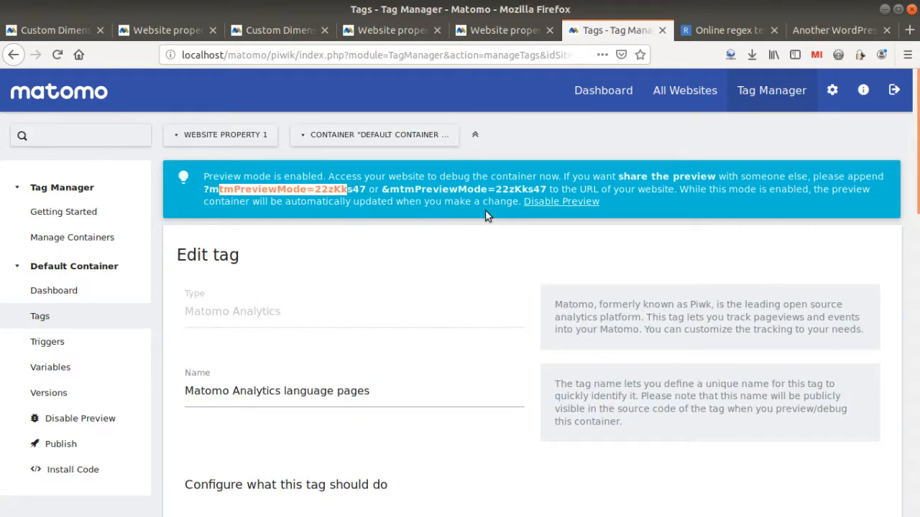
pyautogui.click(561, 201)
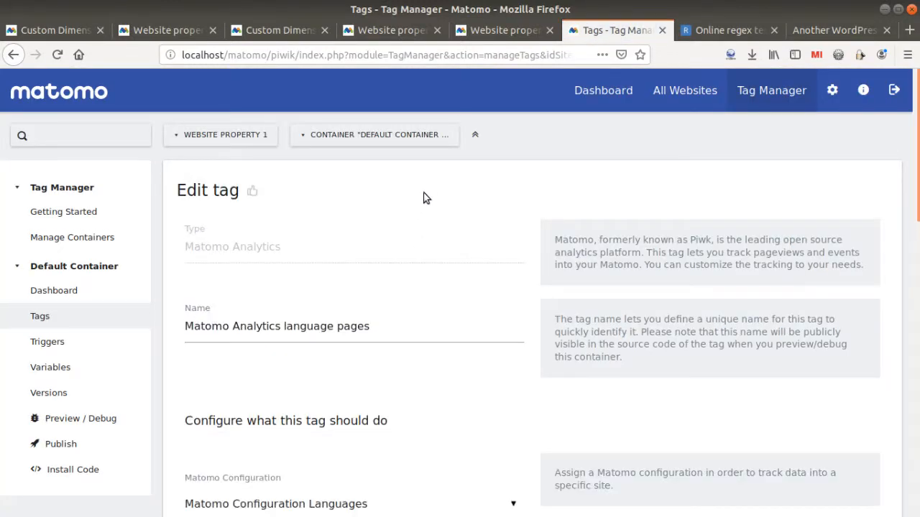
pyautogui.moveTo(445, 204)
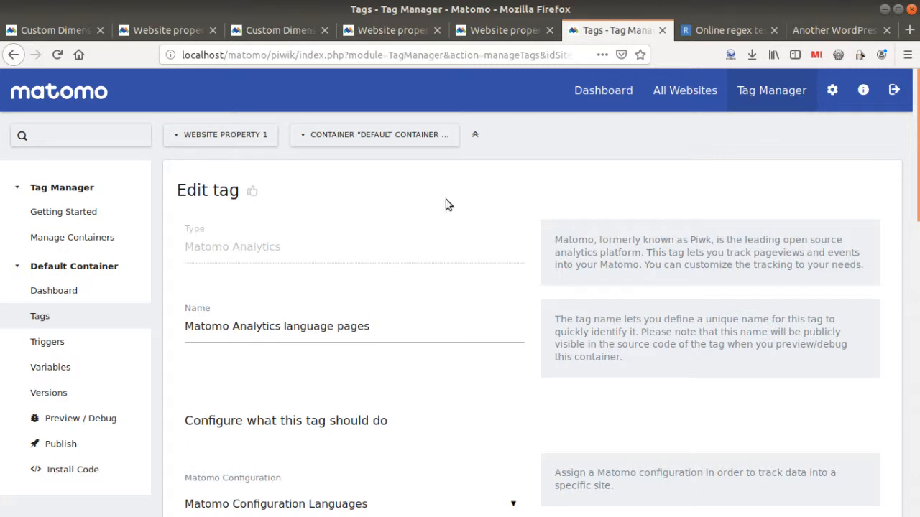
pyautogui.moveTo(478, 203)
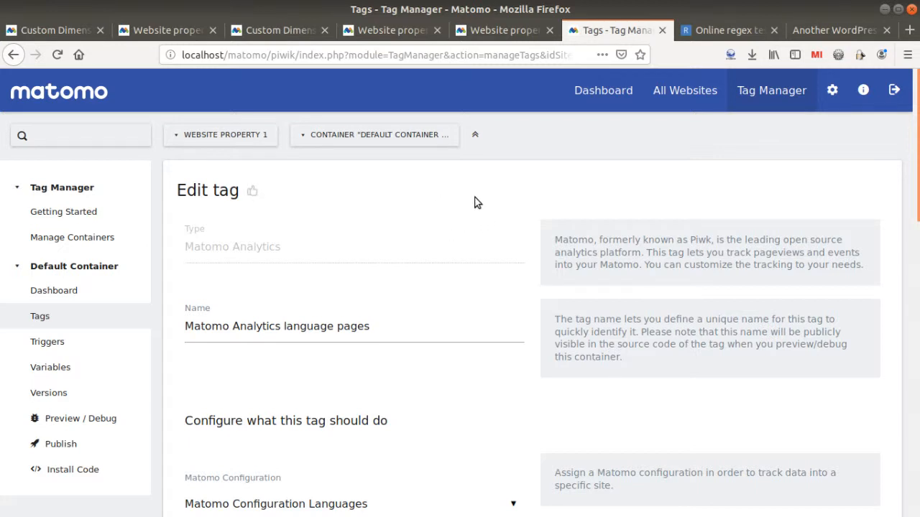
pyautogui.click(833, 30)
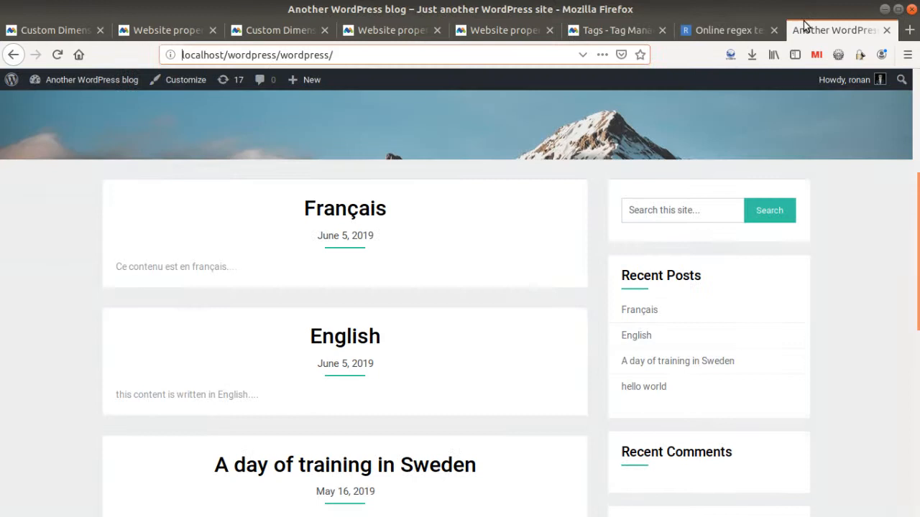
pyautogui.moveTo(634, 367)
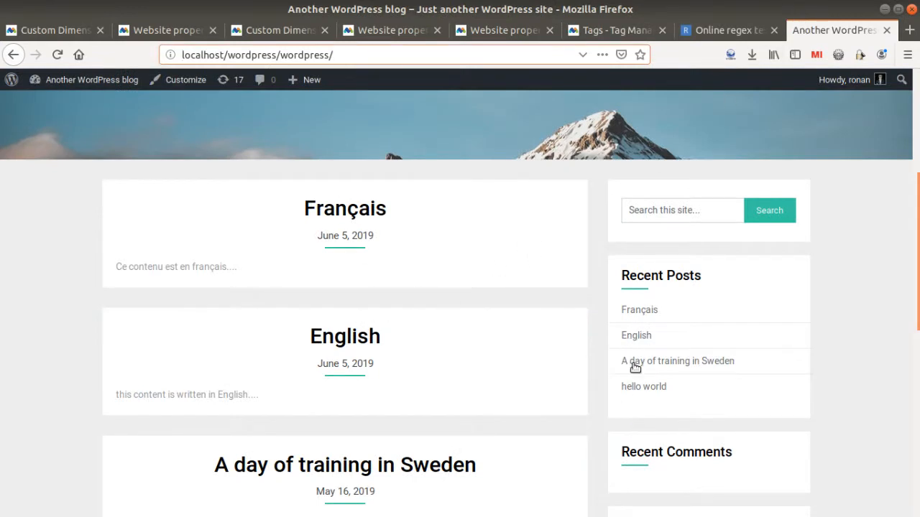
# - Visit the 'A day of training in Sweden' and 'English' blog posts, then return to Matomo
pyautogui.click(676, 361)
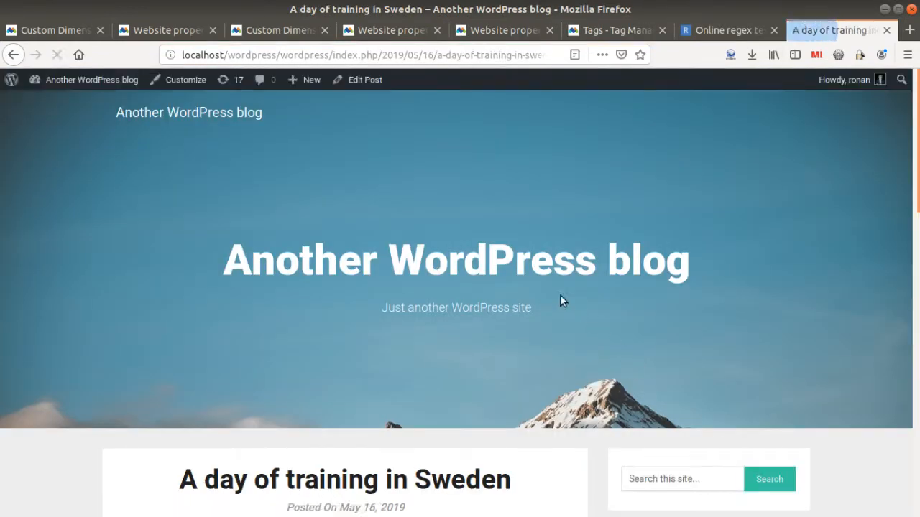
pyautogui.scroll(-3)
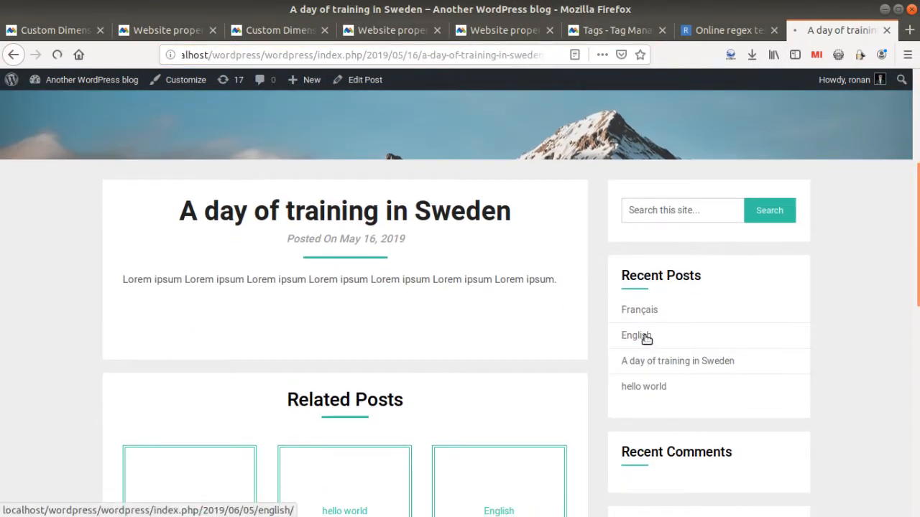
pyautogui.click(635, 335)
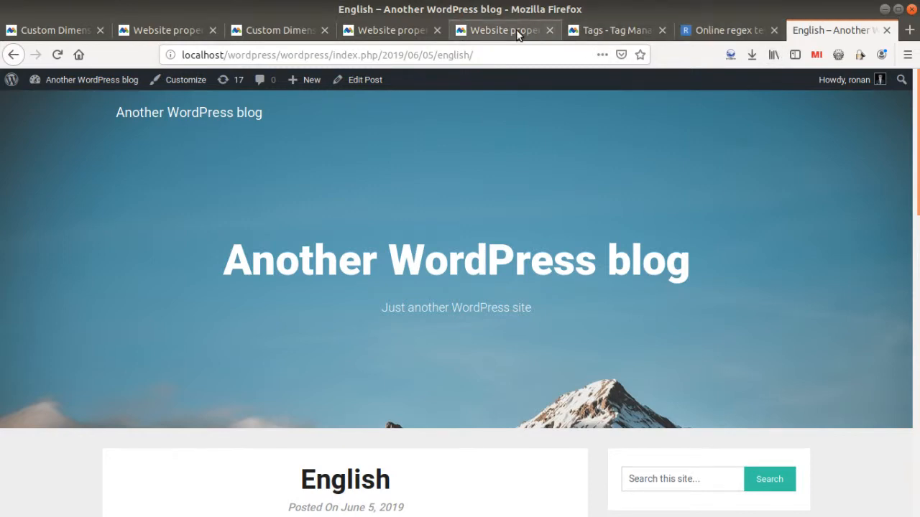
pyautogui.click(503, 29)
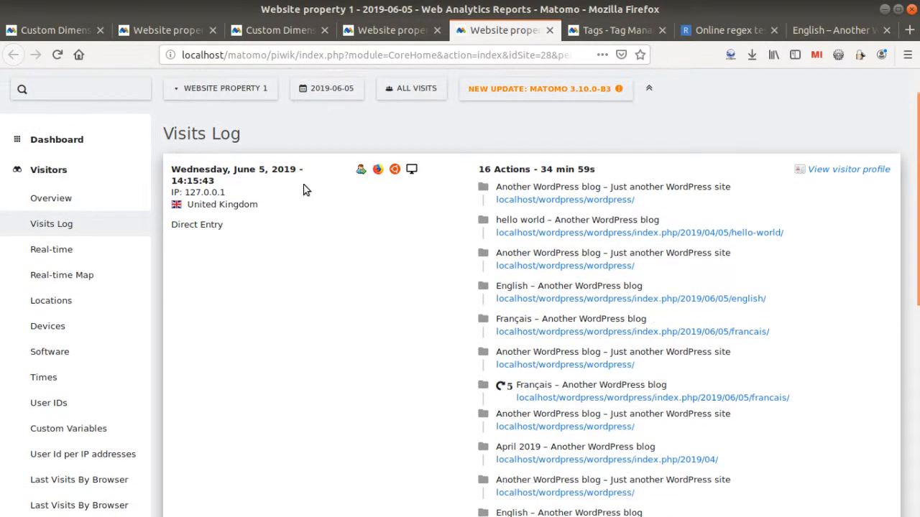
# - Refresh the Visits Log and check that the English pageview has language = all languages
pyautogui.click(57, 54)
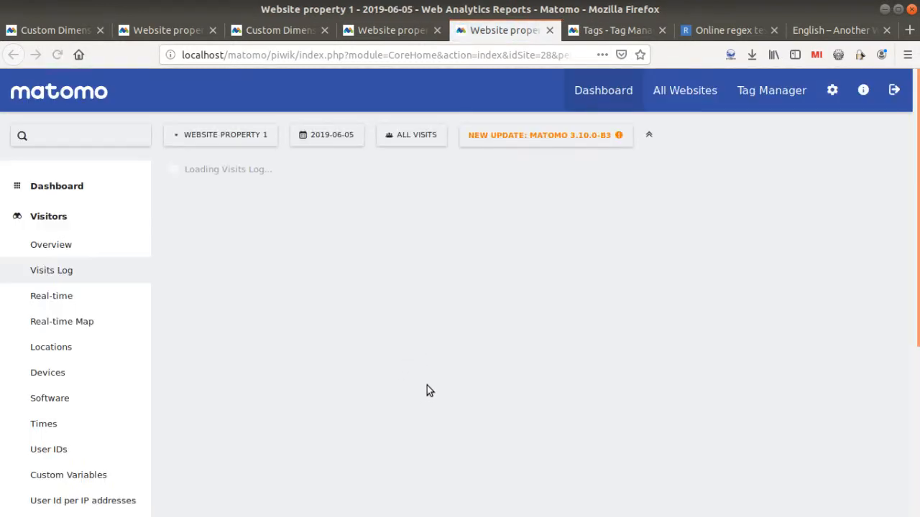
pyautogui.scroll(-3)
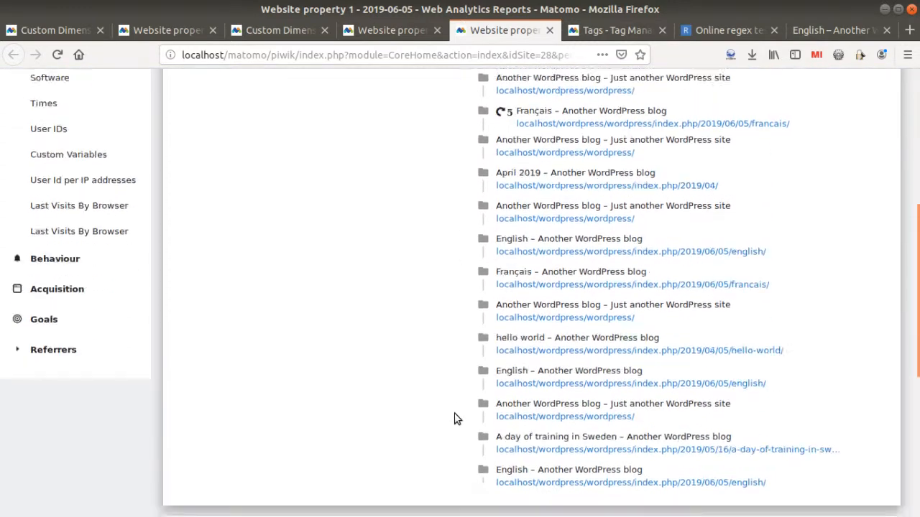
pyautogui.scroll(-3)
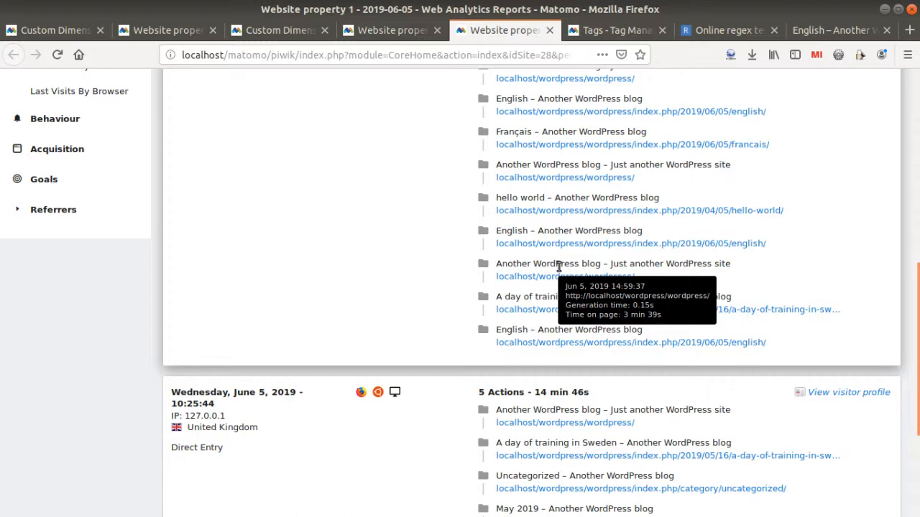
pyautogui.moveTo(564, 309)
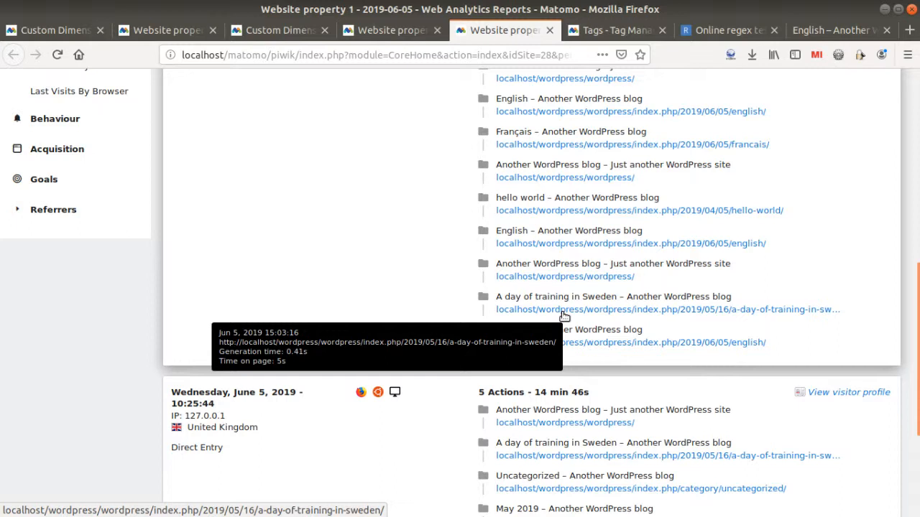
pyautogui.moveTo(565, 325)
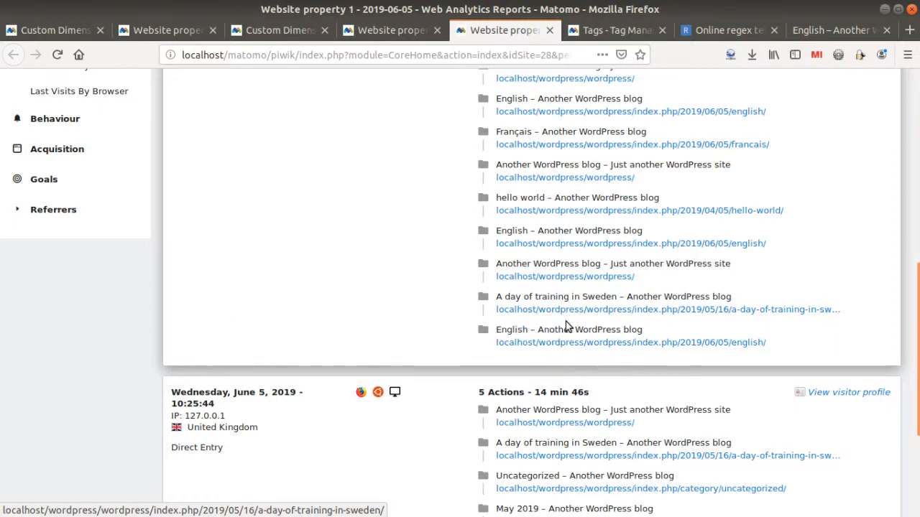
pyautogui.moveTo(572, 342)
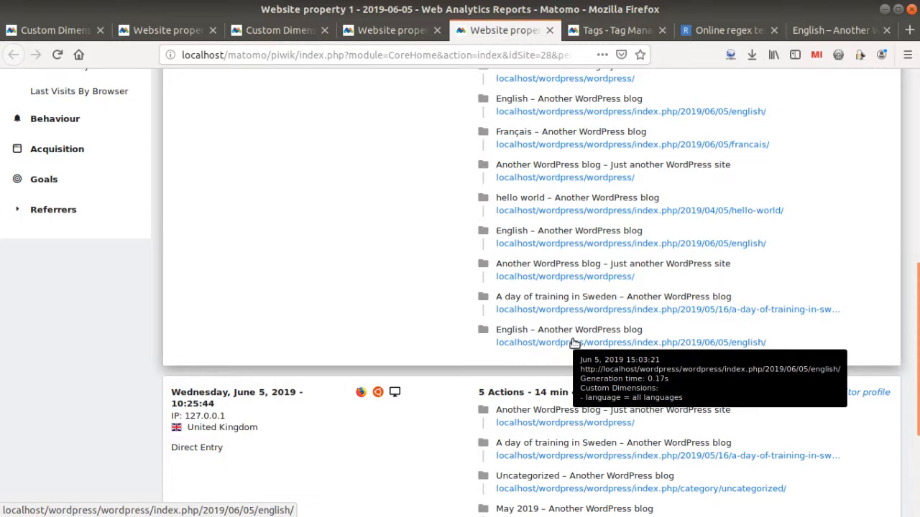
pyautogui.click(51, 193)
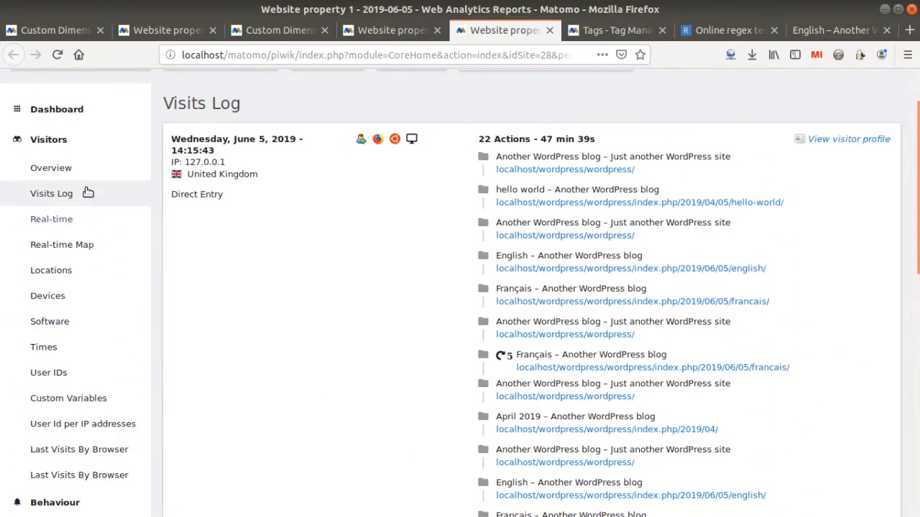
# - Open Behaviour > language and expand 'all languages' to list its english and francais page URLs
pyautogui.click(54, 502)
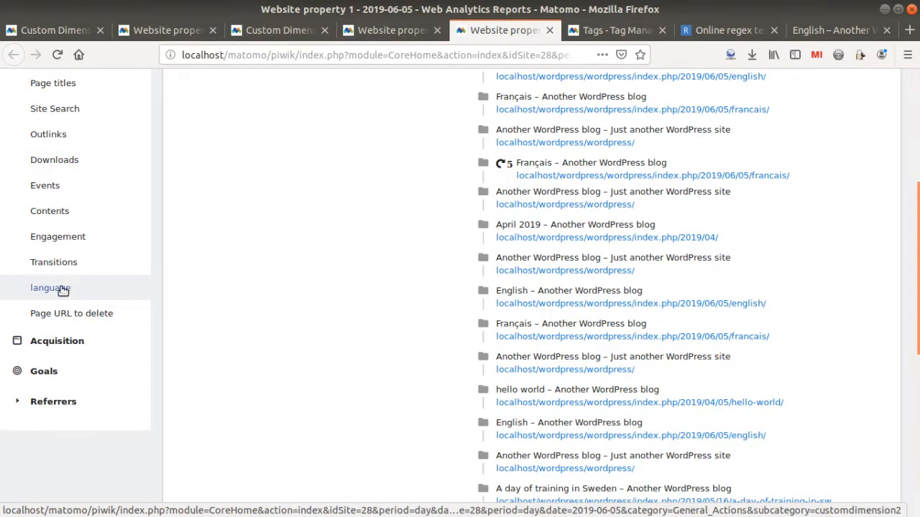
pyautogui.click(50, 287)
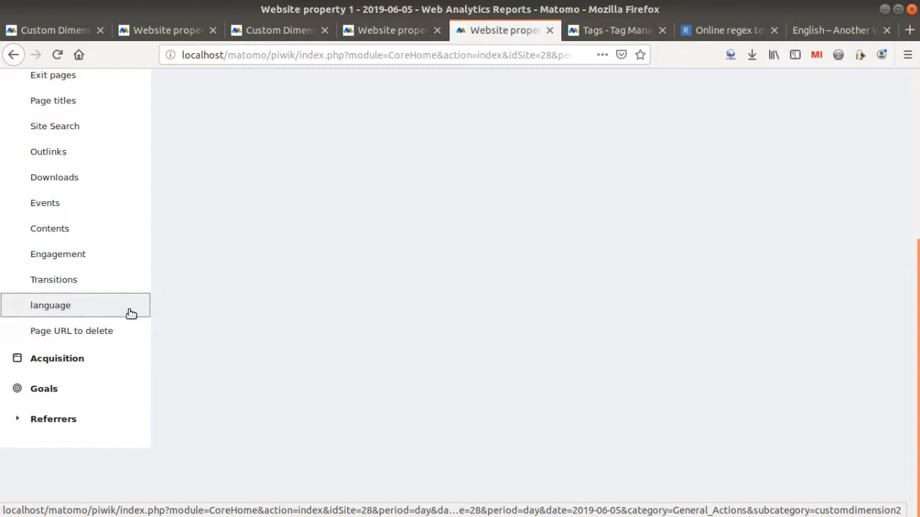
pyautogui.click(51, 305)
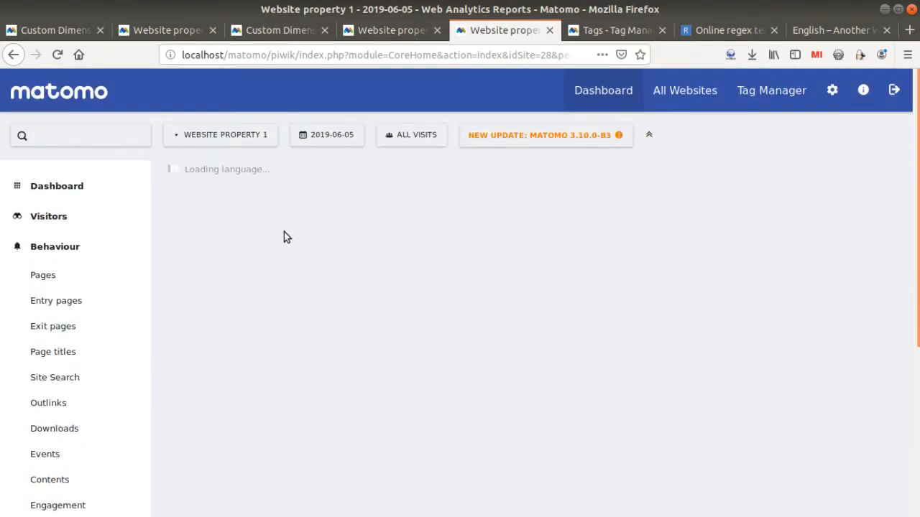
pyautogui.moveTo(264, 235)
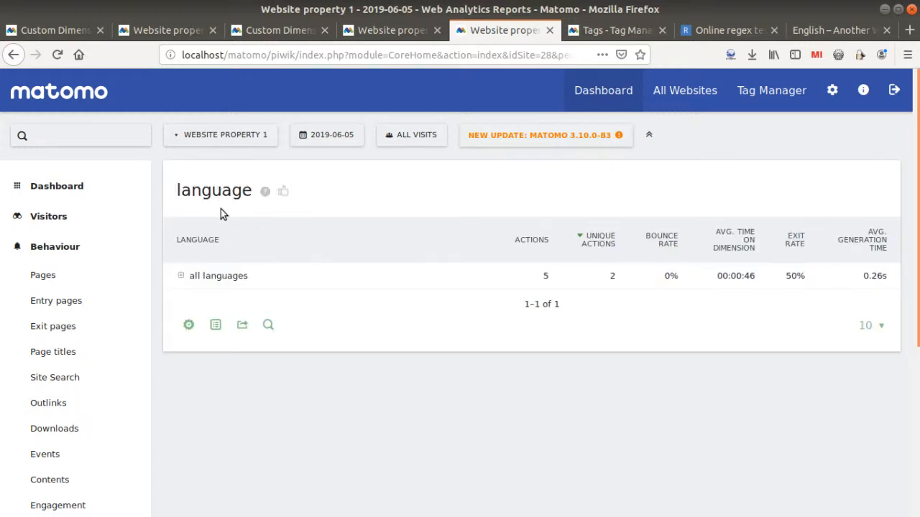
pyautogui.click(217, 275)
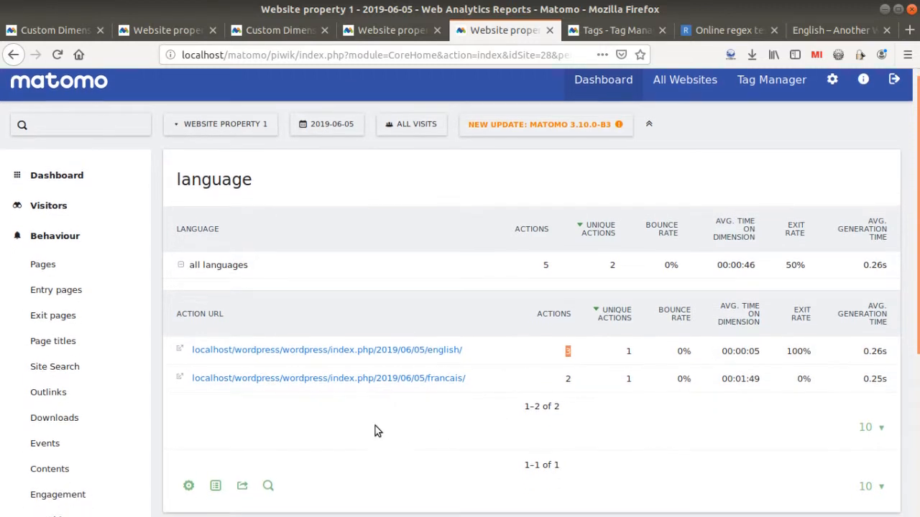
pyautogui.scroll(-3)
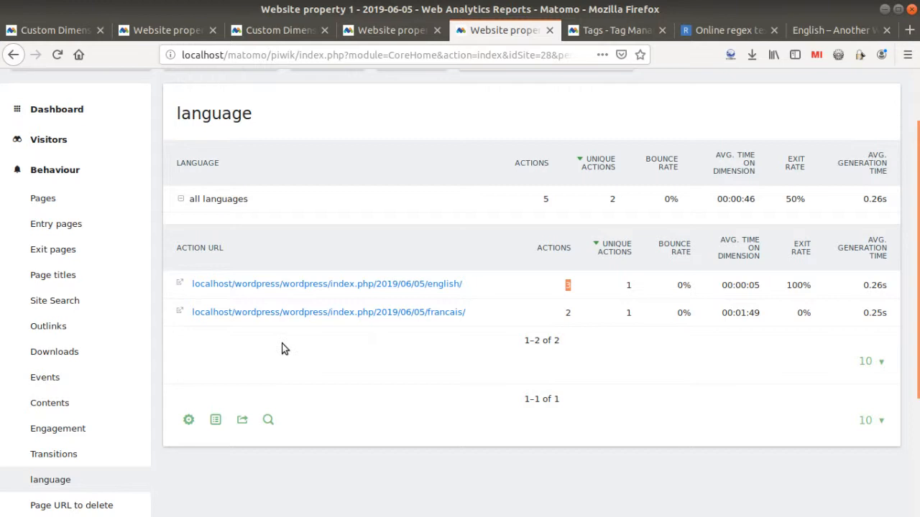
pyautogui.moveTo(43, 198)
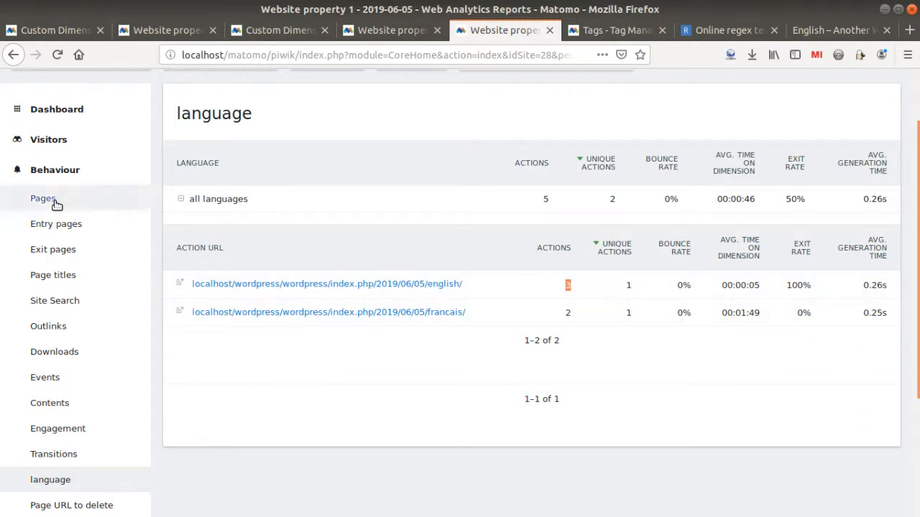
pyautogui.click(43, 198)
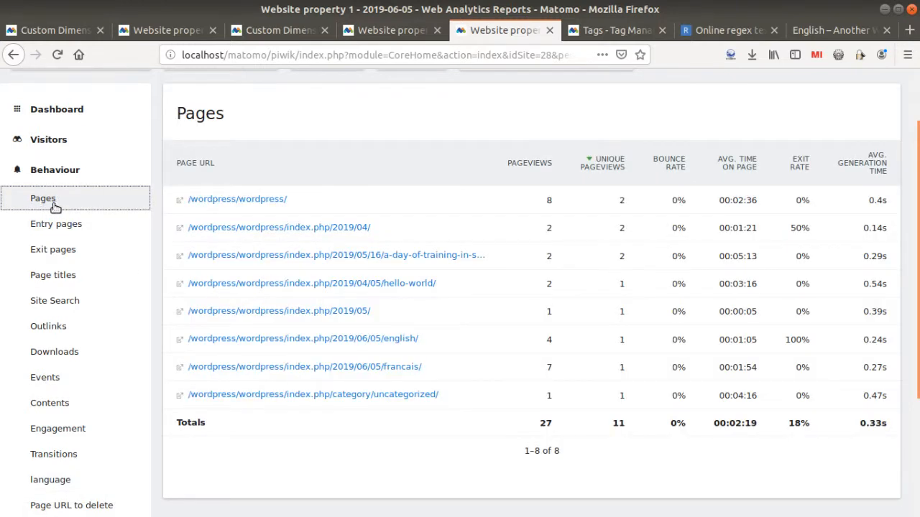
pyautogui.moveTo(319, 242)
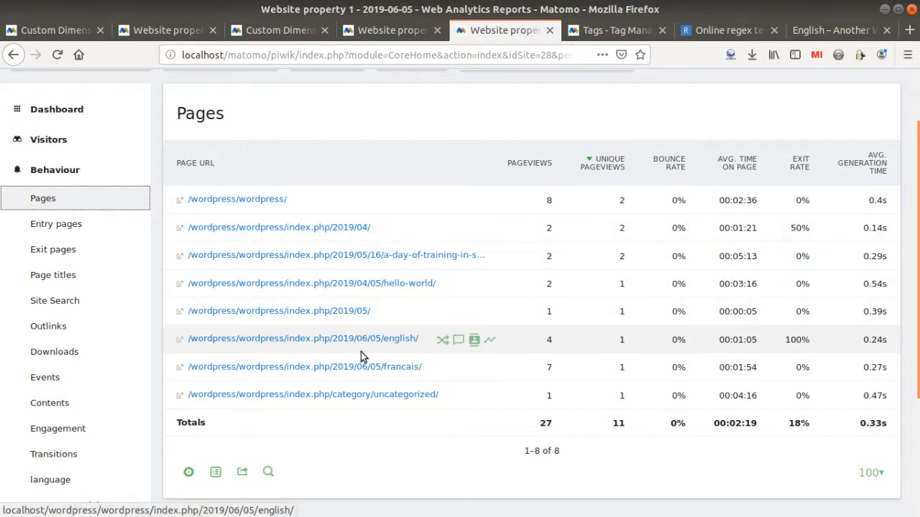
pyautogui.moveTo(489, 339)
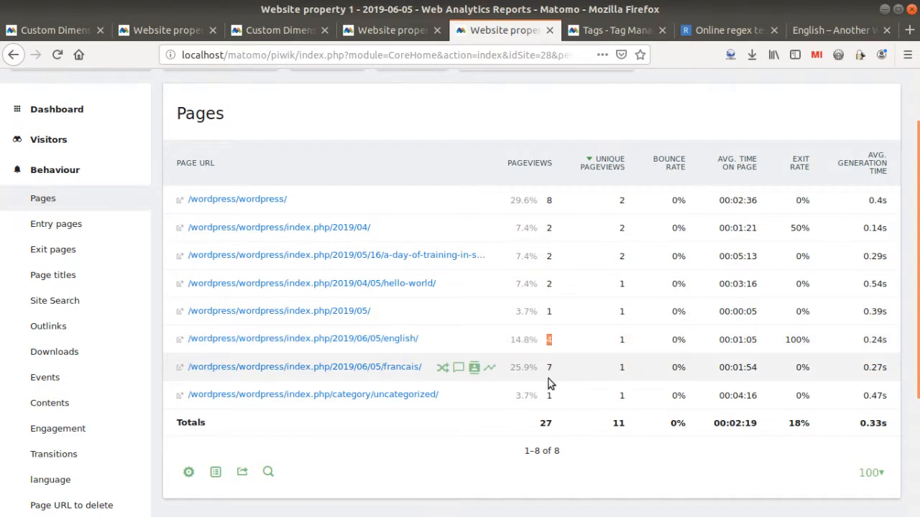
pyautogui.moveTo(514, 339)
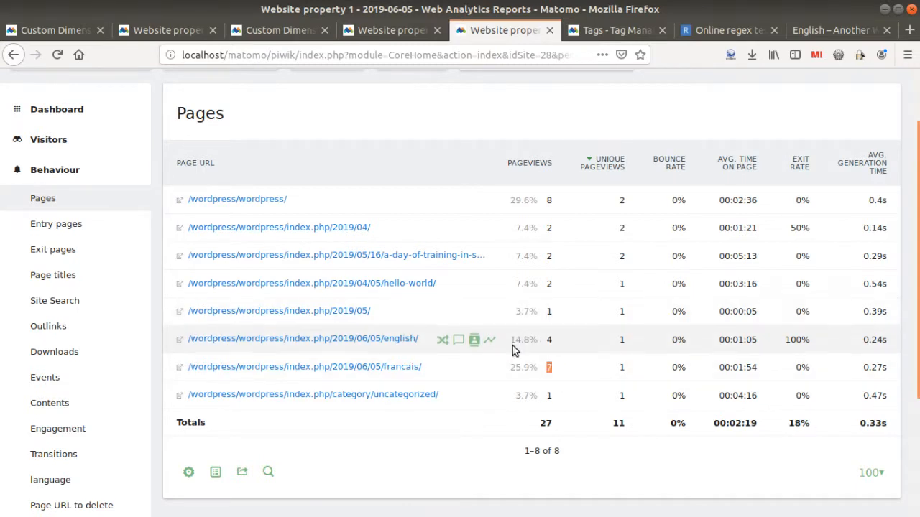
pyautogui.moveTo(490, 339)
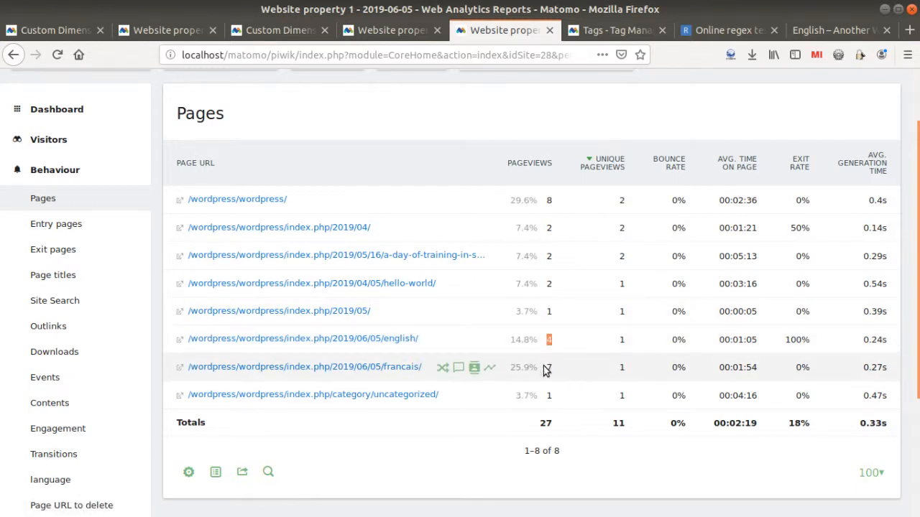
# - Review the Pages report: english/ has 4 pageviews and francais/ has 7
pyautogui.scroll(3)
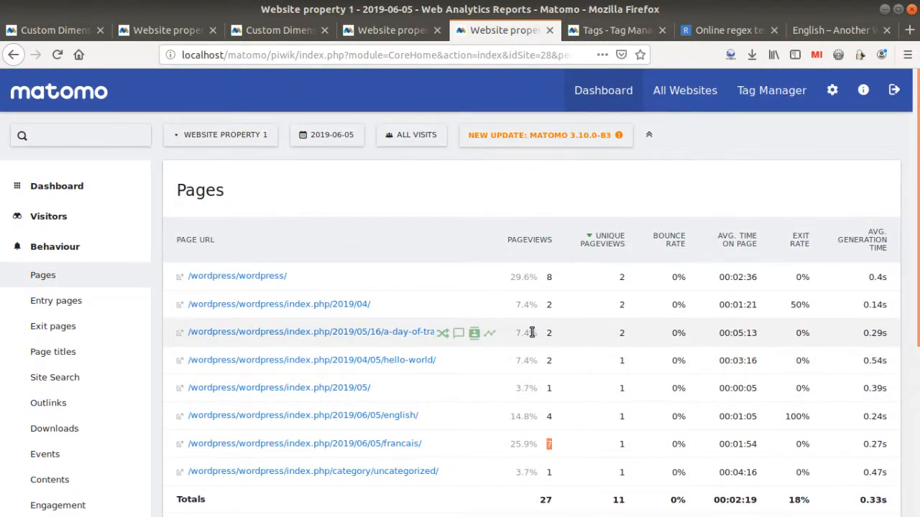
pyautogui.moveTo(539, 304)
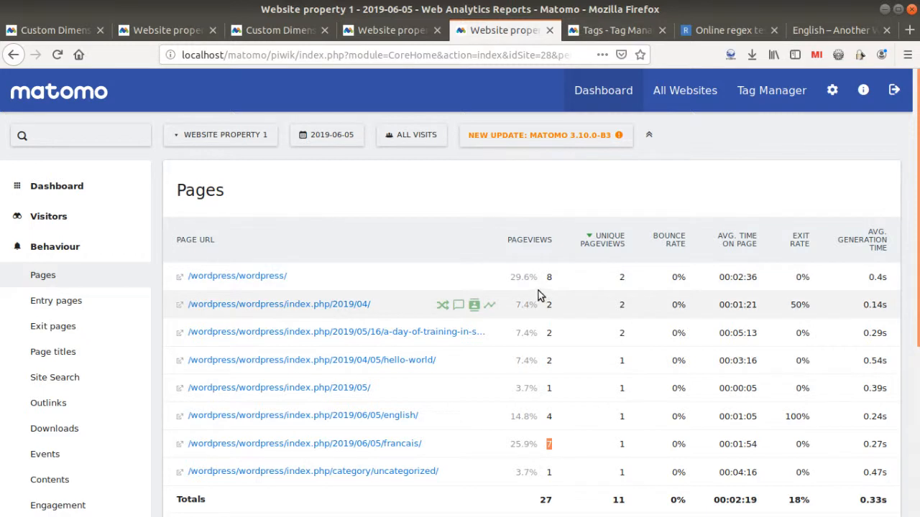
pyautogui.moveTo(529, 325)
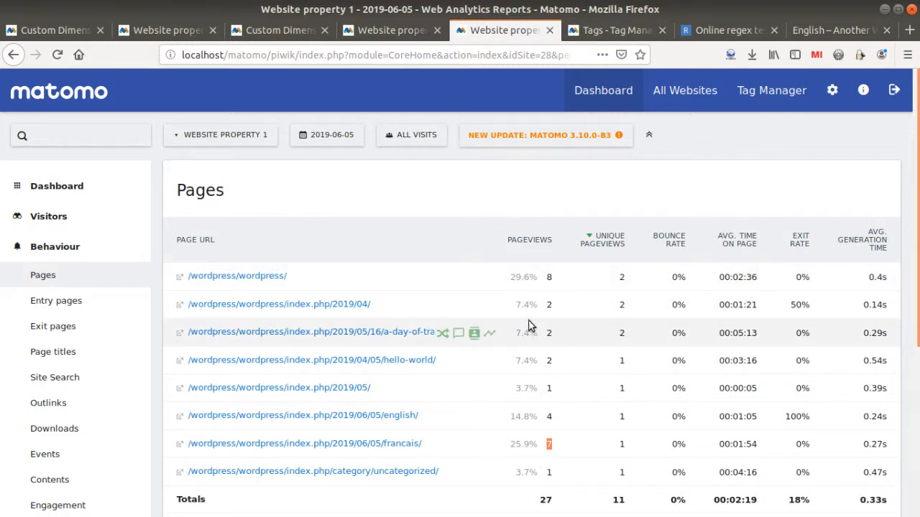
pyautogui.moveTo(398, 222)
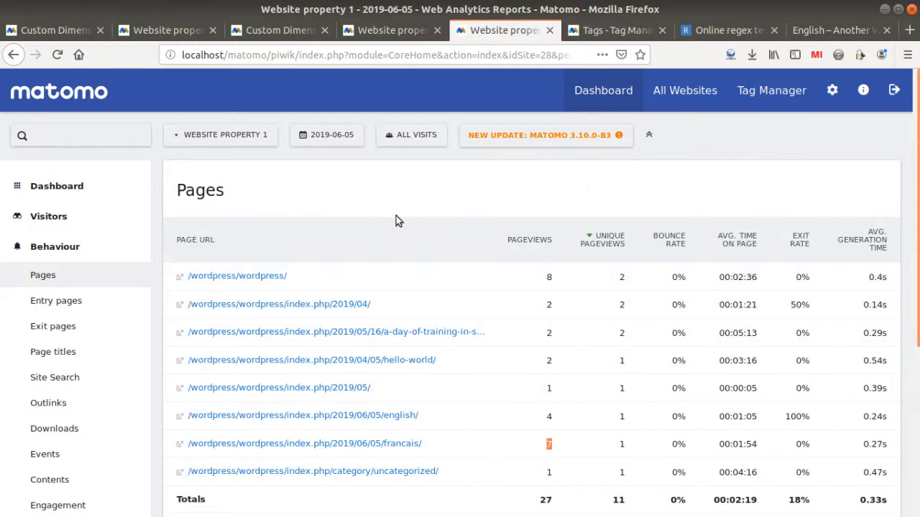
pyautogui.moveTo(398, 214)
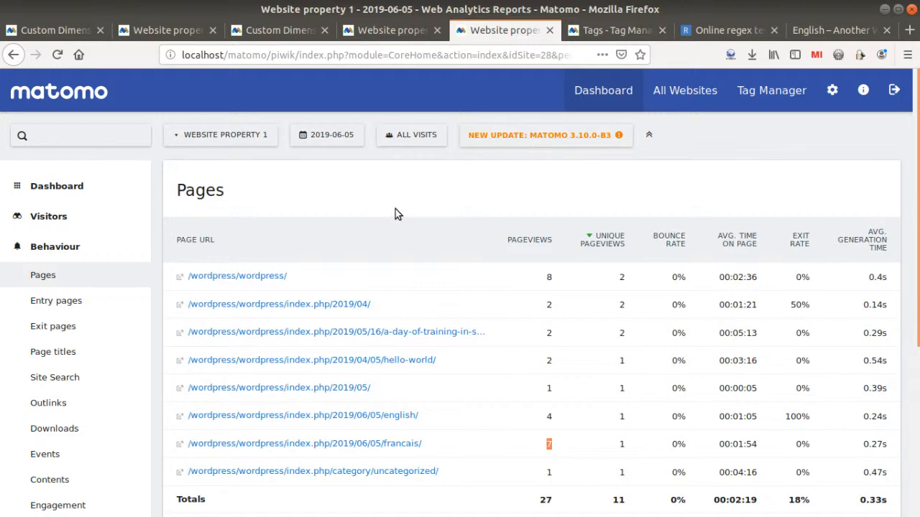